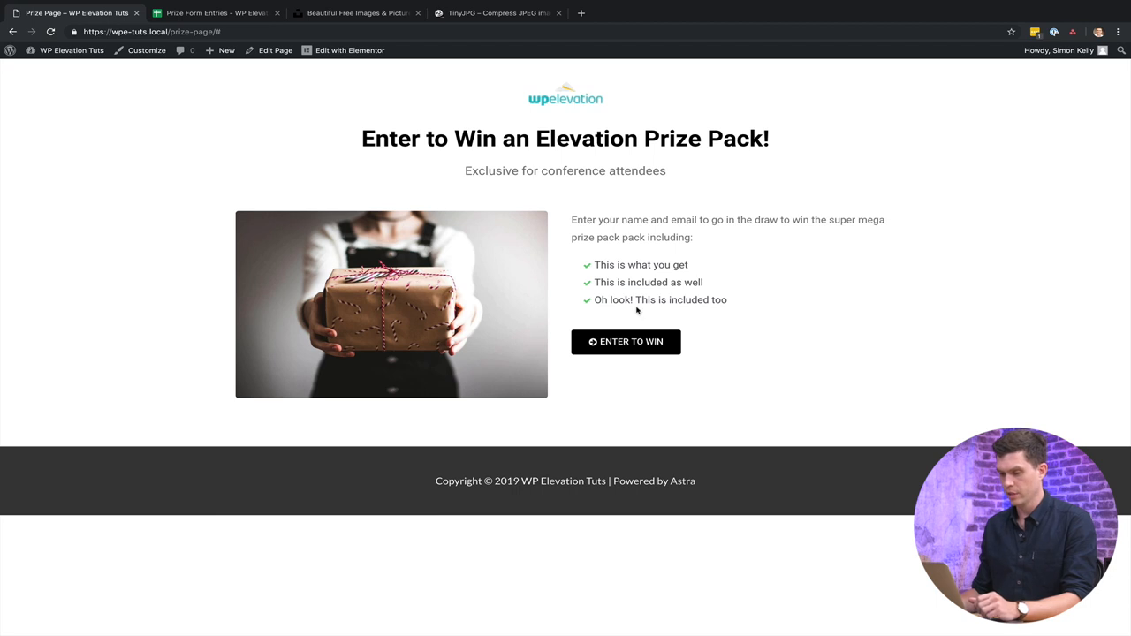
left_click(625, 341)
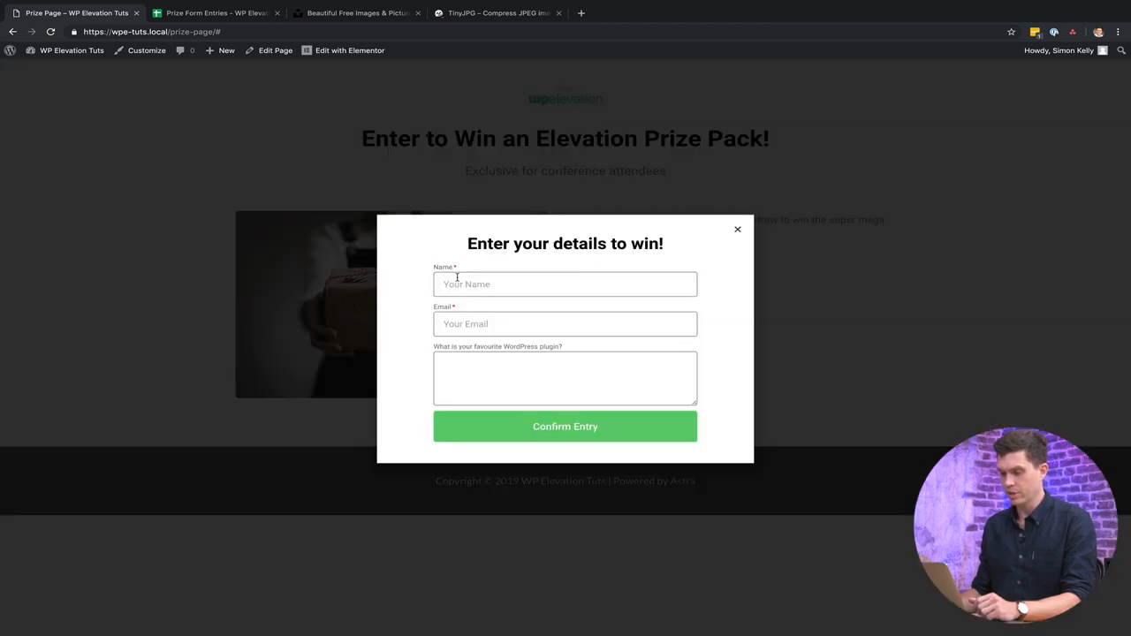
type("Simon")
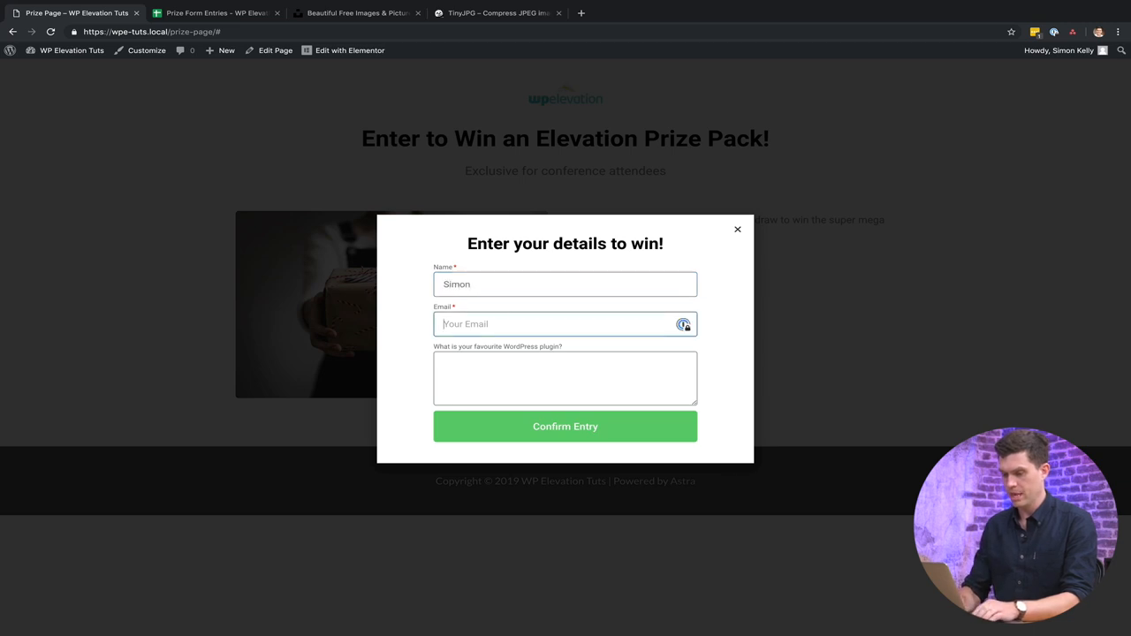
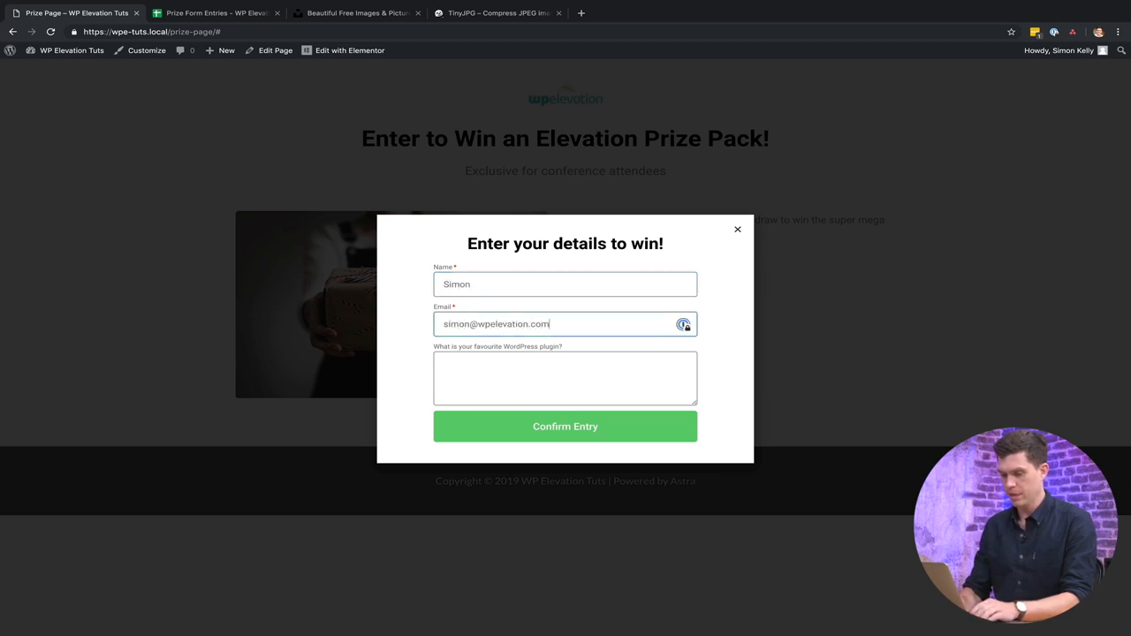
type("Test")
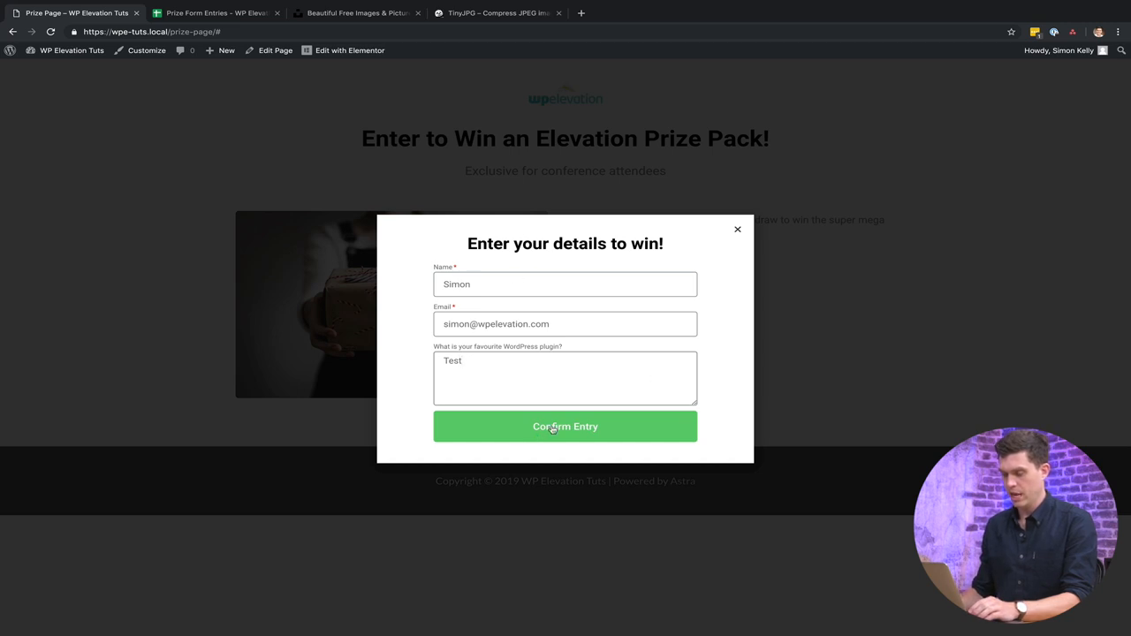
left_click(564, 426)
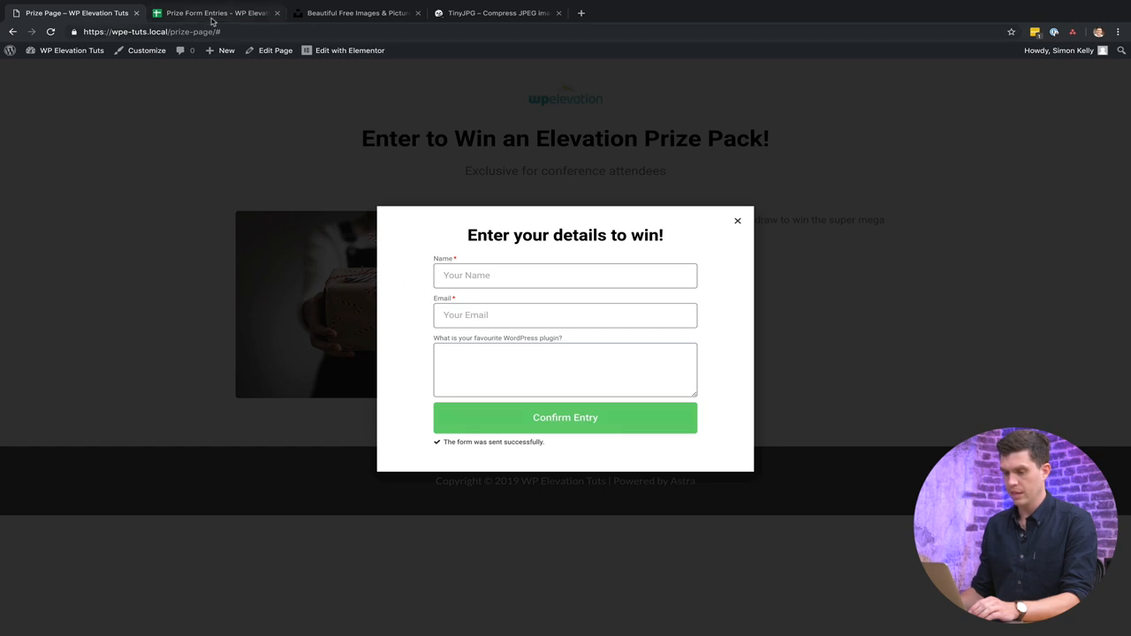
Step: Check row 3 of Prize Form Entries for Simon's test entry, then return to Prize Page
left_click(216, 13)
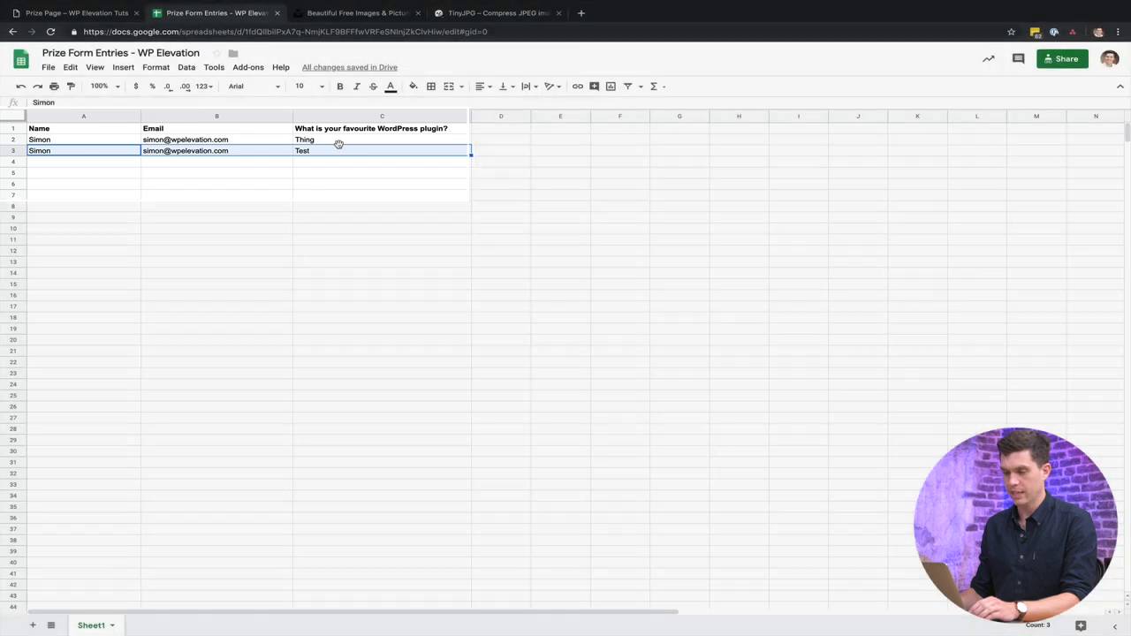
left_click(75, 12)
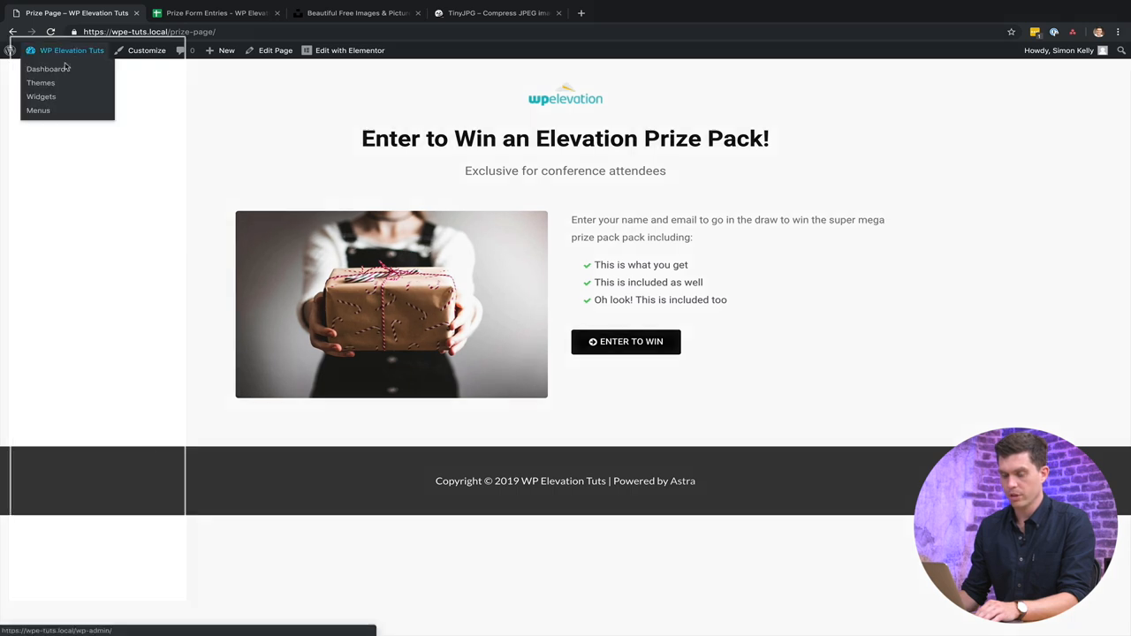
Step: Add a new popup template named Prize Page from Templates > Popups
left_click(46, 69)
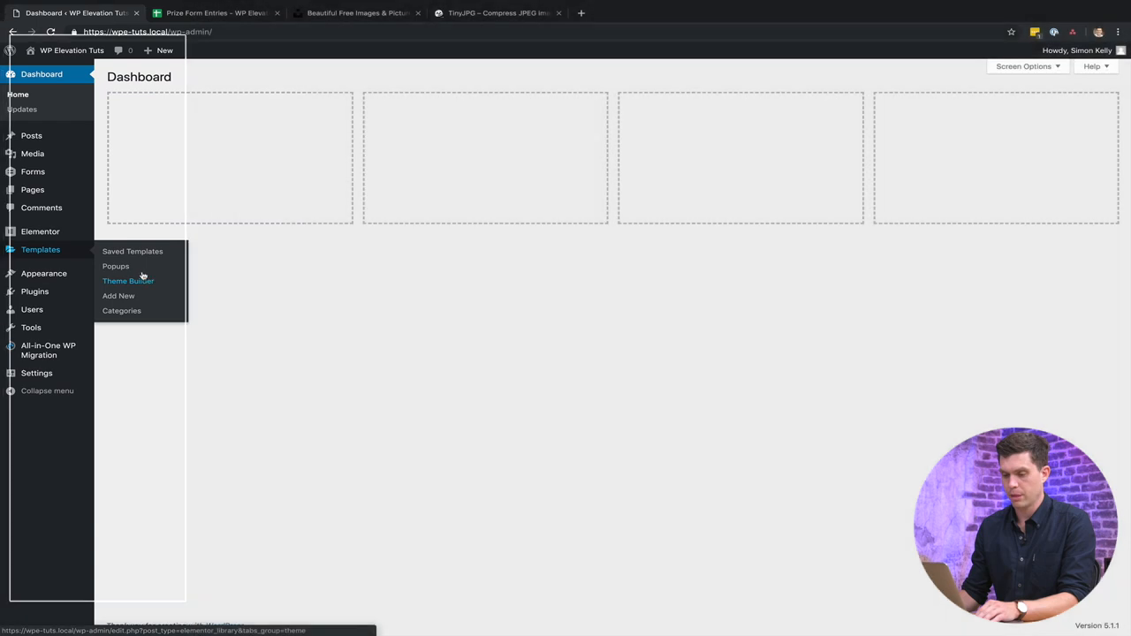
left_click(116, 266)
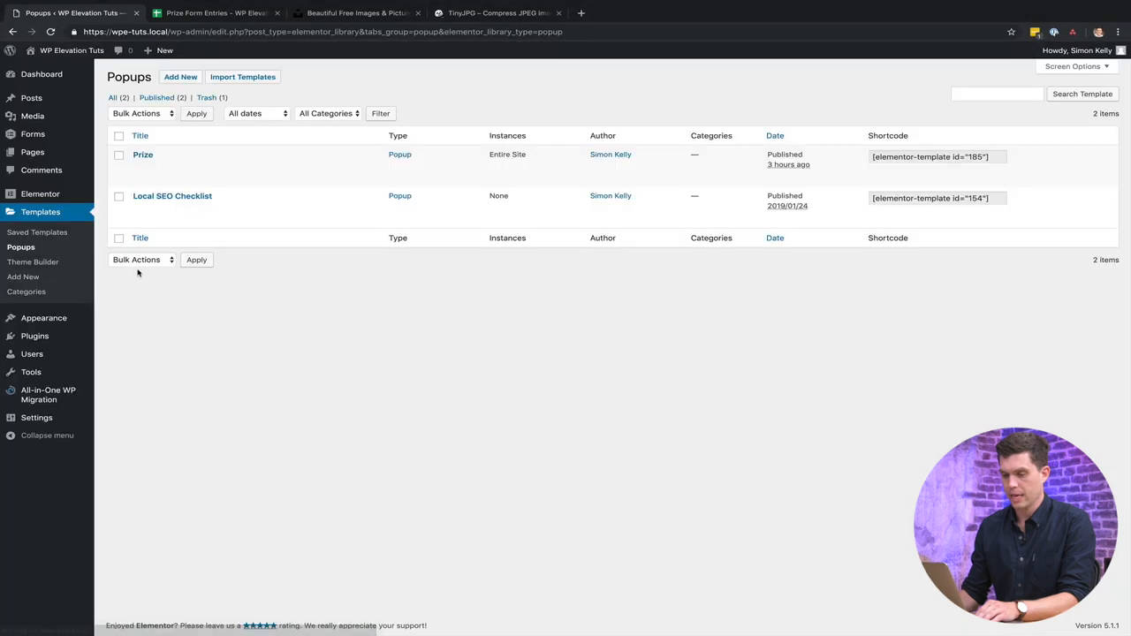
left_click(180, 76)
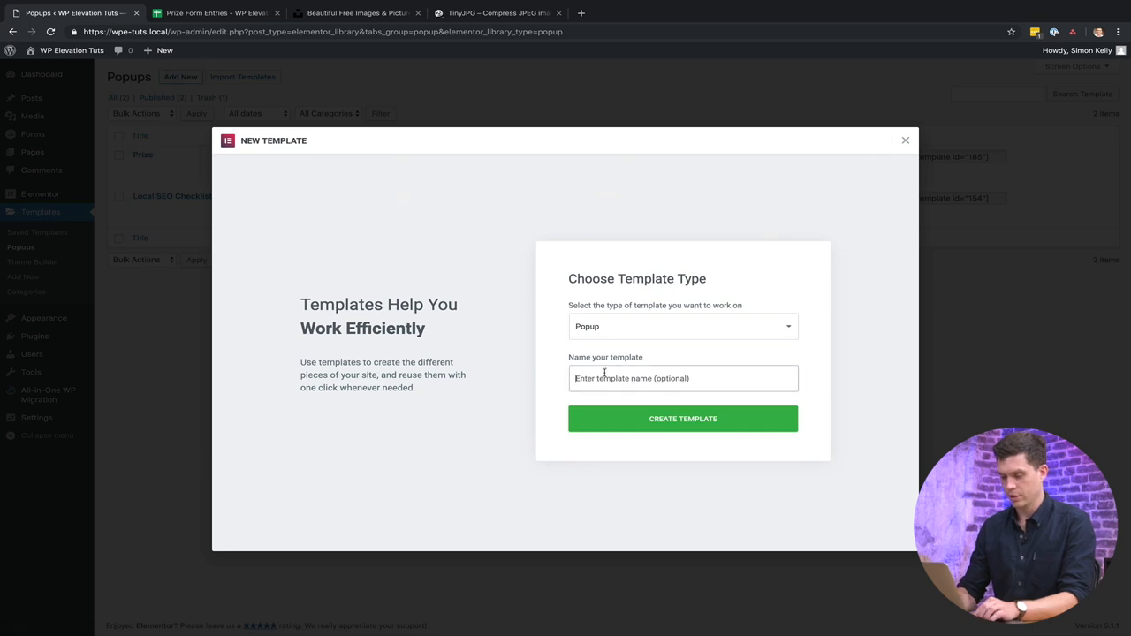
type("Priaze Page")
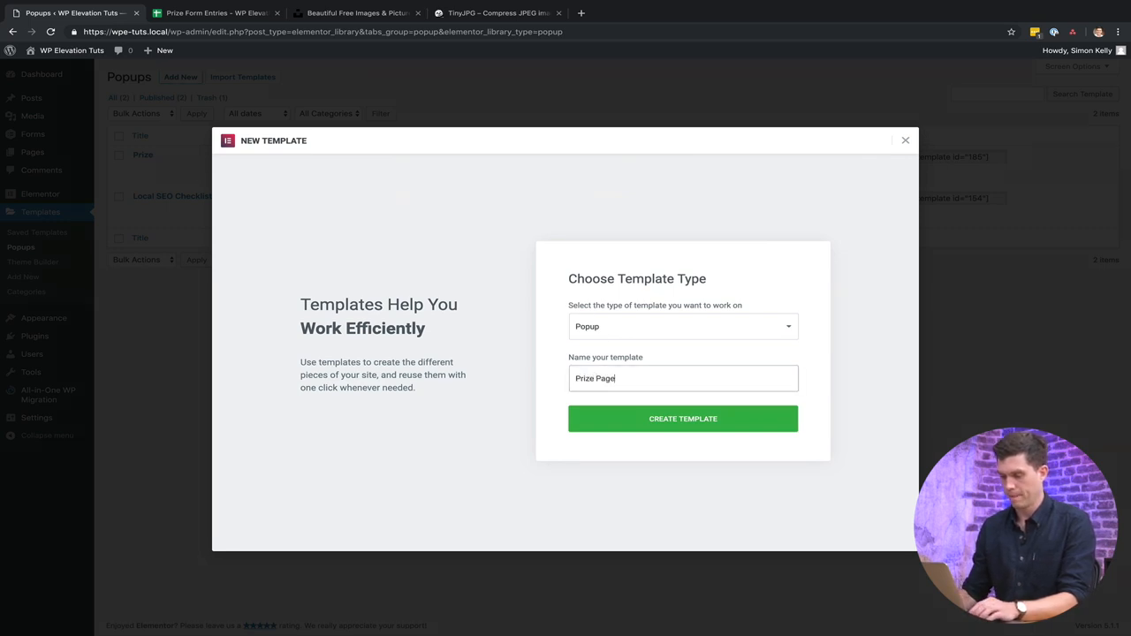
left_click(682, 418)
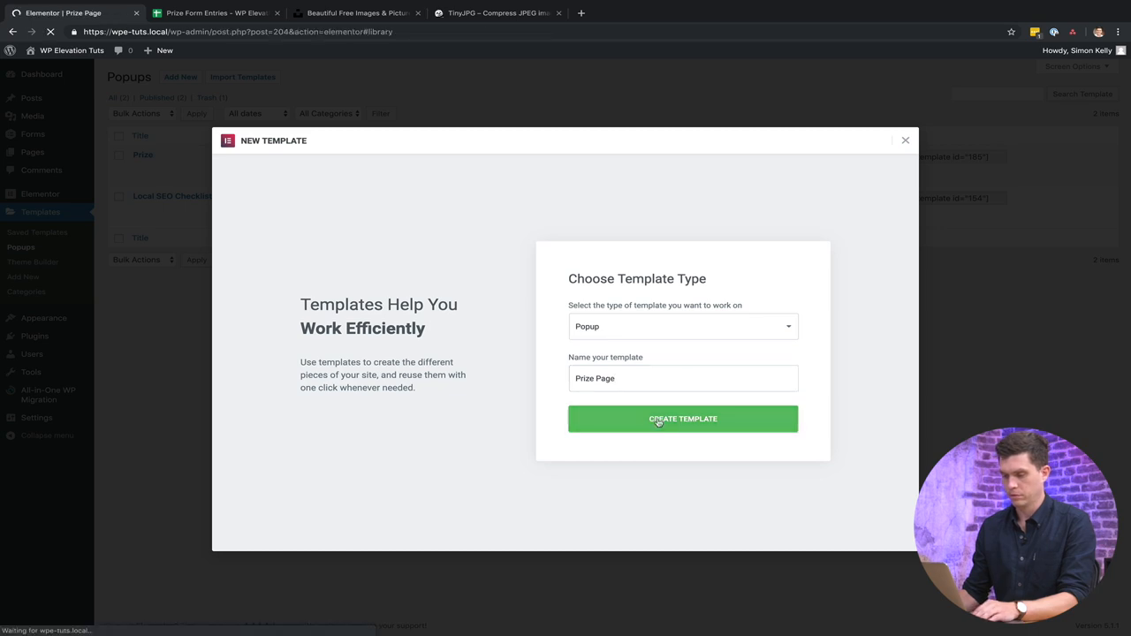
Step: Insert the Join Over Million People block from the Library's Blocks tab
left_click(682, 419)
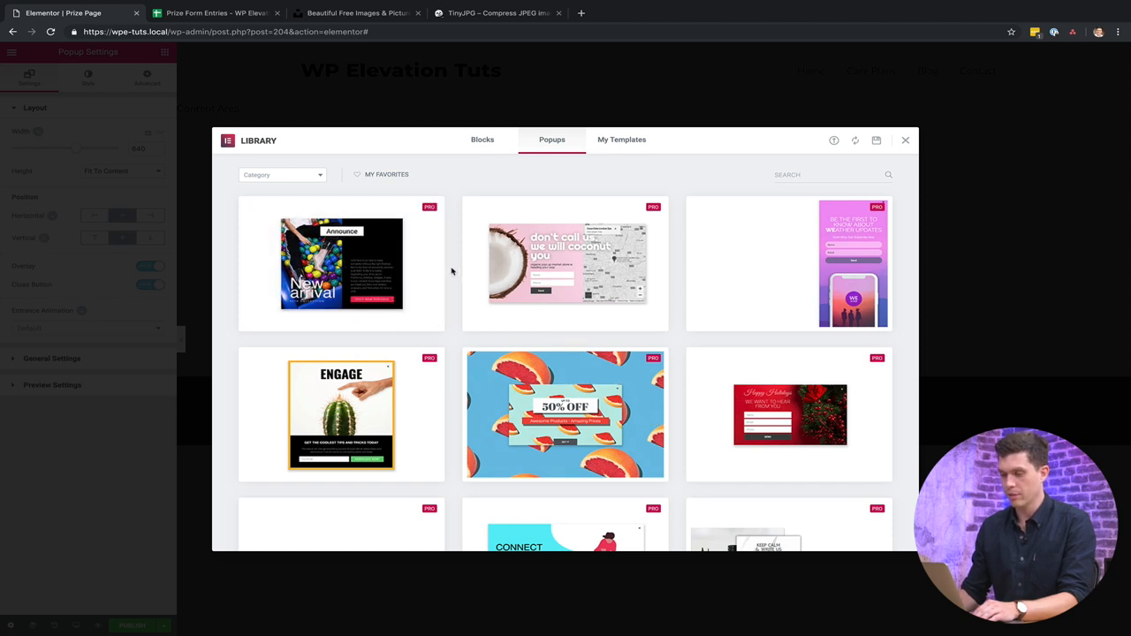
scroll("down", 3)
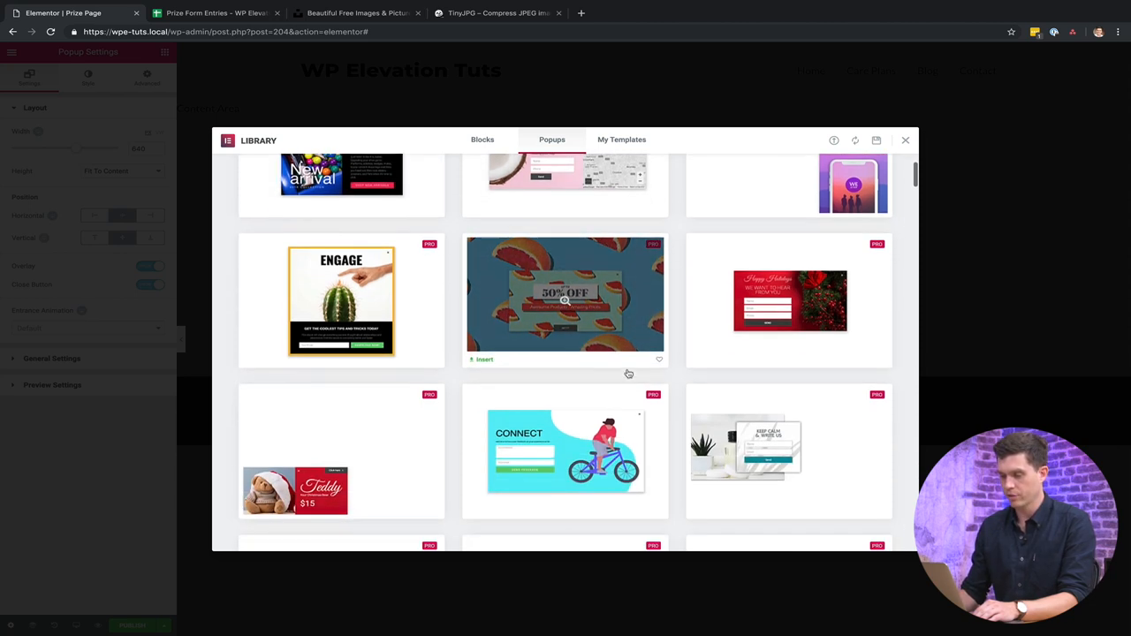
scroll("down", 3)
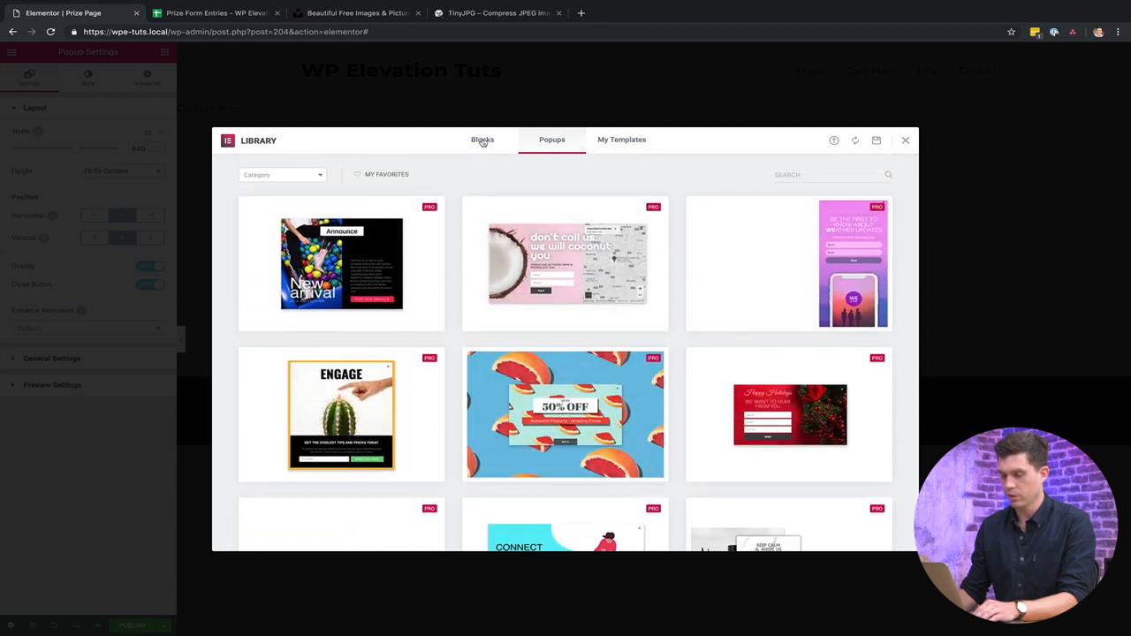
left_click(482, 140)
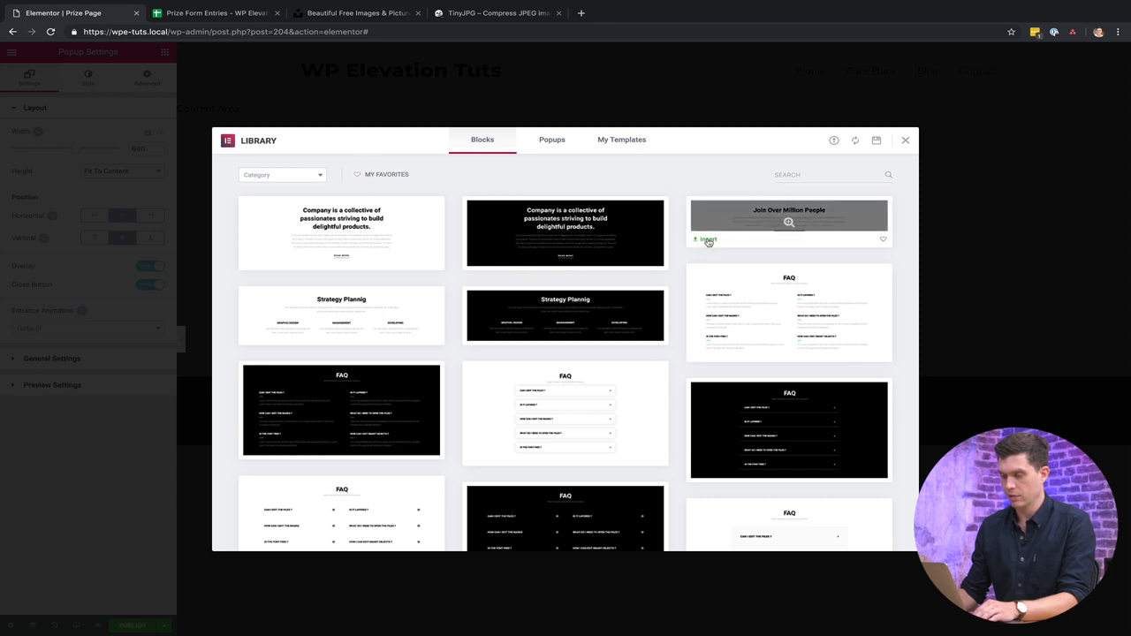
left_click(705, 239)
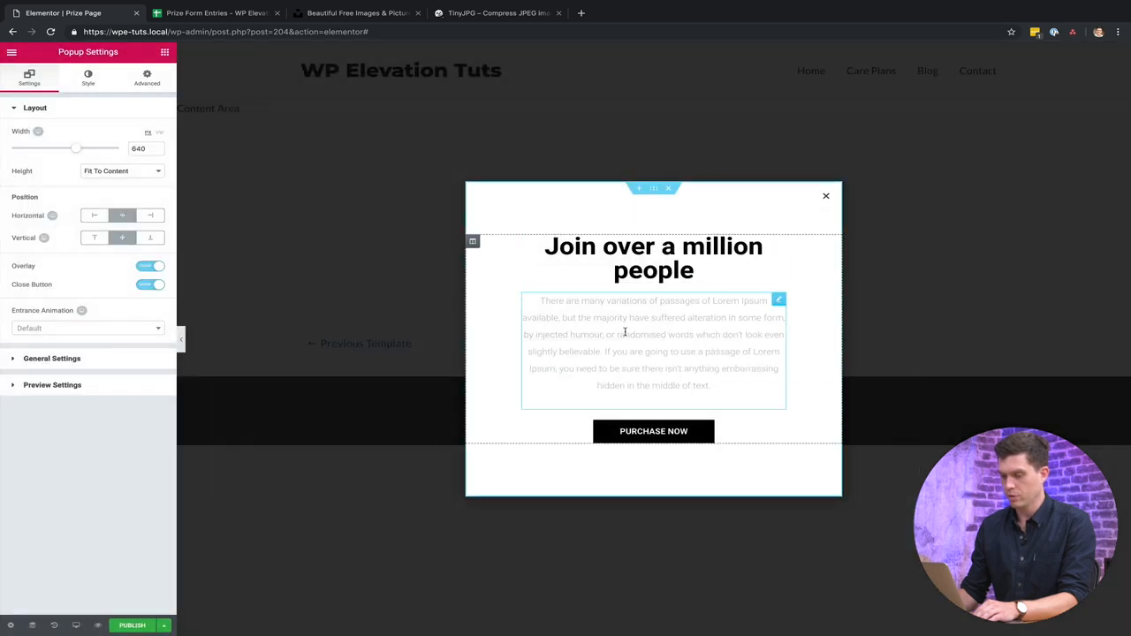
Step: Delete the Purchase Now button and the lorem ipsum paragraph from the popup section
left_click(653, 188)
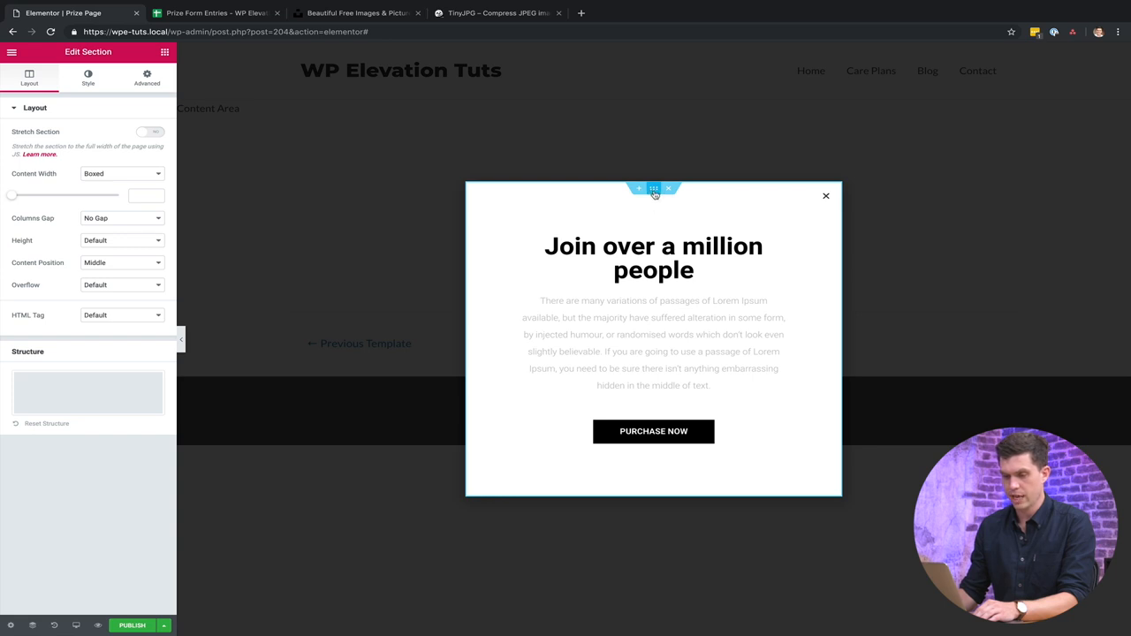
left_click(146, 78)
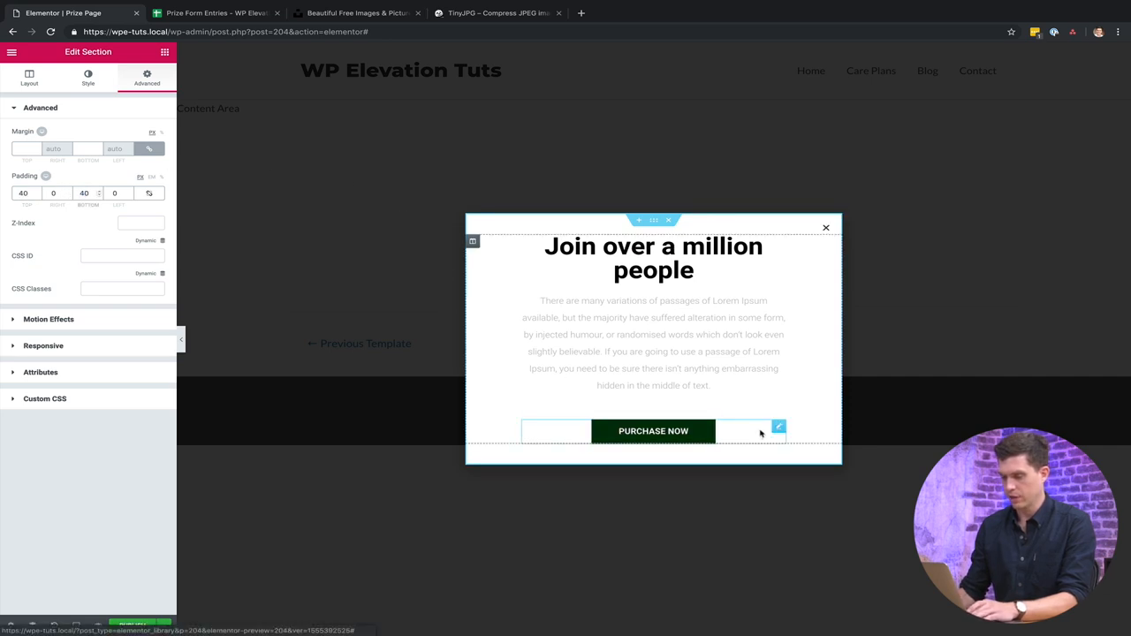
right_click(777, 426)
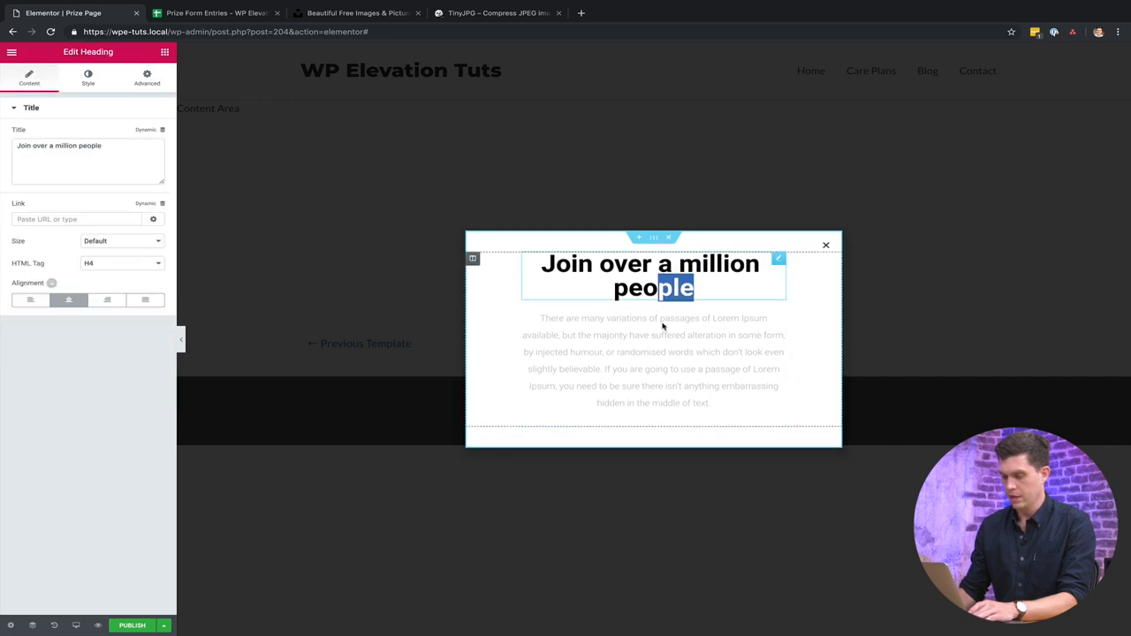
left_click(654, 361)
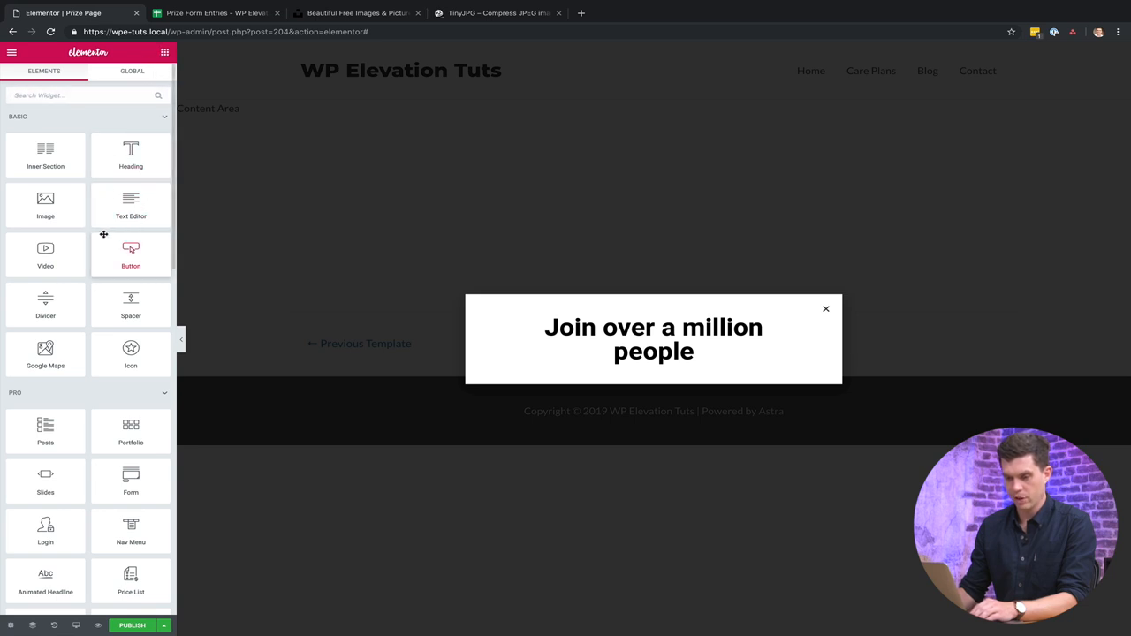
Step: Add a Form widget and edit the Name and Email placeholders, including 'Enter your email'
type("form")
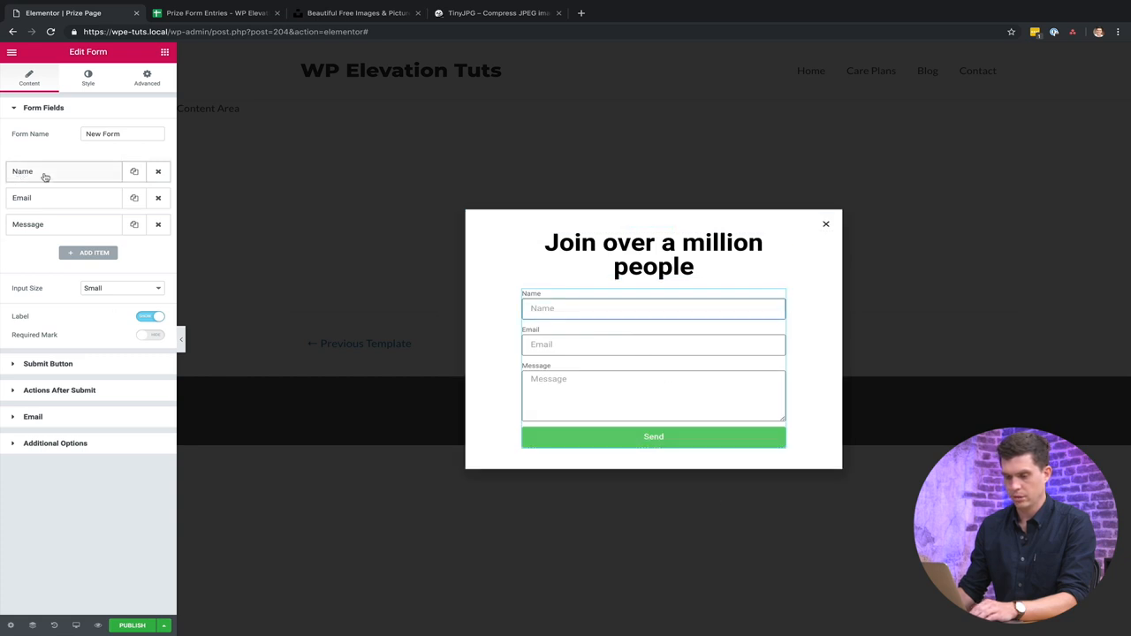
left_click(22, 171)
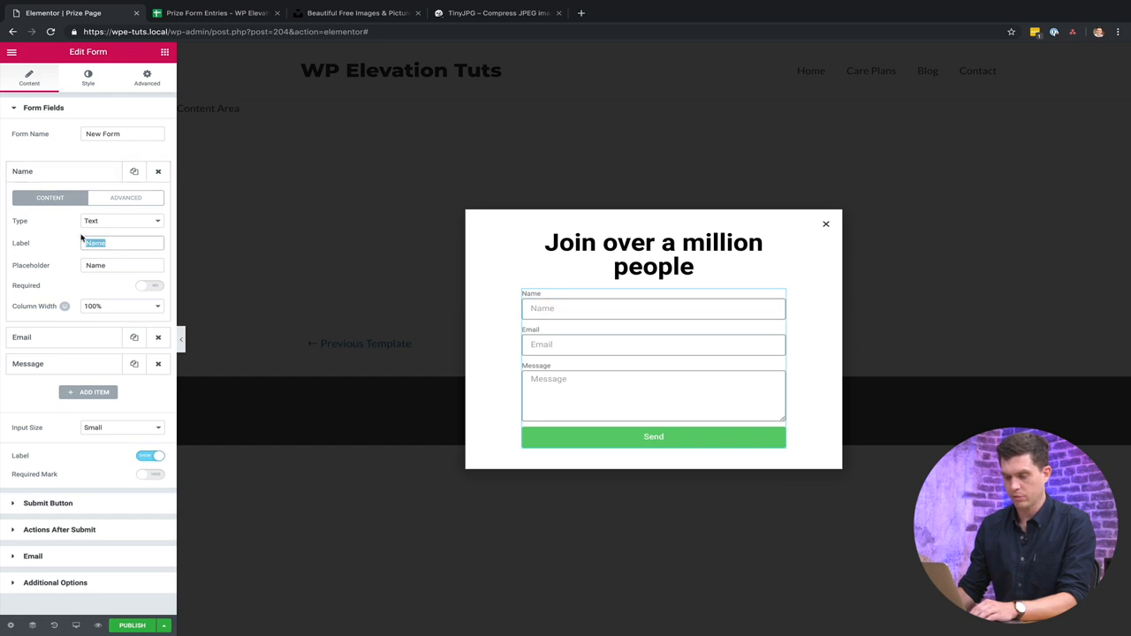
left_click(122, 265)
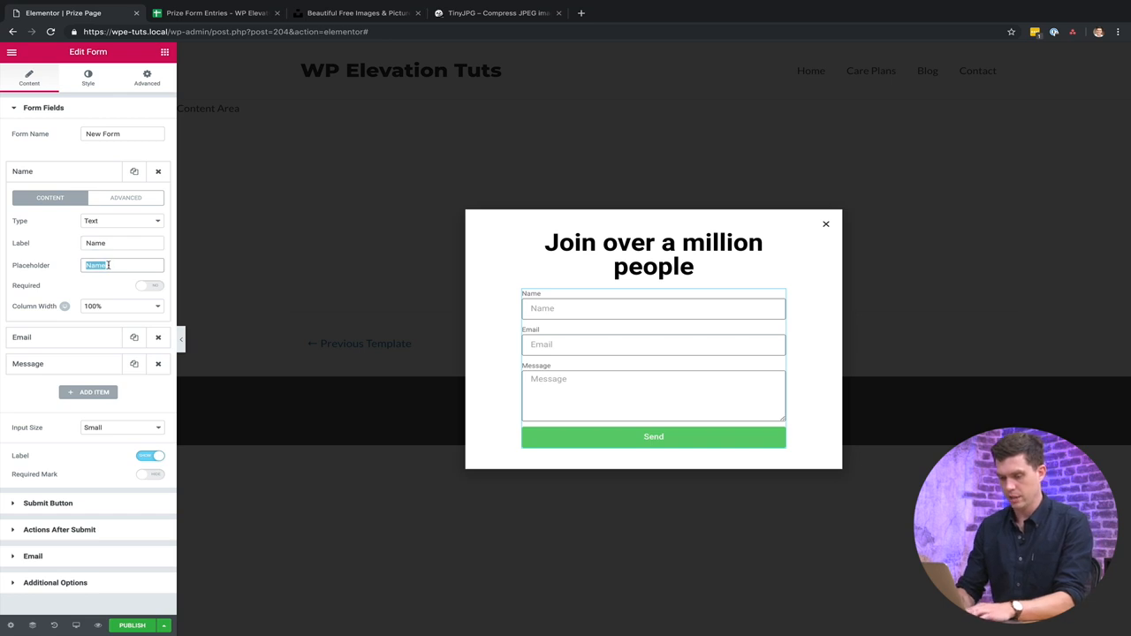
type("Enter your n")
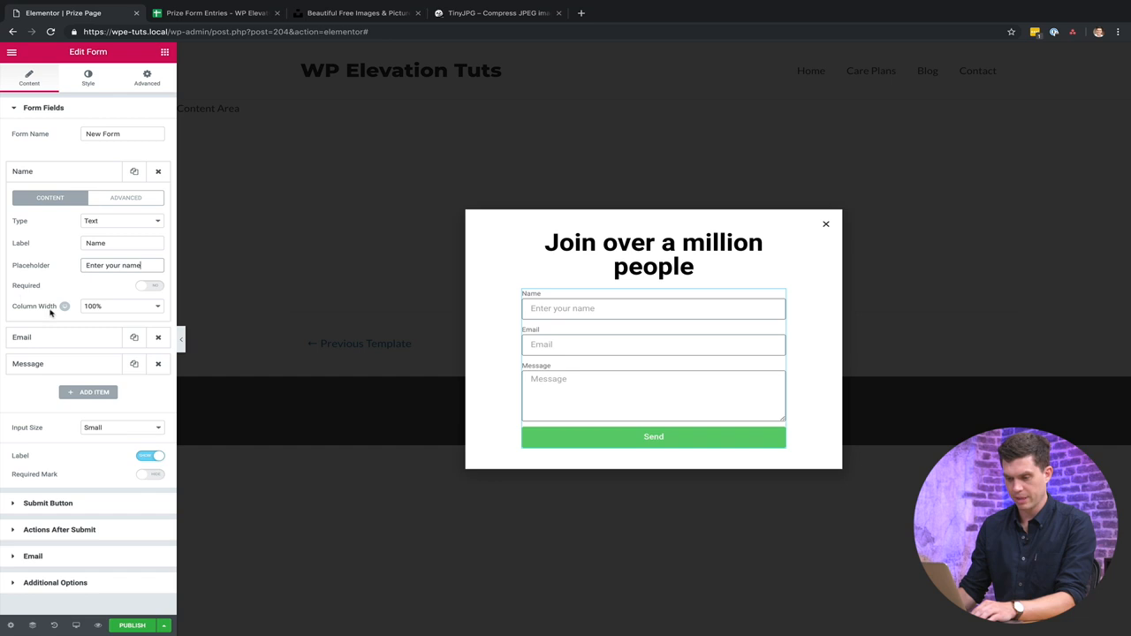
left_click(150, 285)
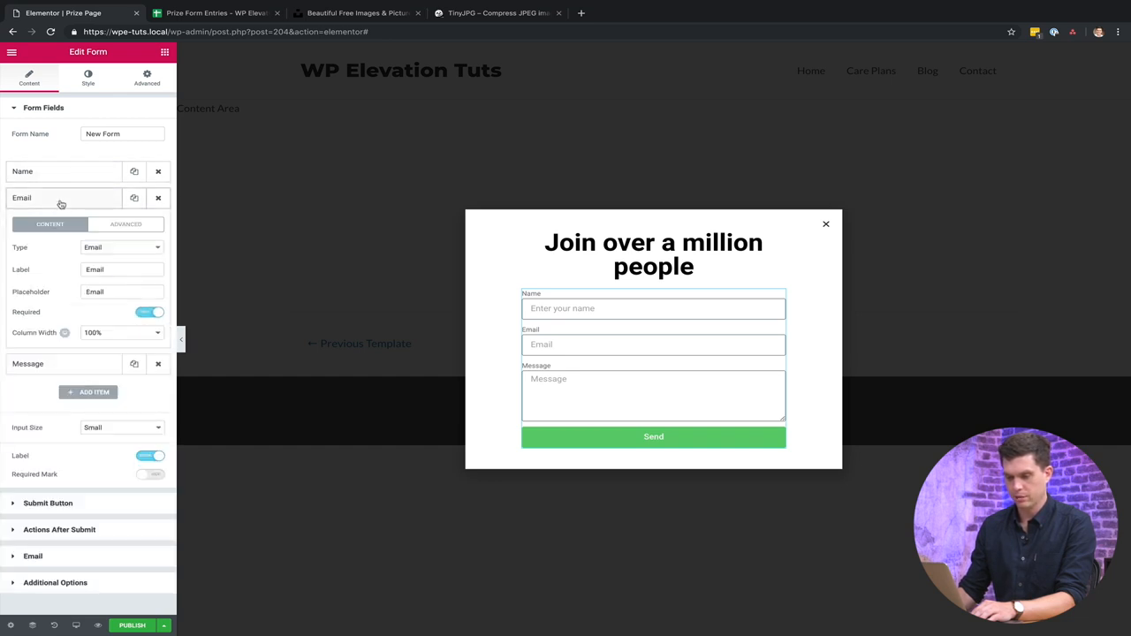
type("Et")
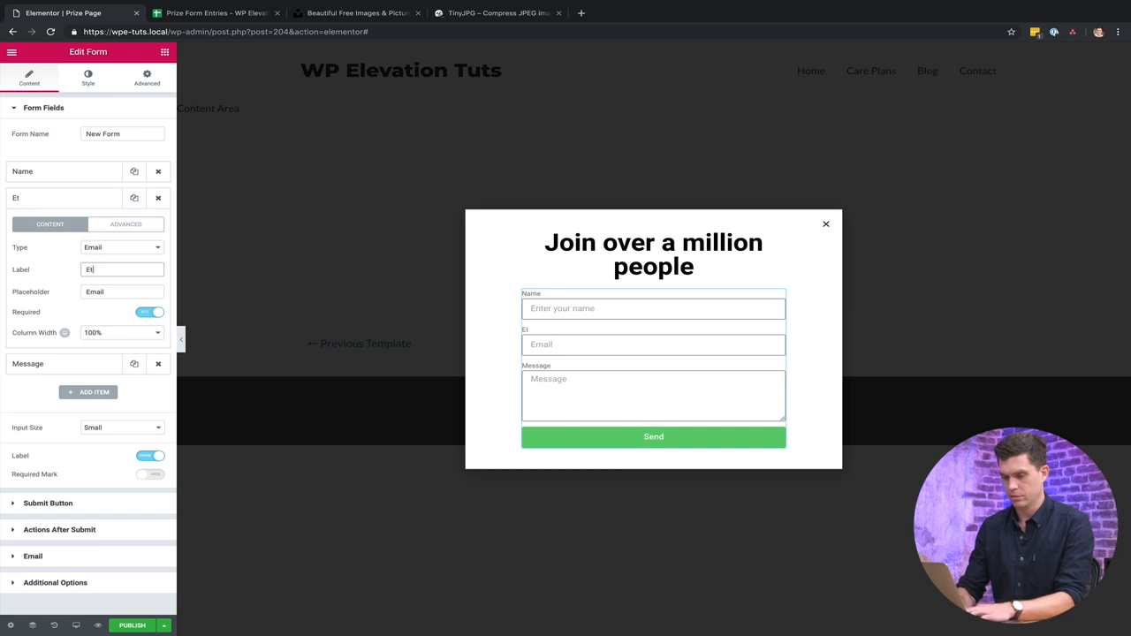
type("Enter your e")
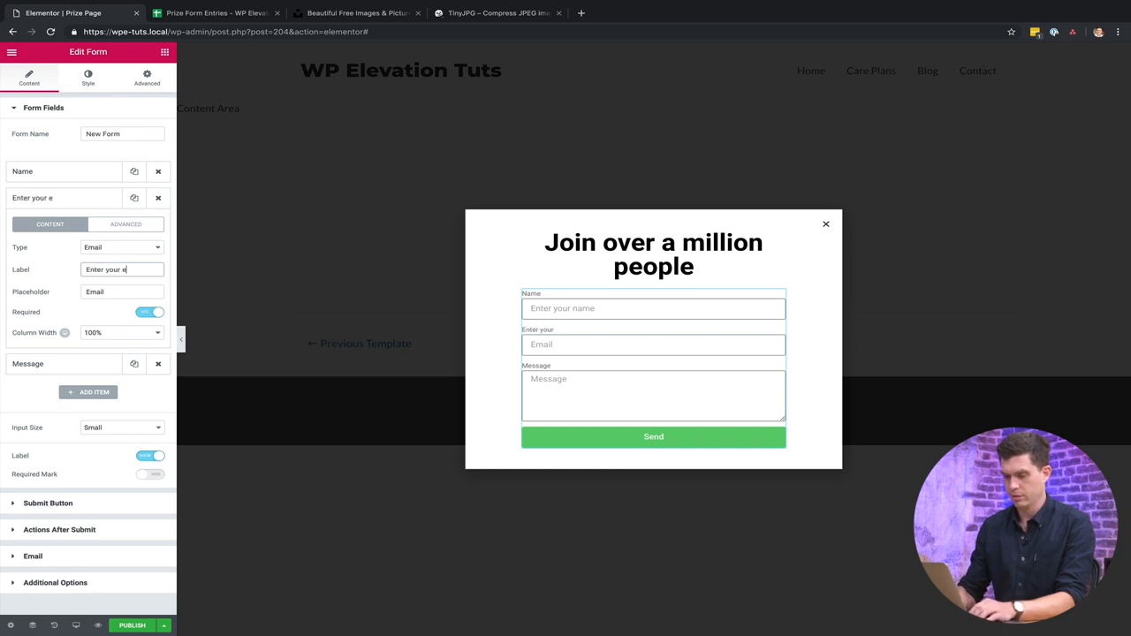
type("mail")
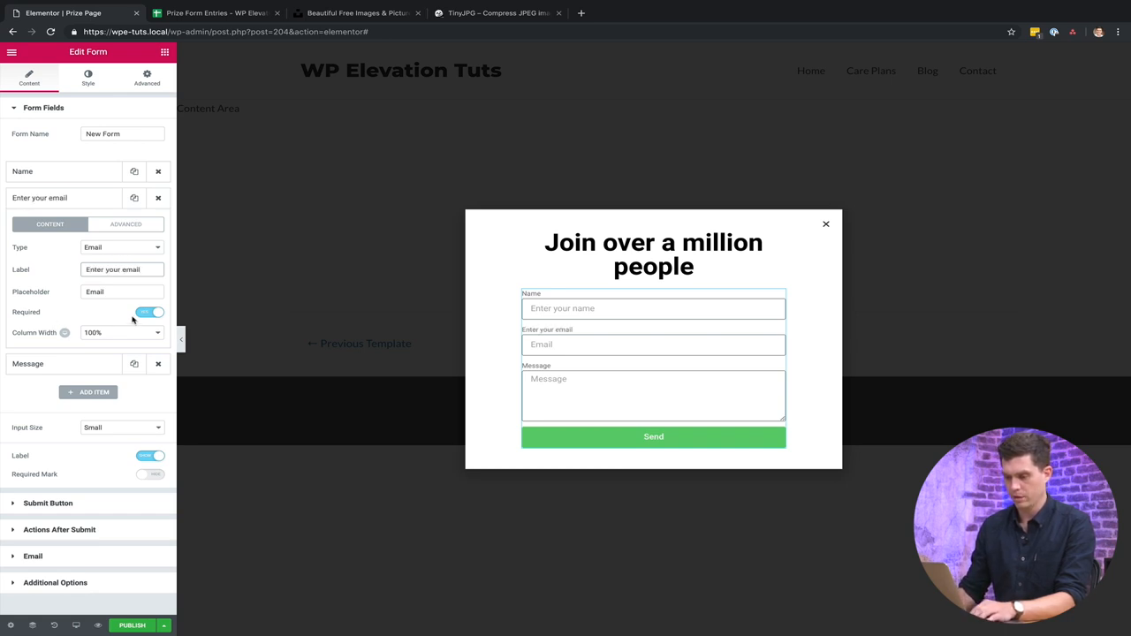
mouse_move(57, 281)
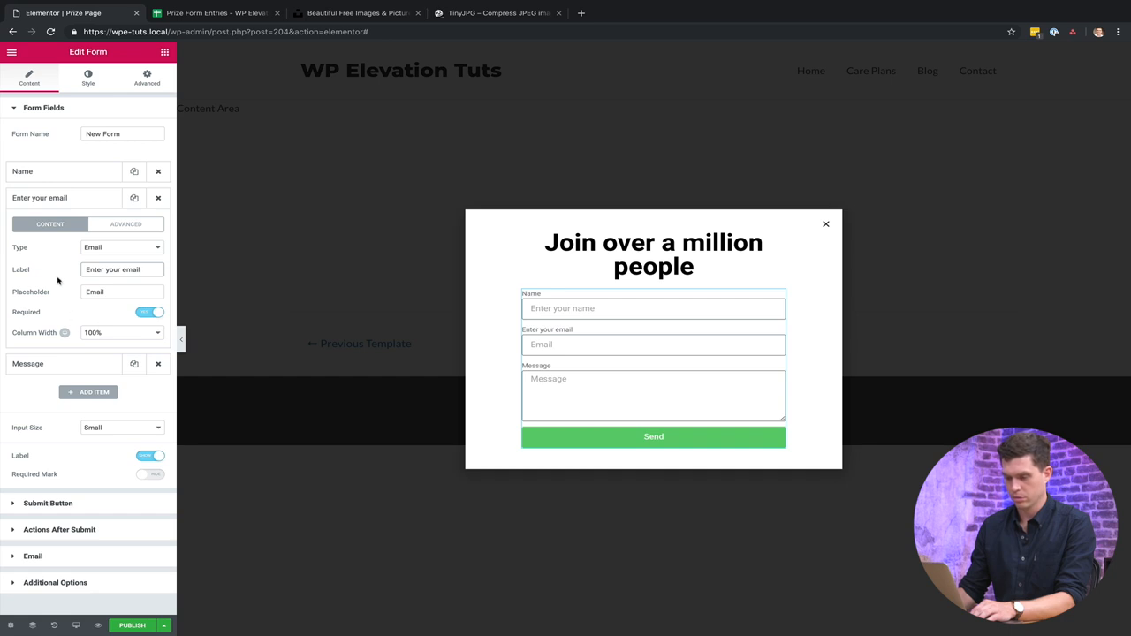
triple_click(121, 270)
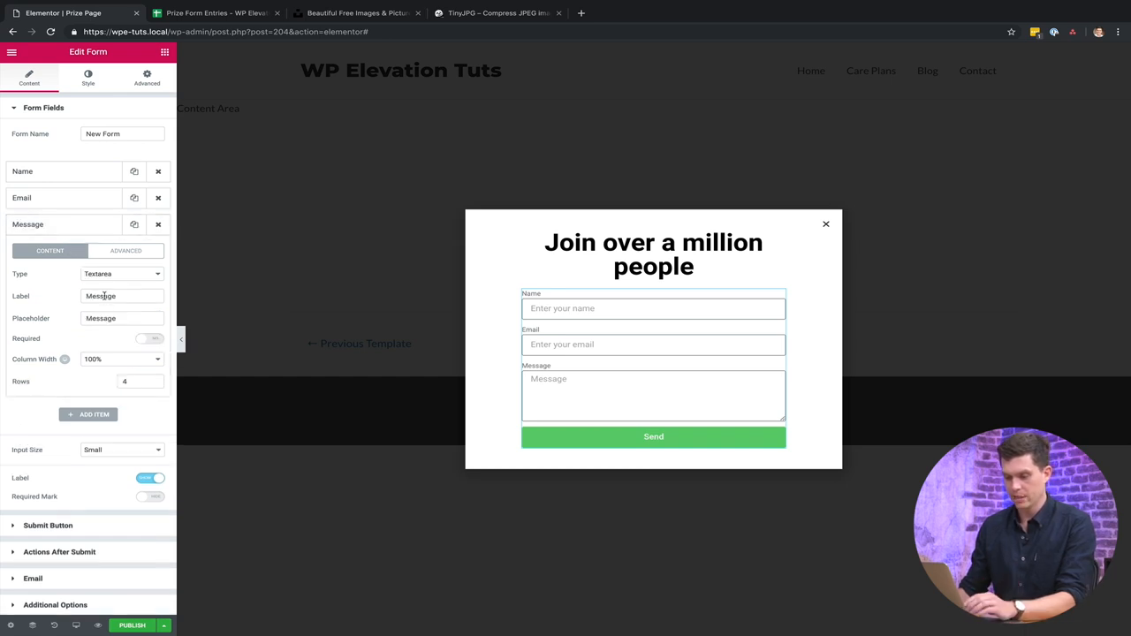
Step: Relabel the Message field 'What is your favourite WordPress plugin?' and make it required
double_click(101, 296)
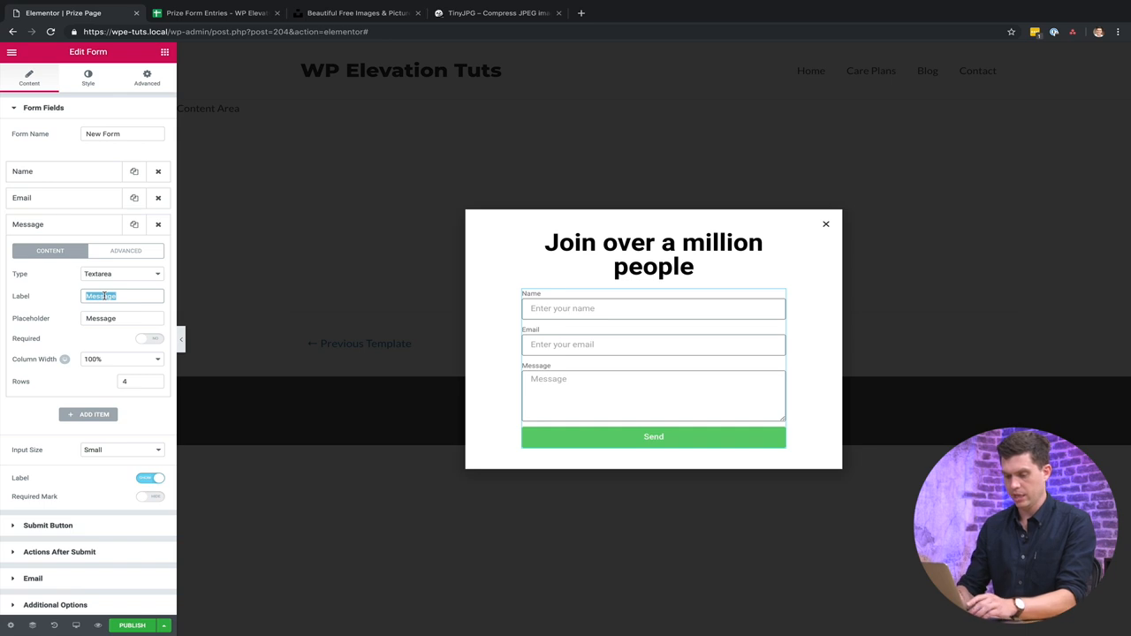
type("What is your favourite")
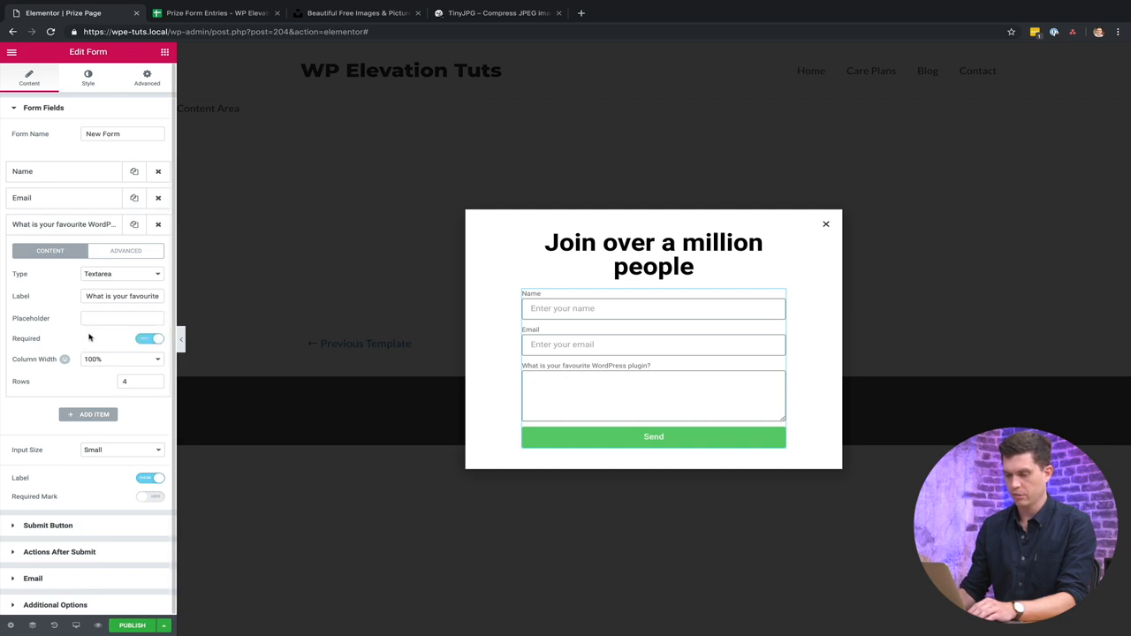
left_click(149, 338)
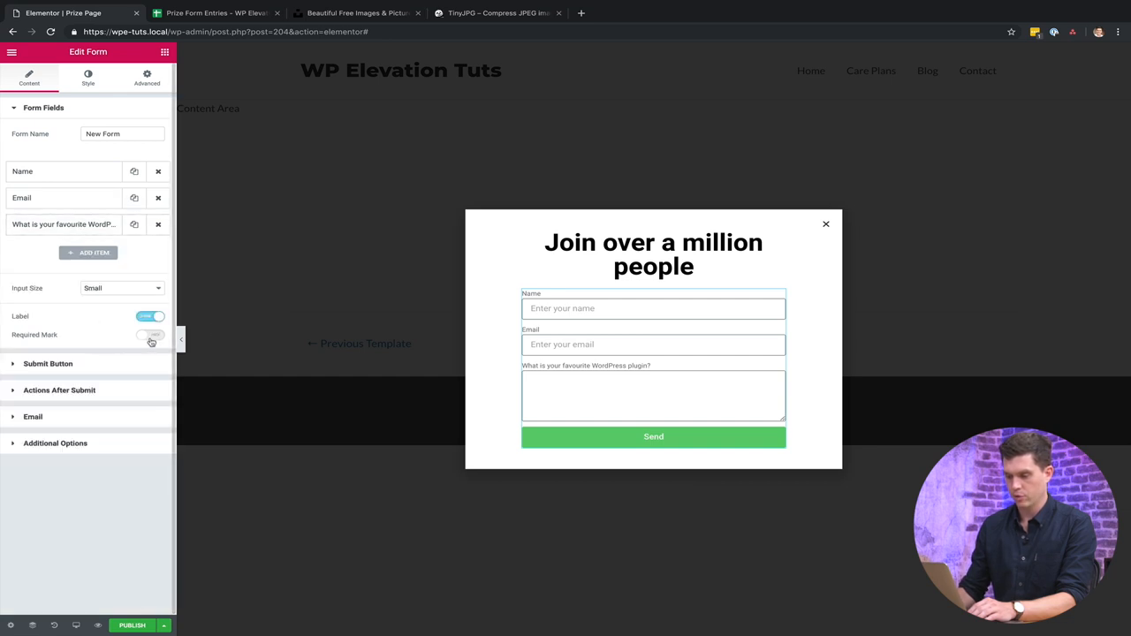
Step: Turn on required marks and set the submit button to a larger 'Confirm Entry'
left_click(150, 334)
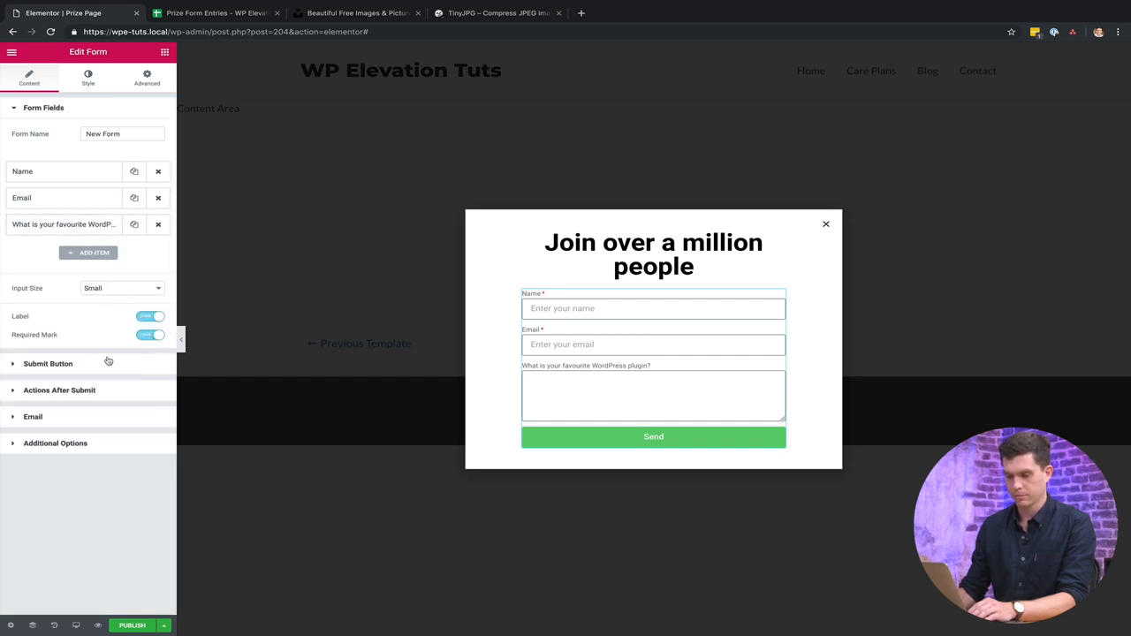
left_click(47, 363)
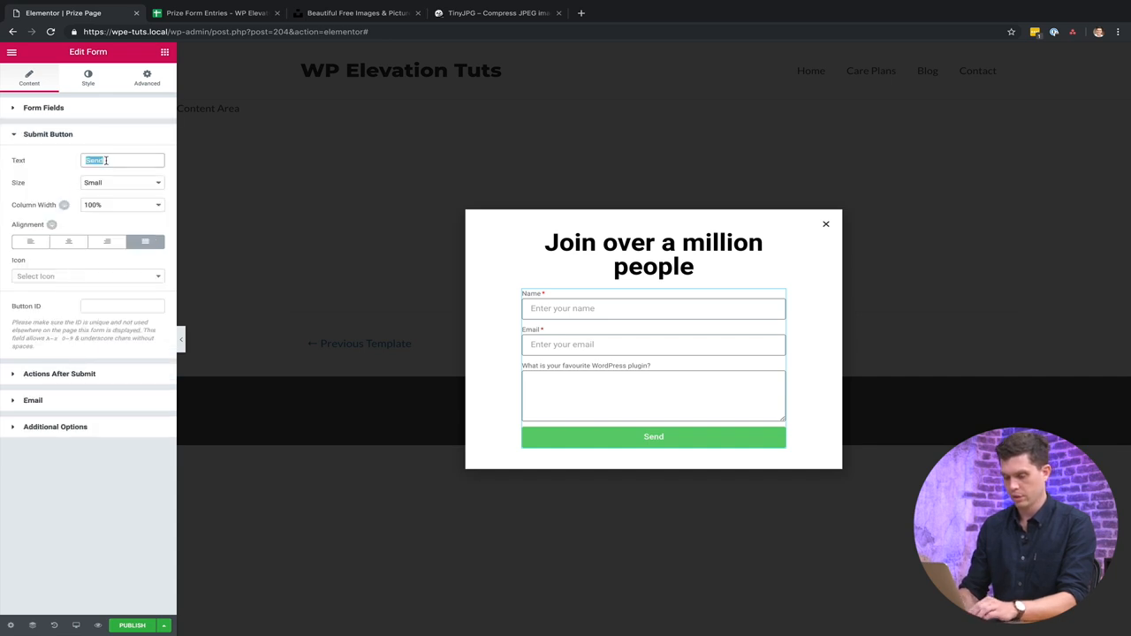
type("Confirm En")
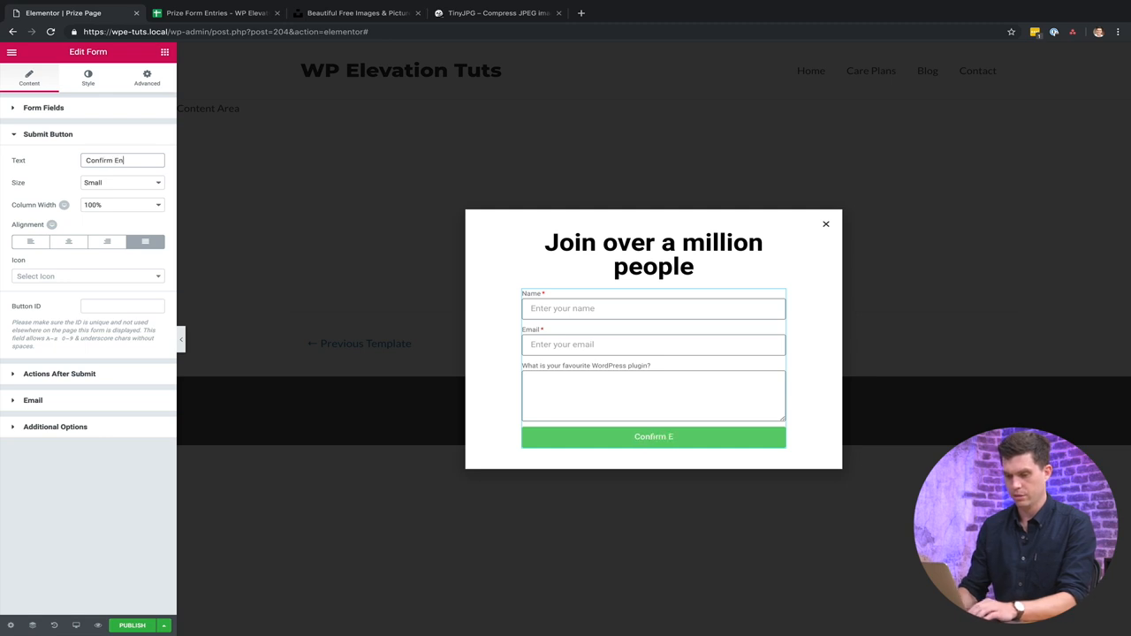
left_click(122, 183)
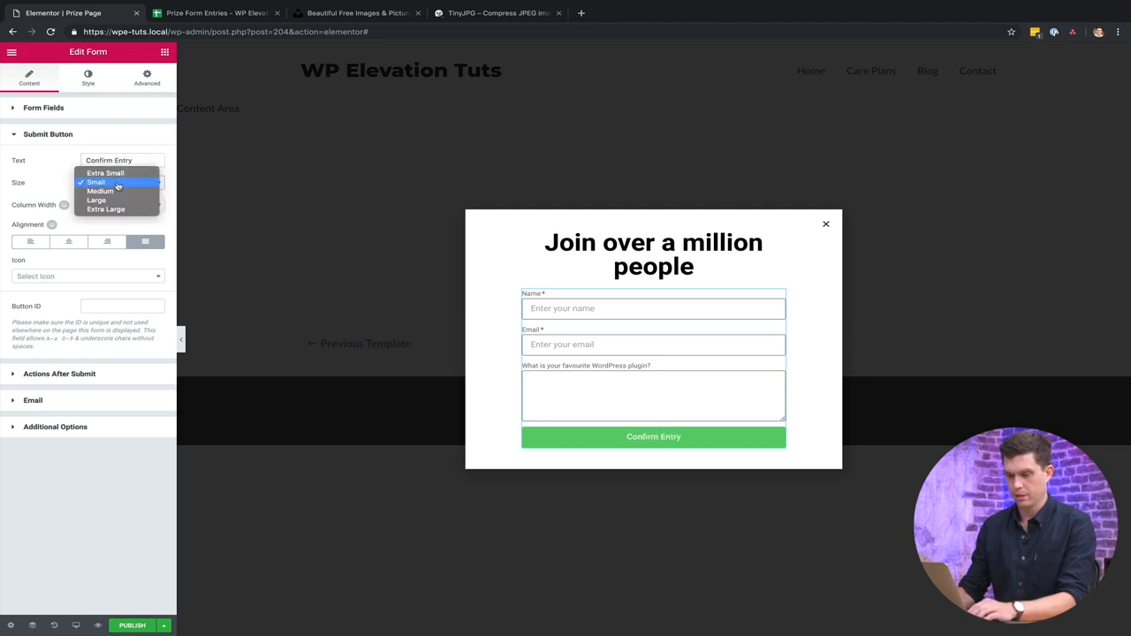
left_click(96, 200)
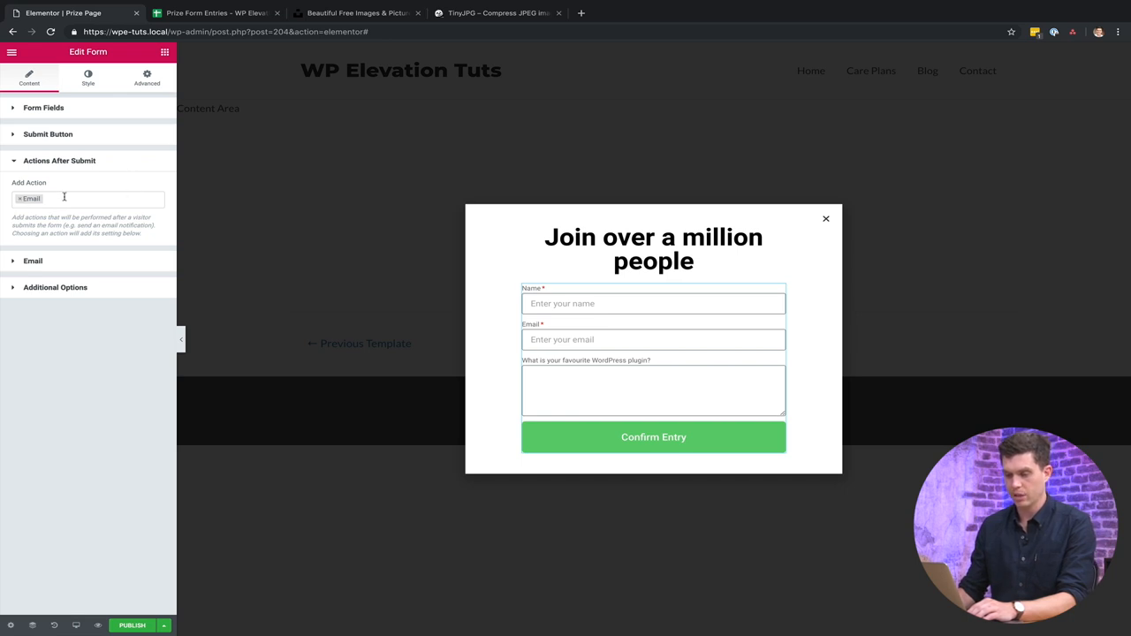
Step: Replace the Email after-submit action with Webhook and show its URL settings
left_click(88, 198)
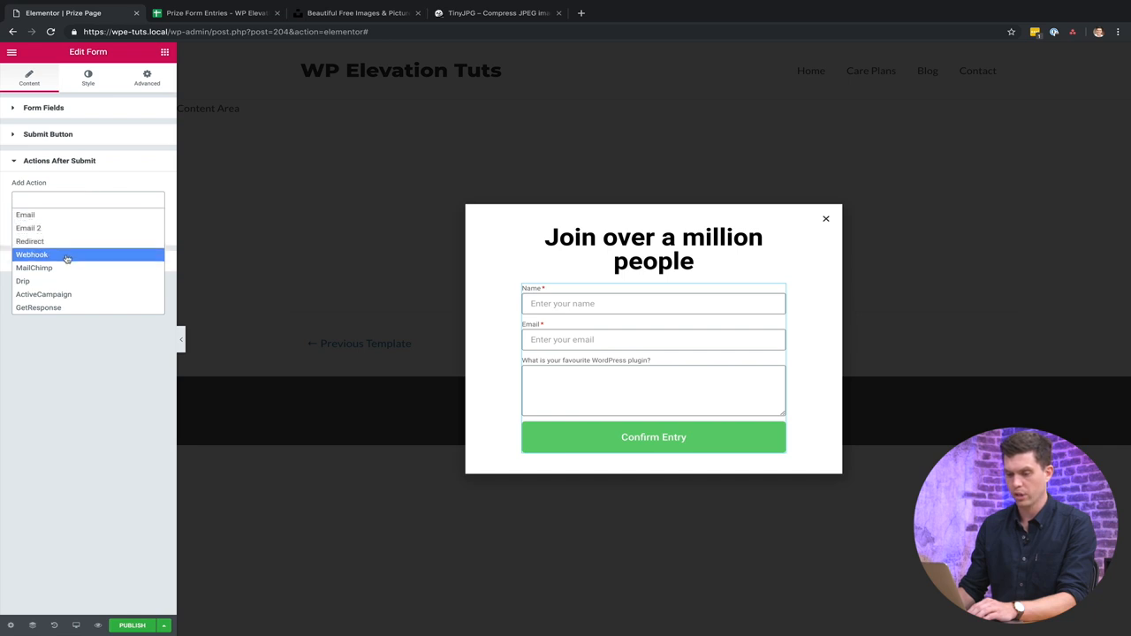
left_click(32, 254)
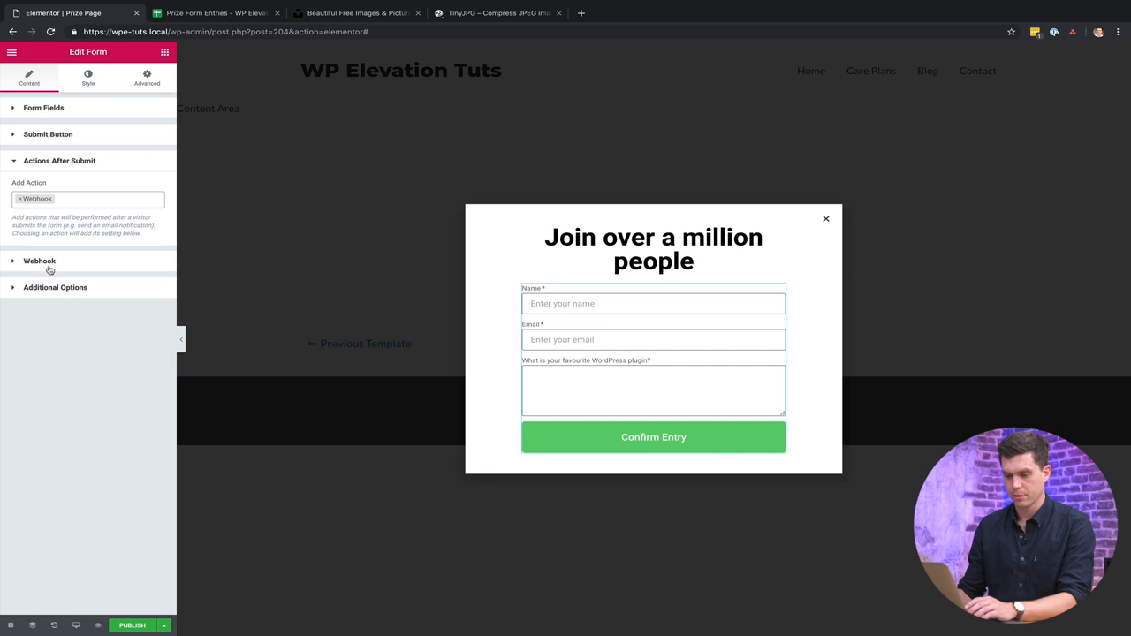
left_click(40, 261)
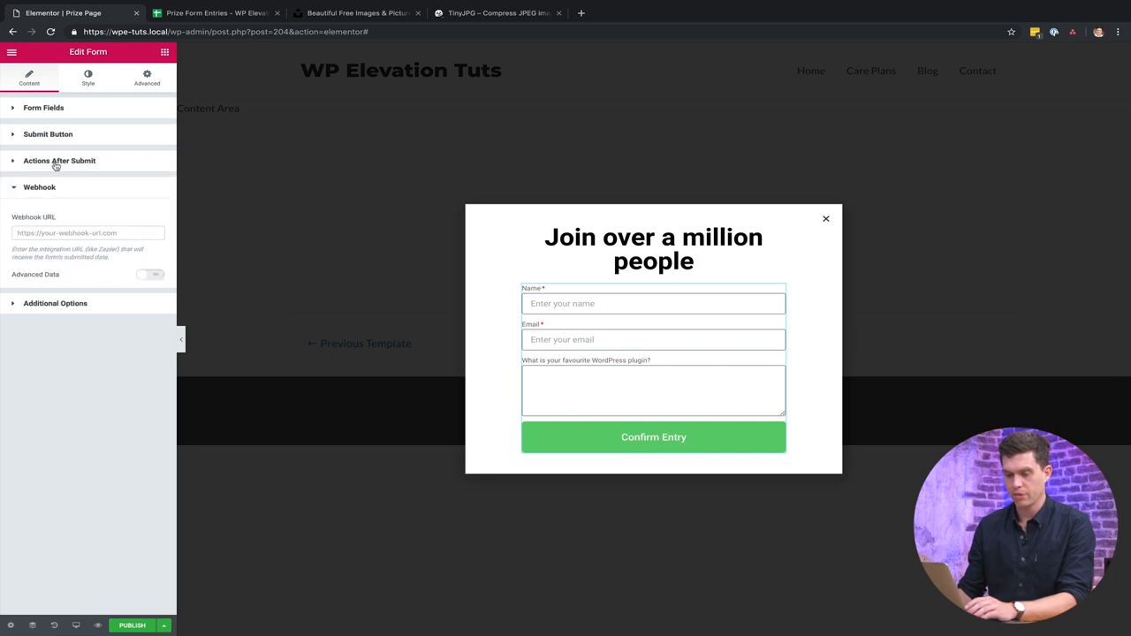
left_click(59, 160)
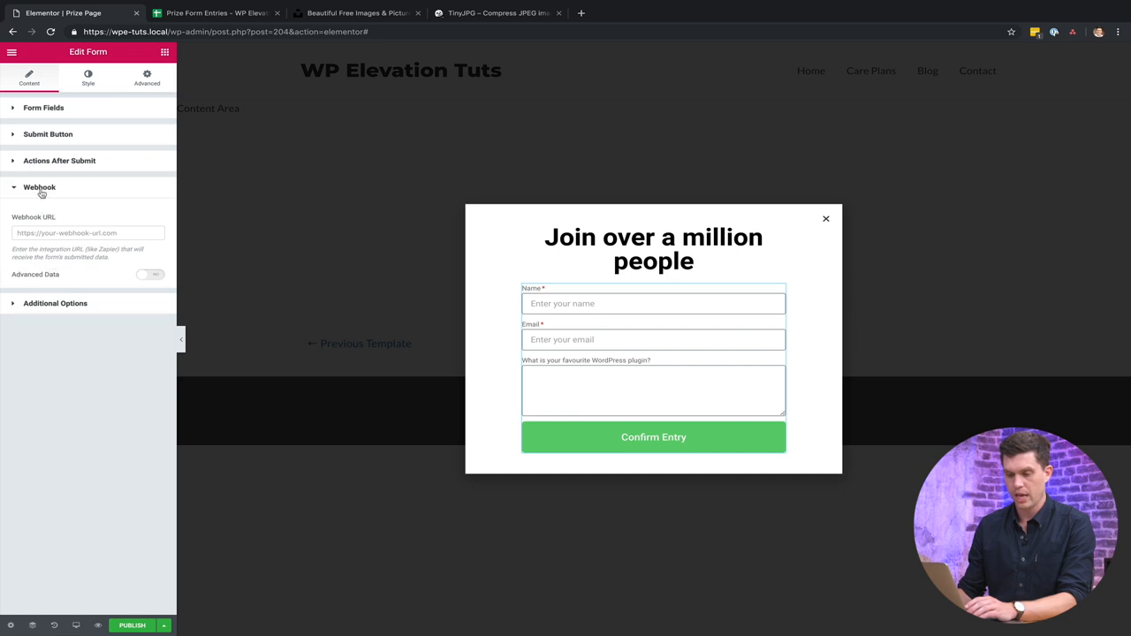
mouse_move(65, 189)
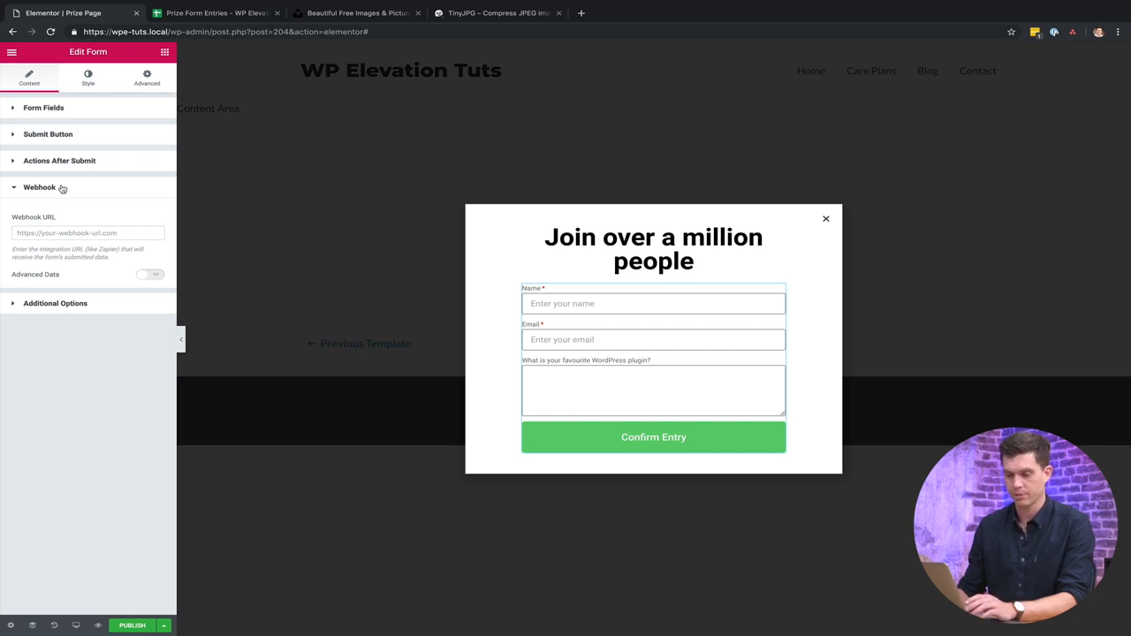
left_click(653, 248)
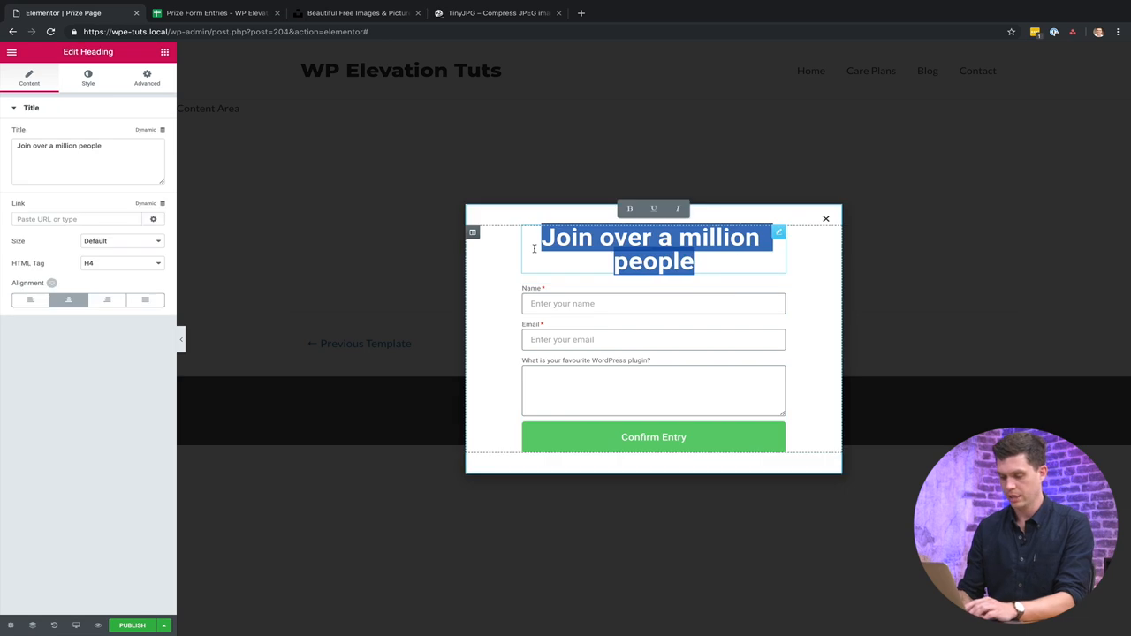
Step: Retitle the heading 'Enter your details to win' and reset its typography to default
type("Enter your")
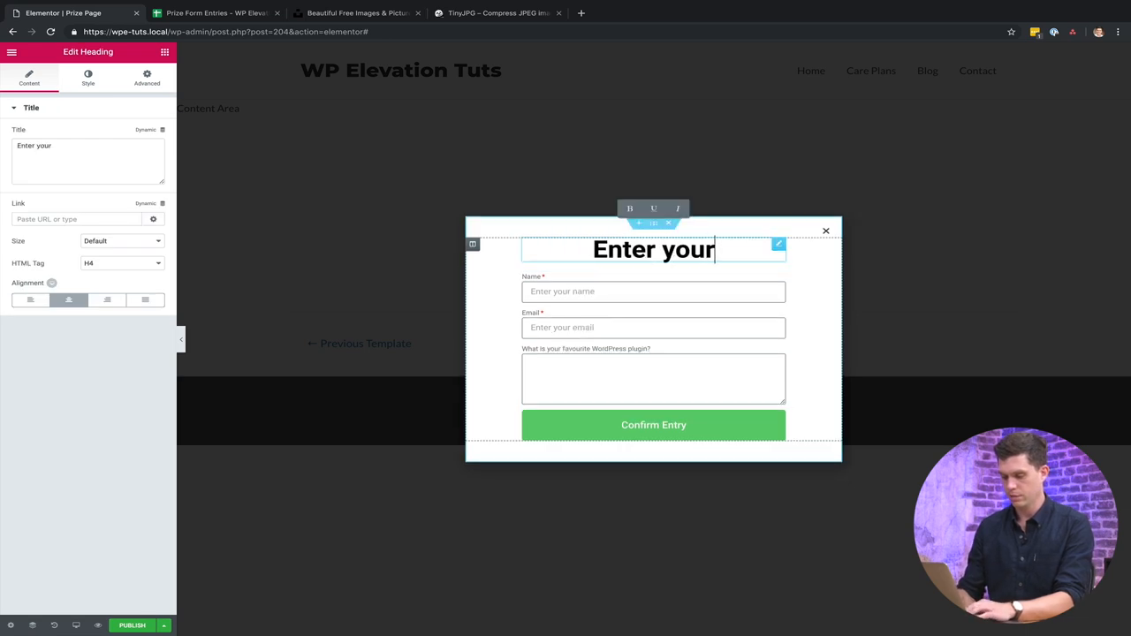
type("details to win")
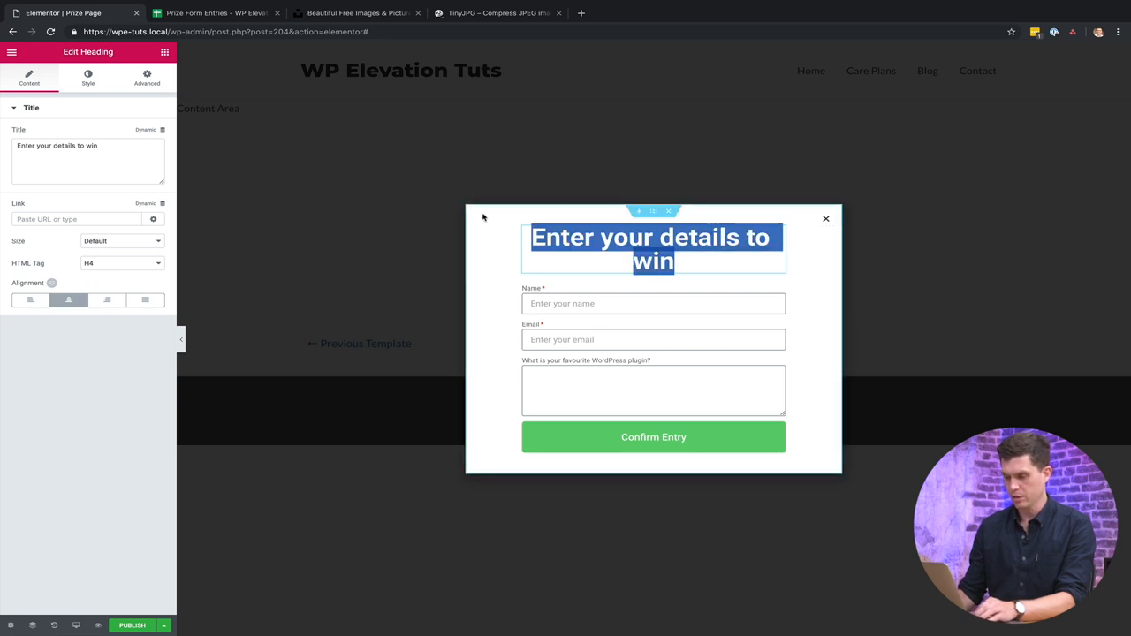
left_click(87, 78)
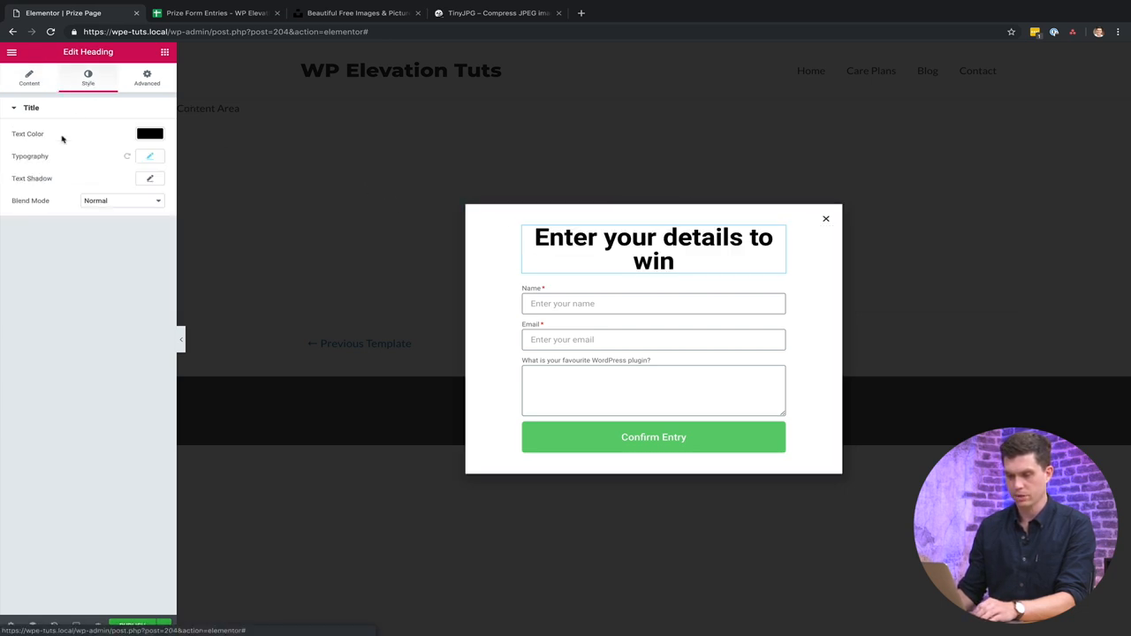
mouse_move(127, 156)
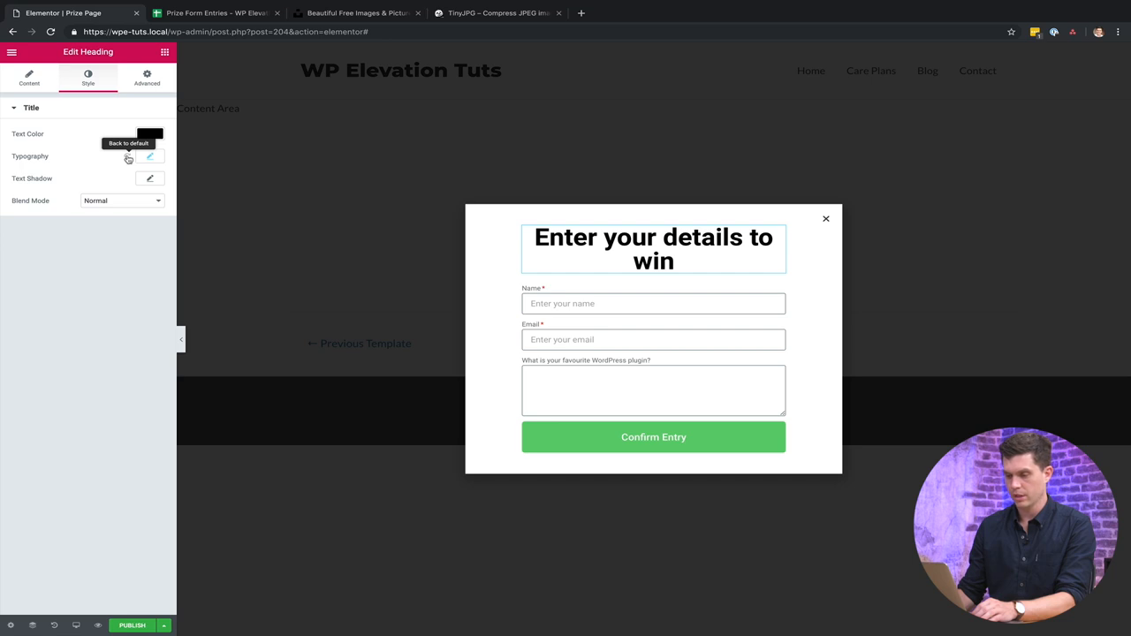
left_click(30, 78)
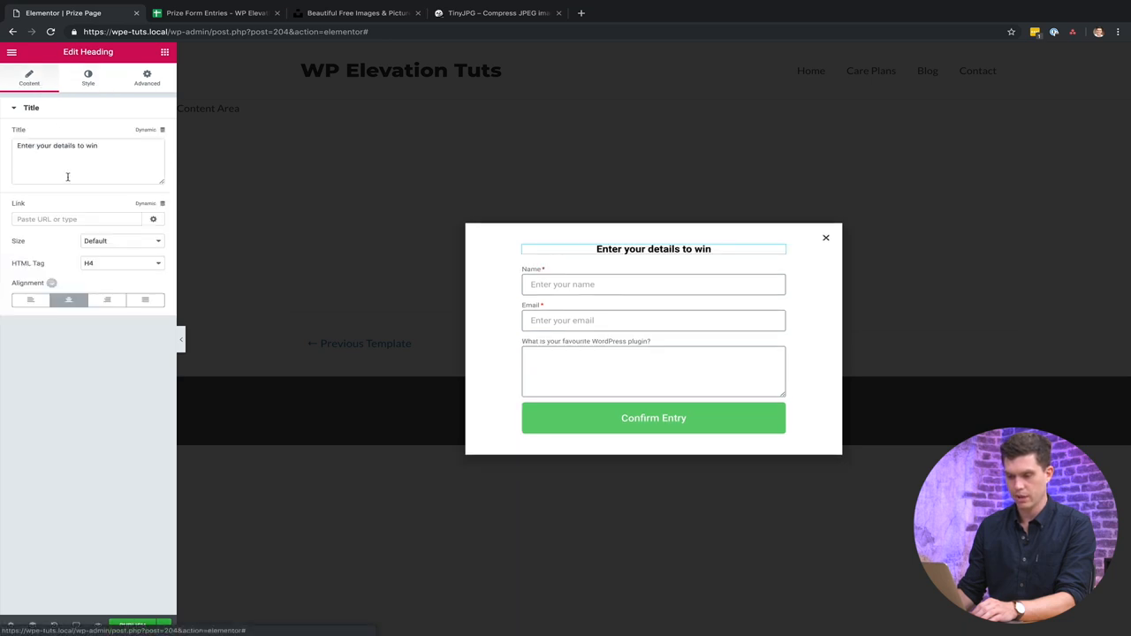
left_click(122, 262)
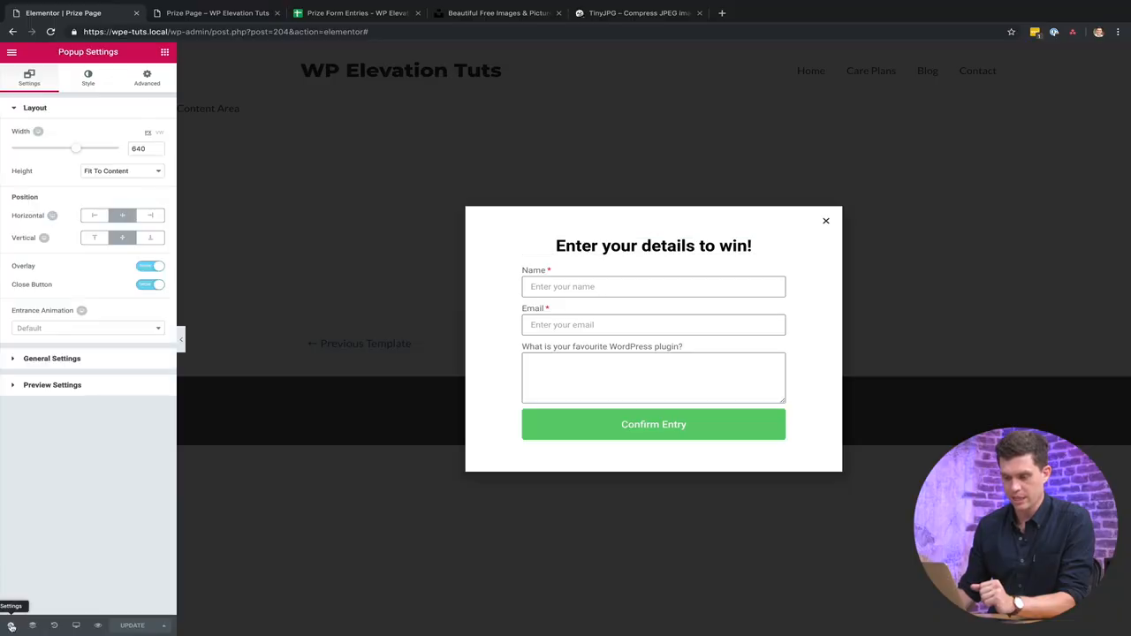
Step: Set the popup's Open By Selector to '.prize-button' and show the save options menu
left_click(147, 78)
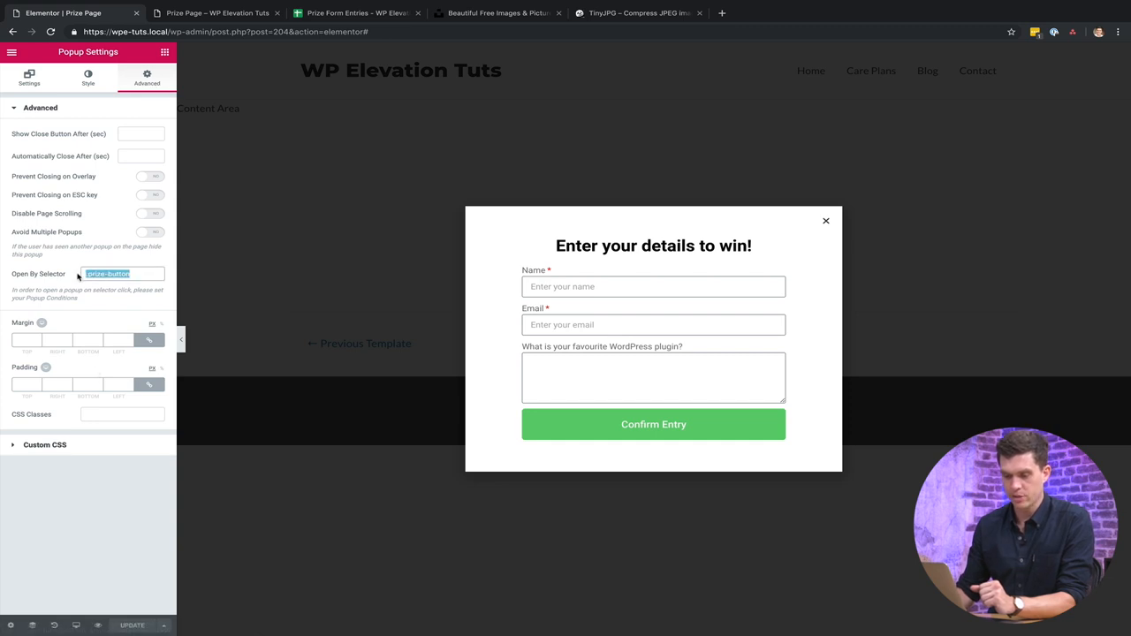
left_click(124, 274)
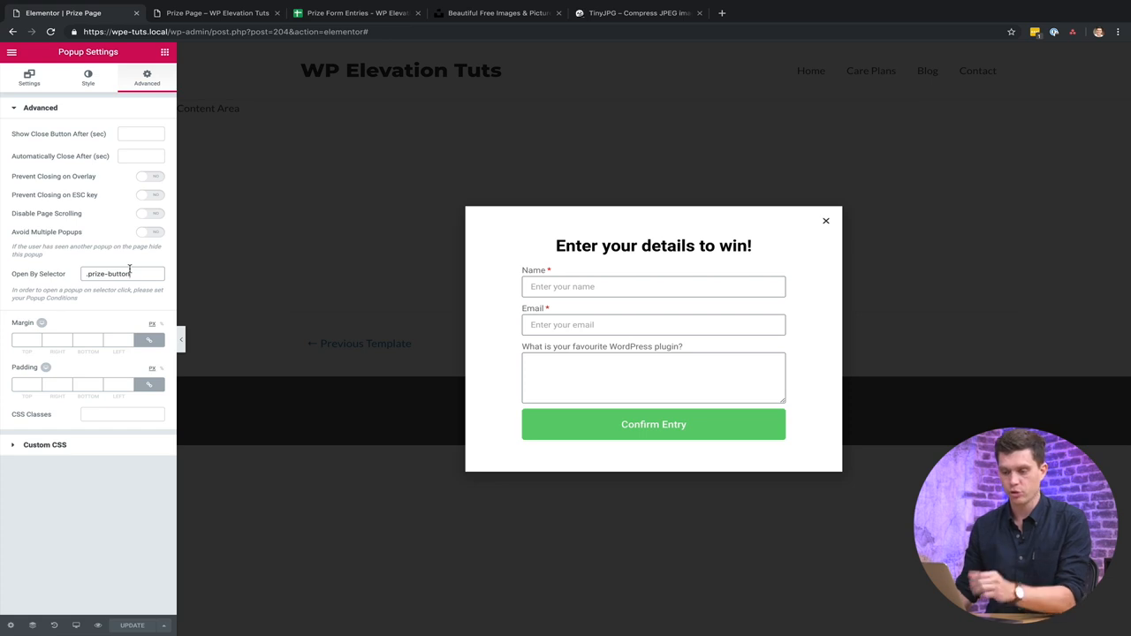
mouse_move(164, 625)
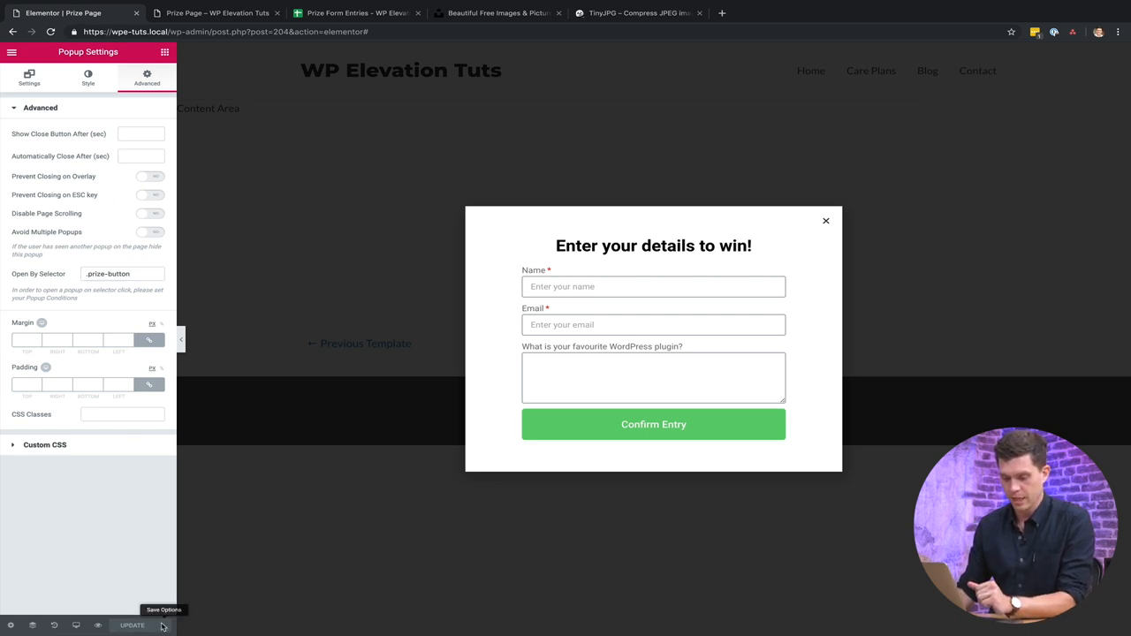
left_click(163, 624)
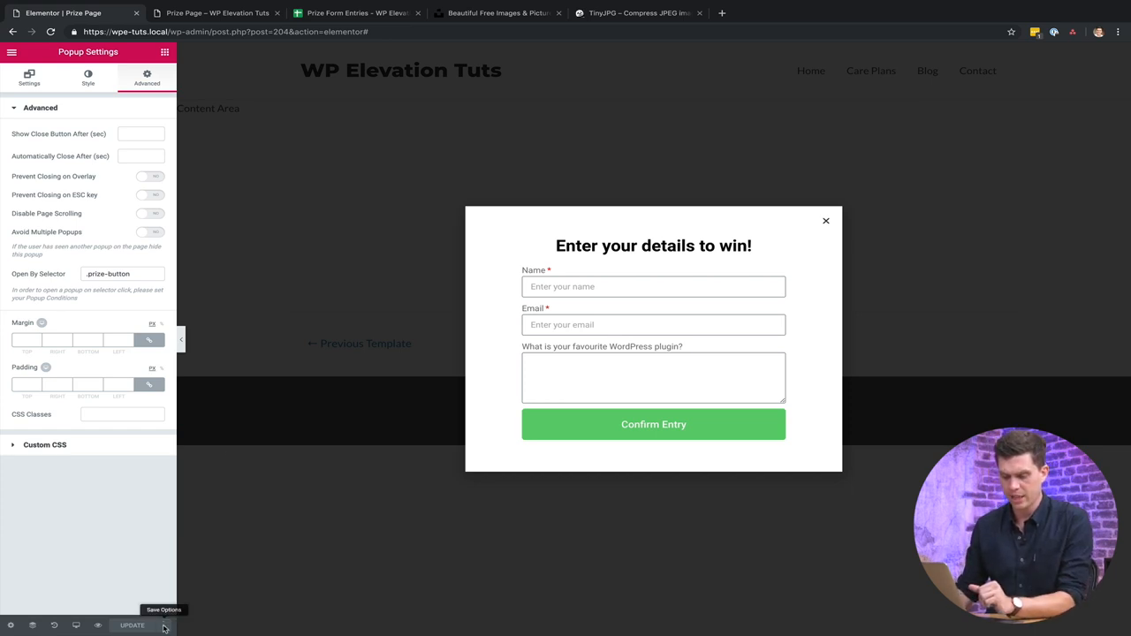
left_click(164, 625)
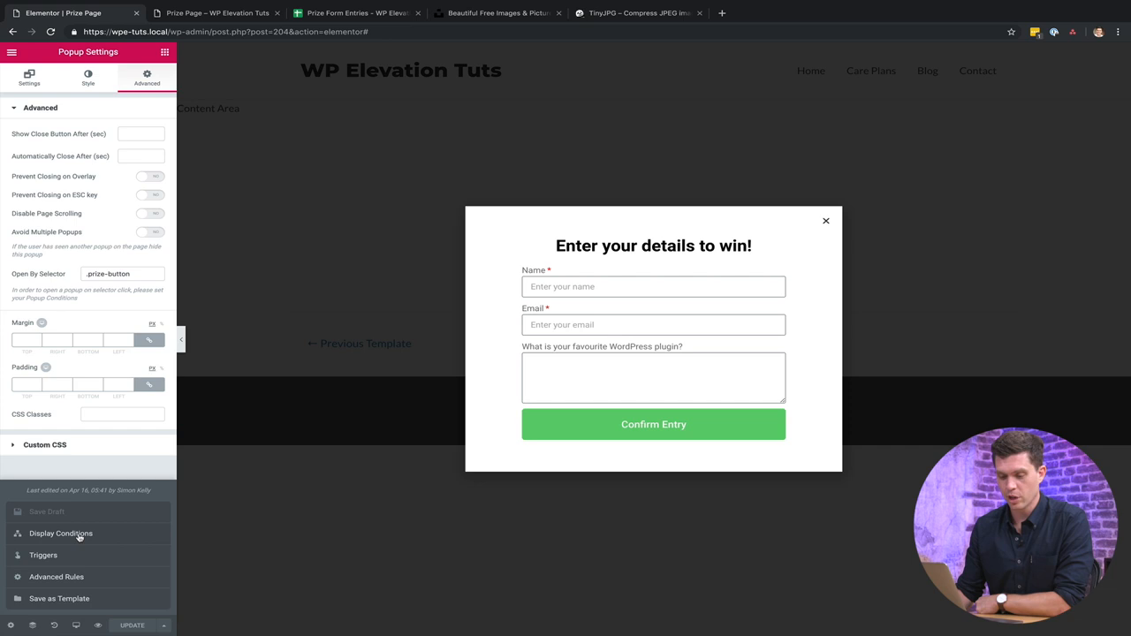
left_click(60, 533)
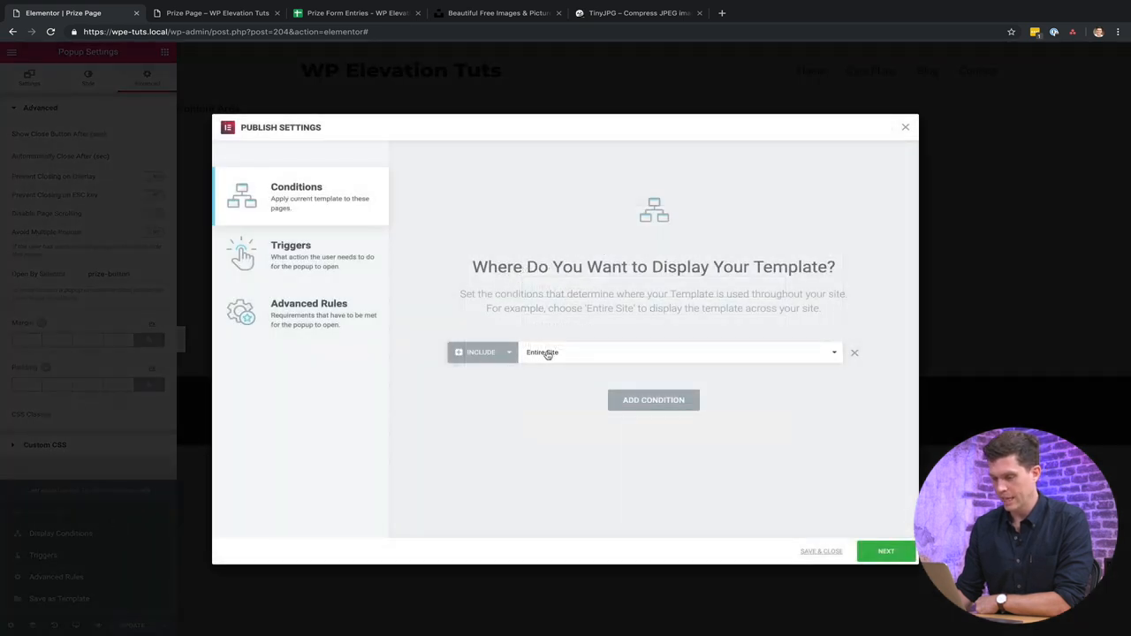
mouse_move(657, 357)
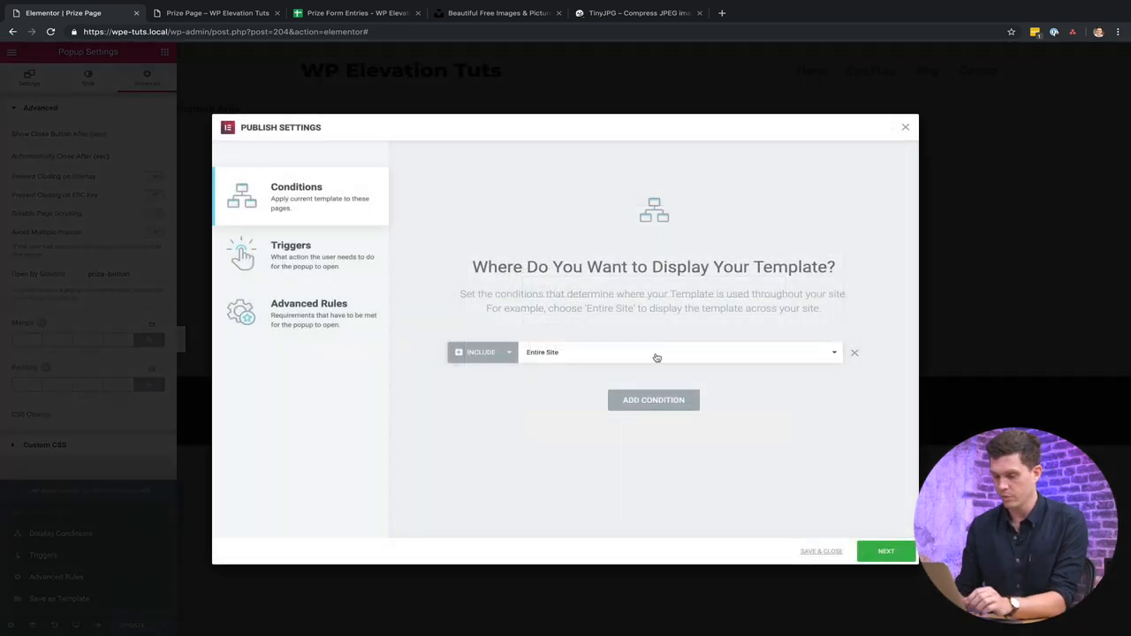
left_click(290, 255)
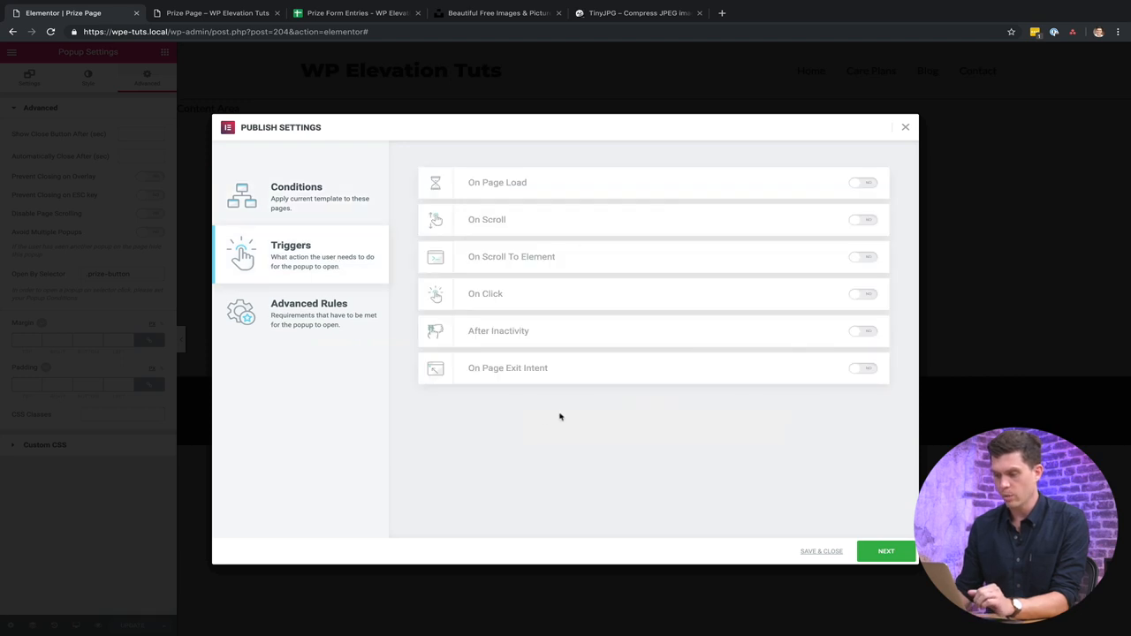
left_click(309, 314)
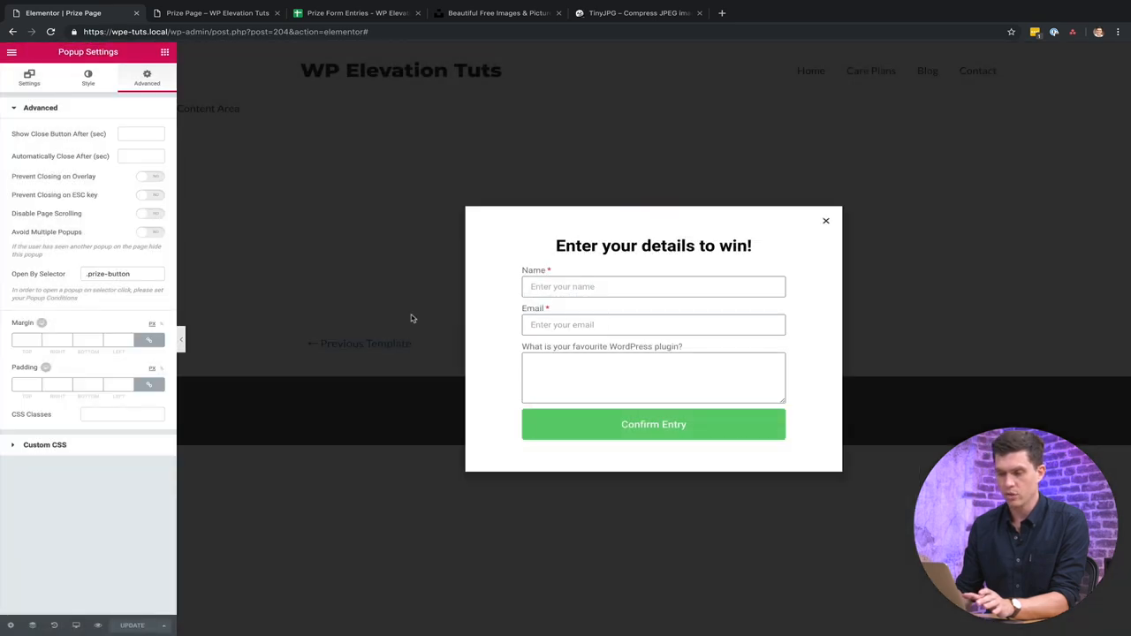
left_click(217, 13)
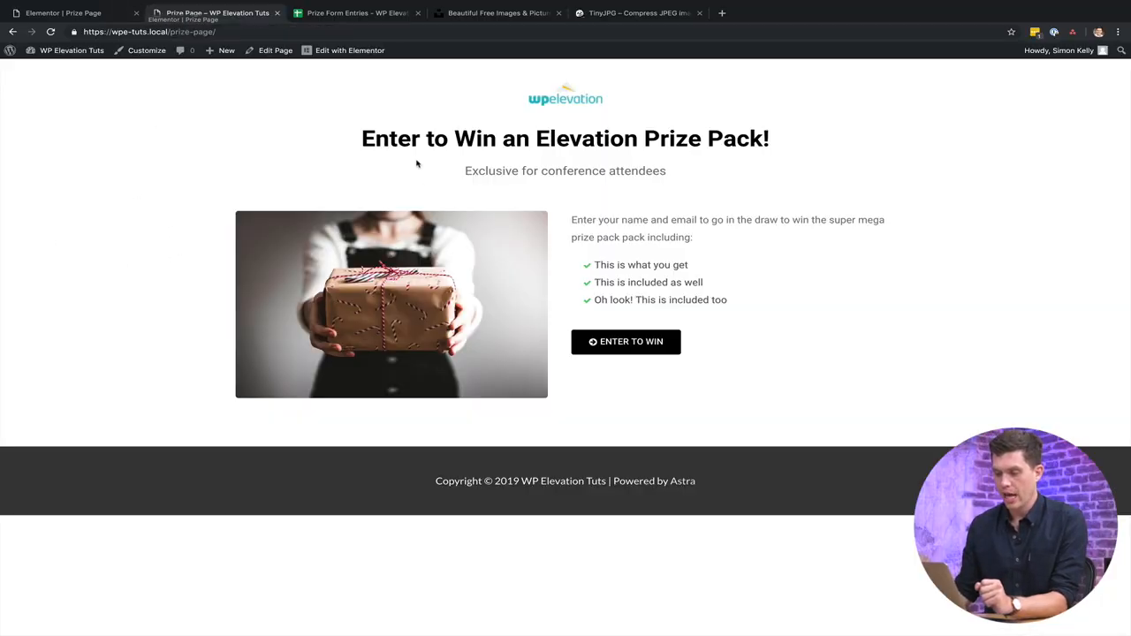
Step: Give the Enter To Win button the CSS class prize-button, update, and view the live page
left_click(349, 49)
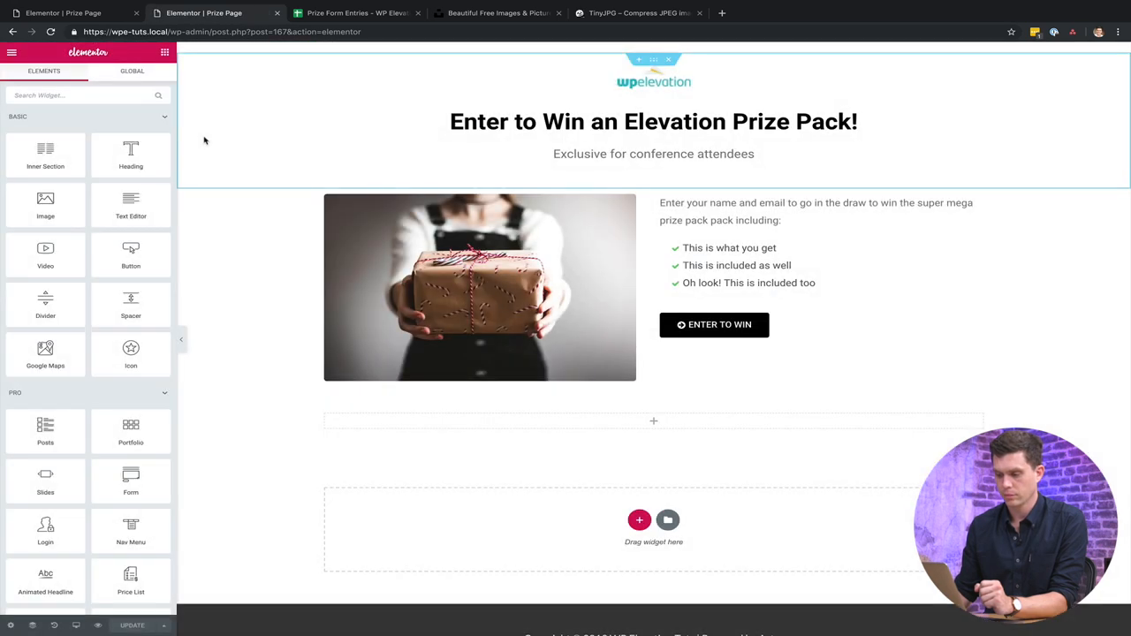
left_click(714, 325)
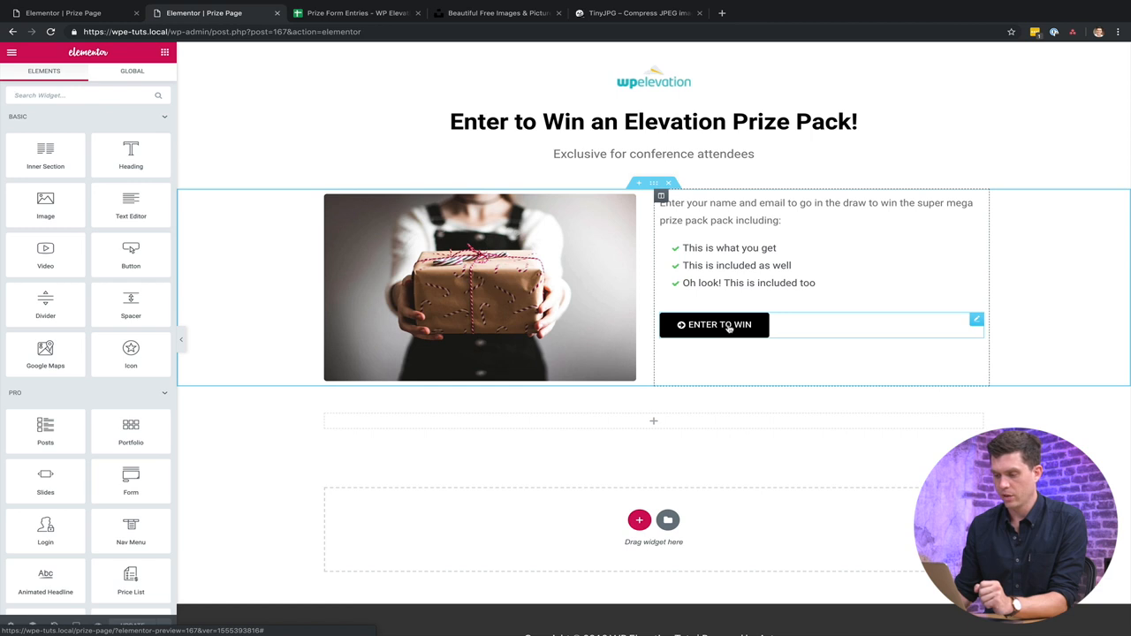
left_click(714, 325)
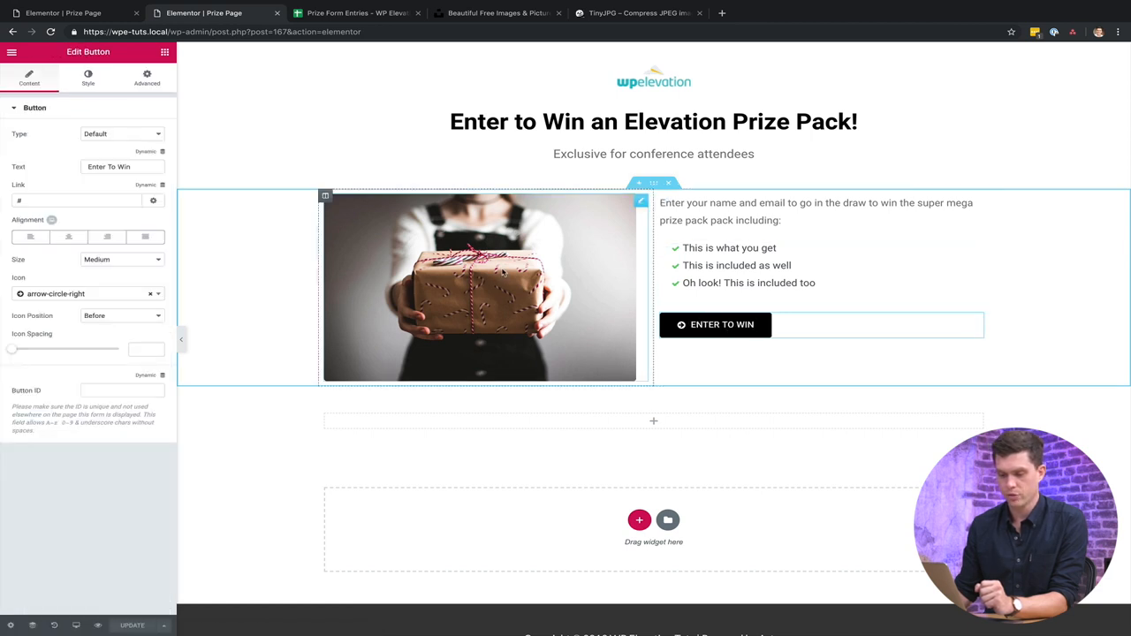
left_click(147, 78)
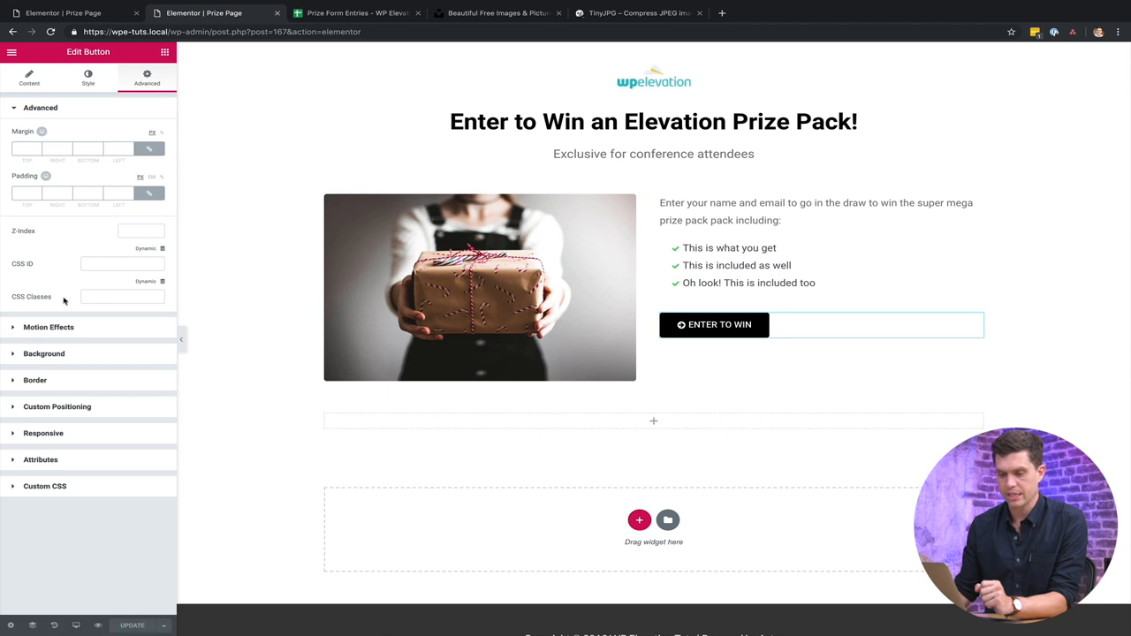
mouse_move(122, 297)
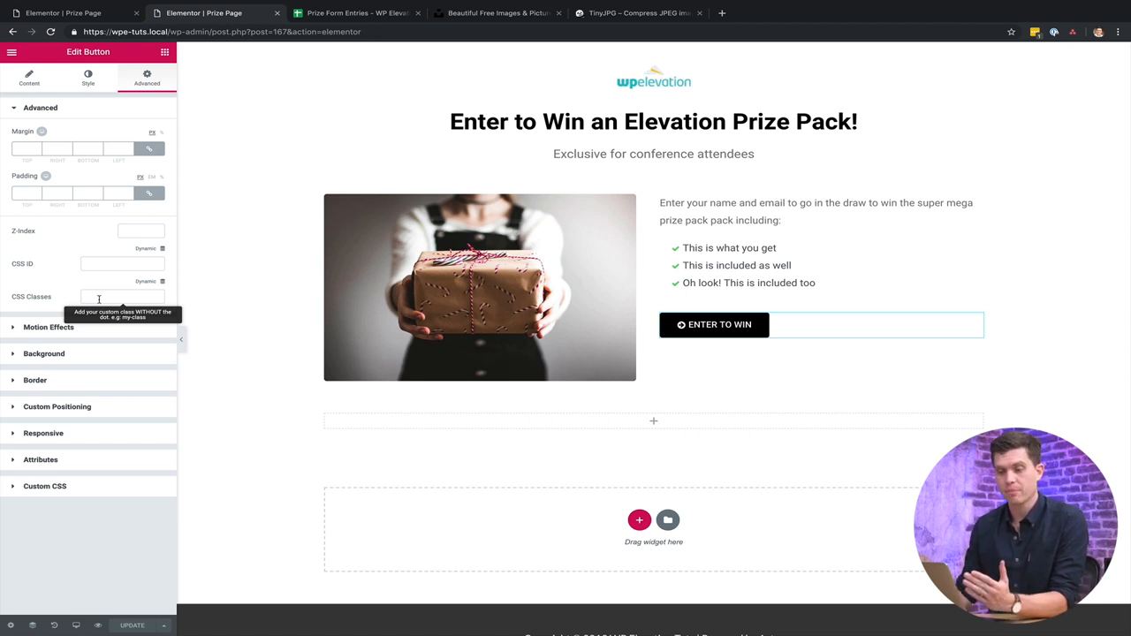
left_click(122, 297)
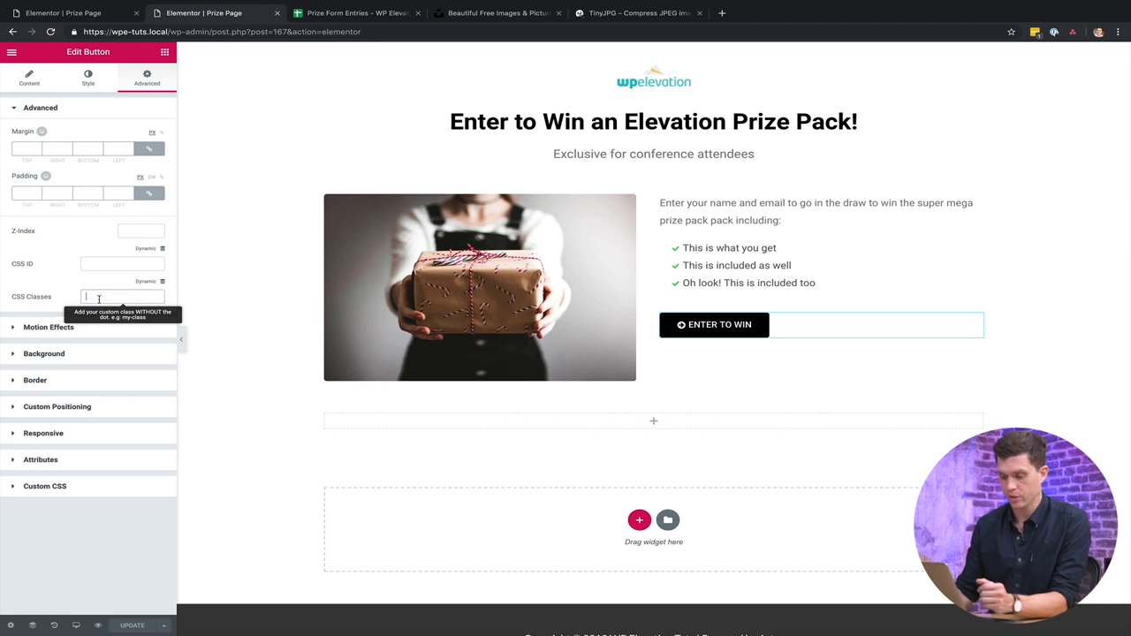
type("prize-button")
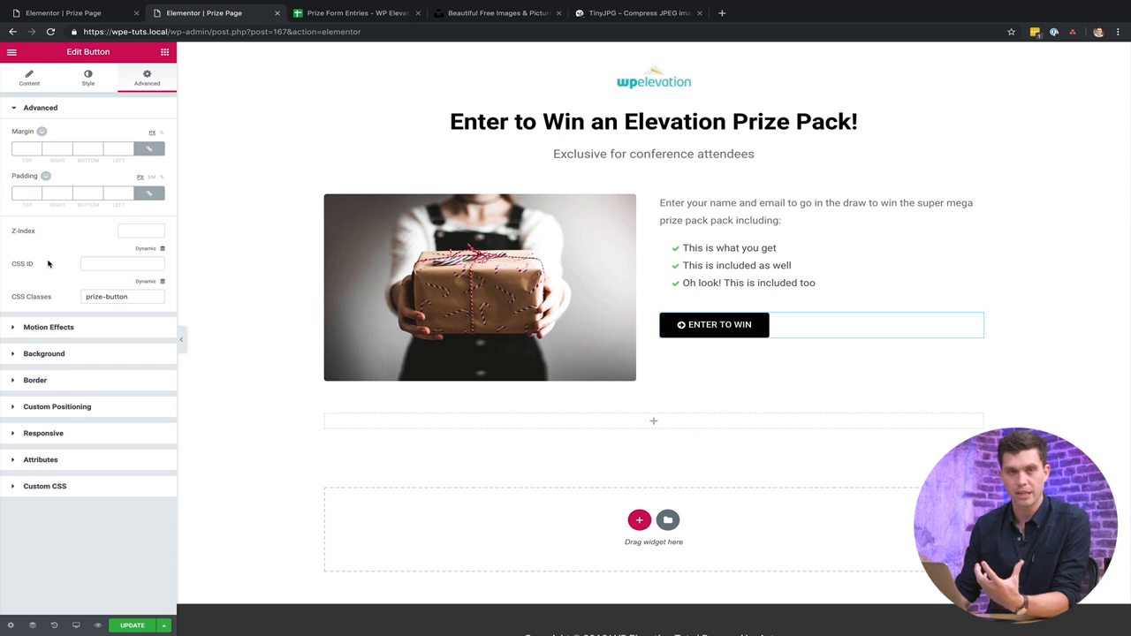
mouse_move(261, 479)
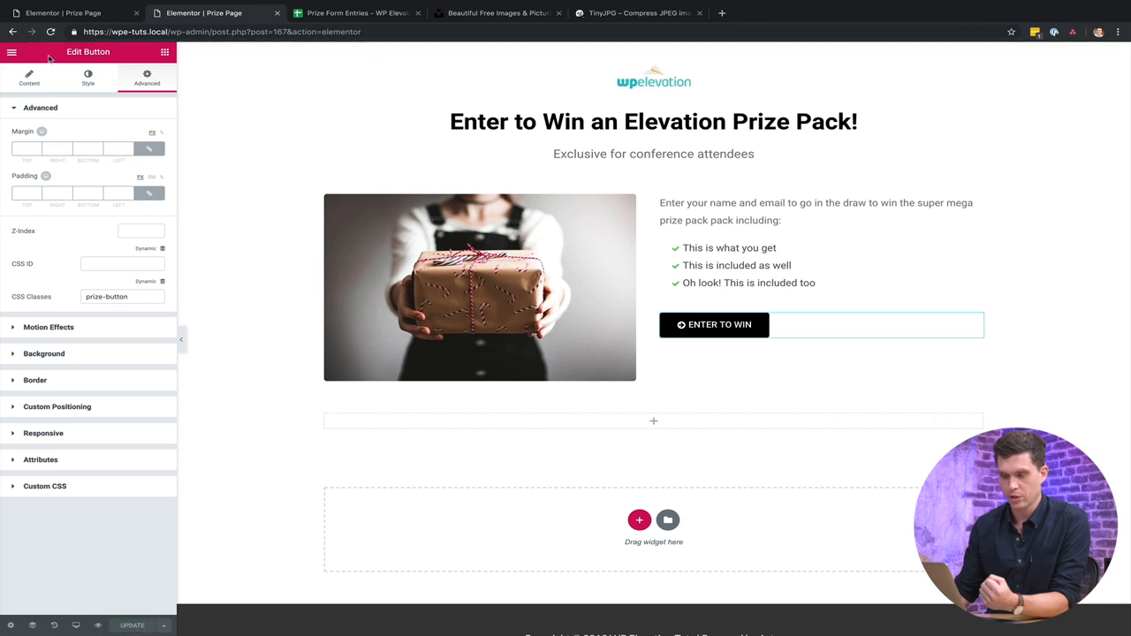
left_click(11, 52)
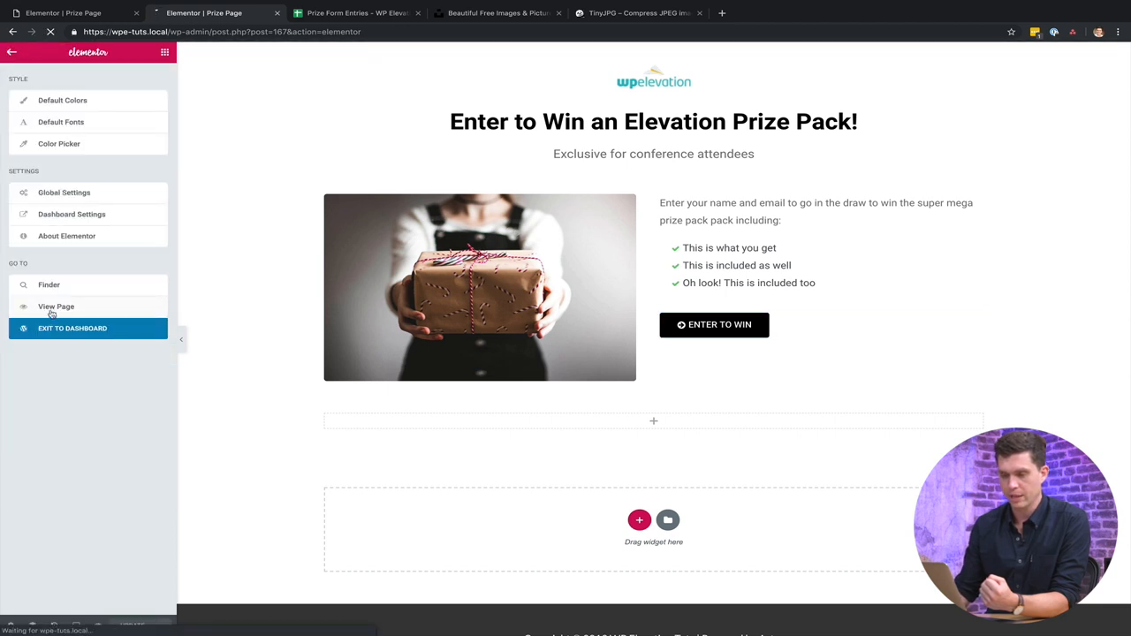
left_click(55, 306)
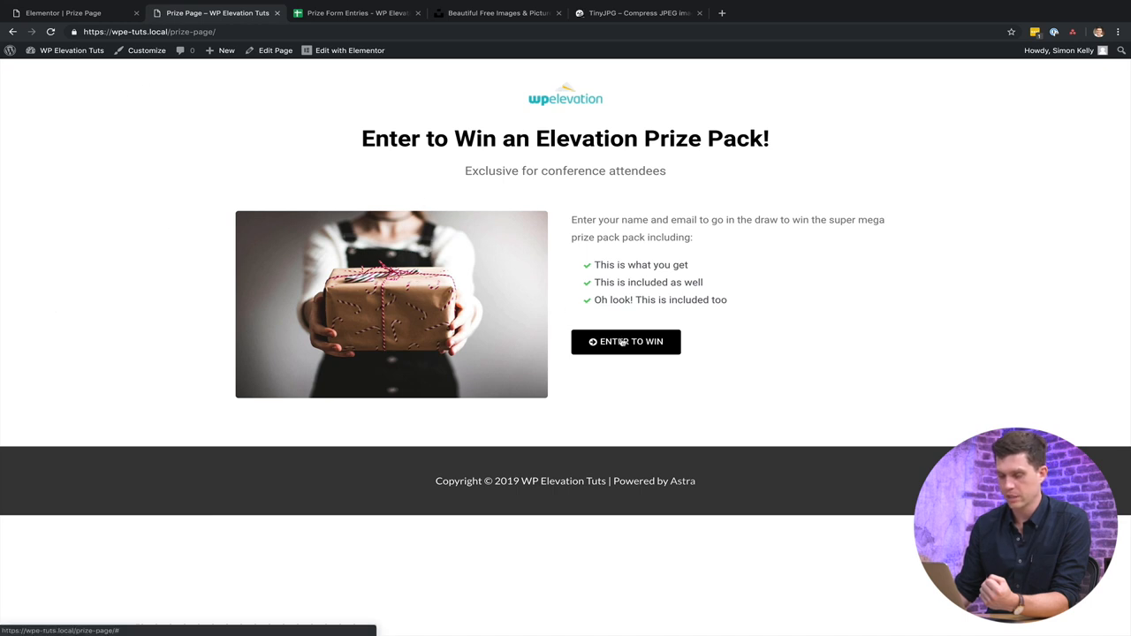
left_click(625, 341)
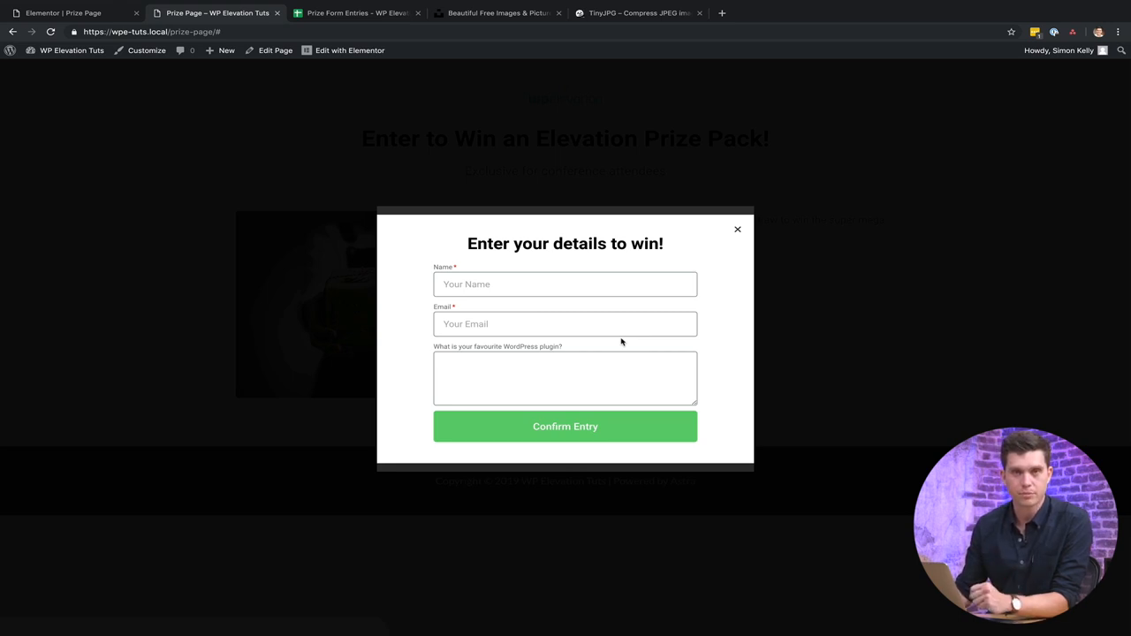
left_click(738, 230)
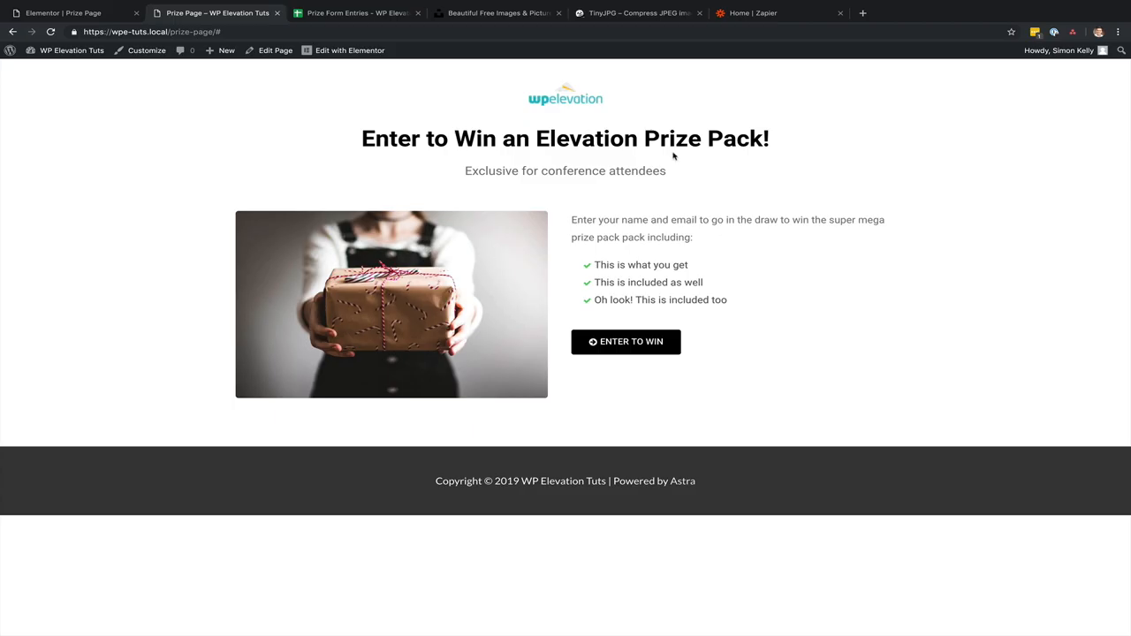
Step: Create a new zap with a Webhooks by Zapier Catch Hook trigger and copy its URL
left_click(777, 12)
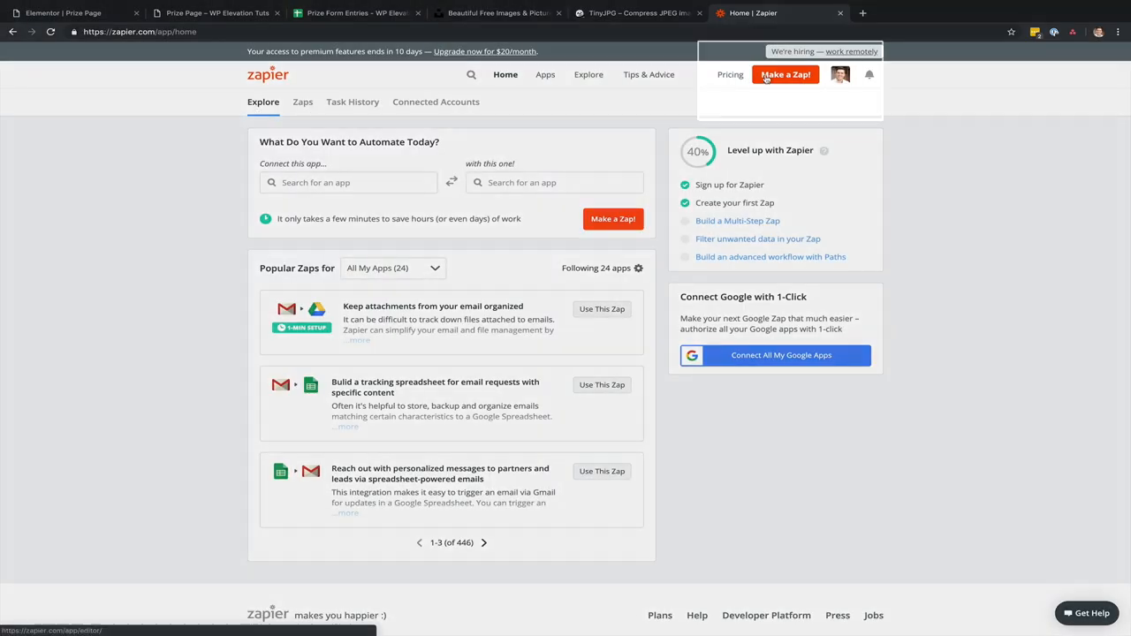
left_click(785, 74)
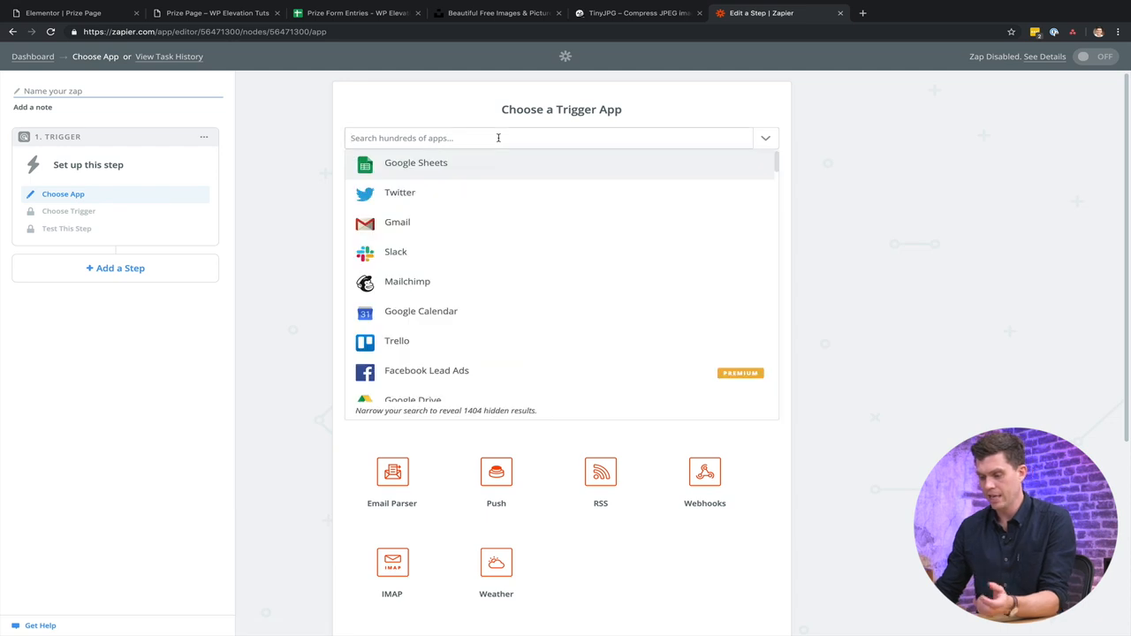
type("webh")
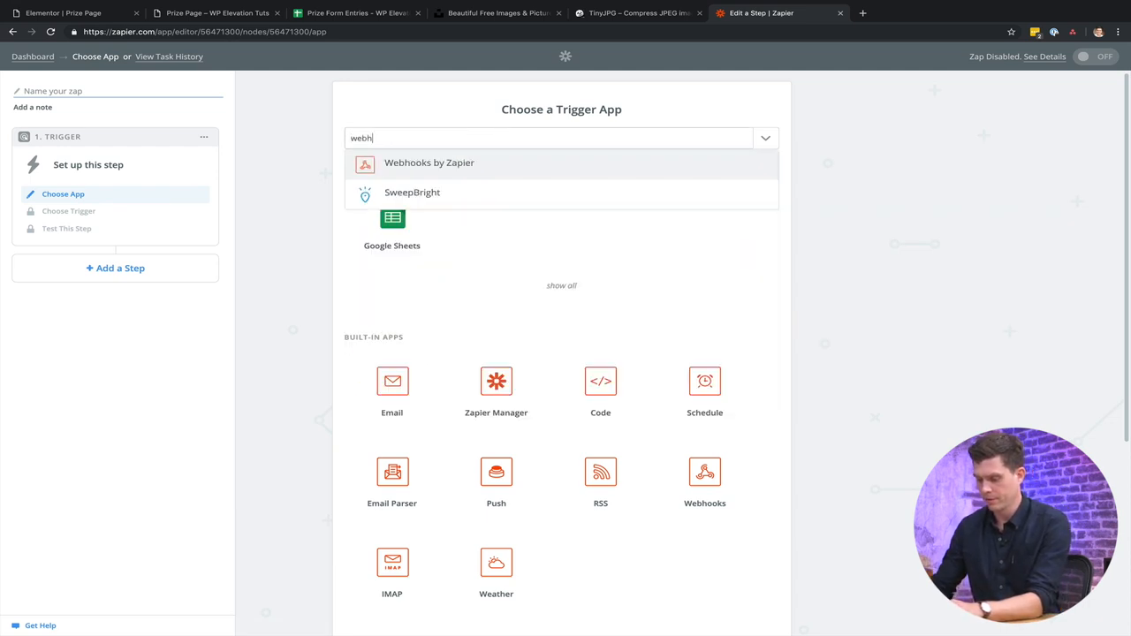
left_click(429, 163)
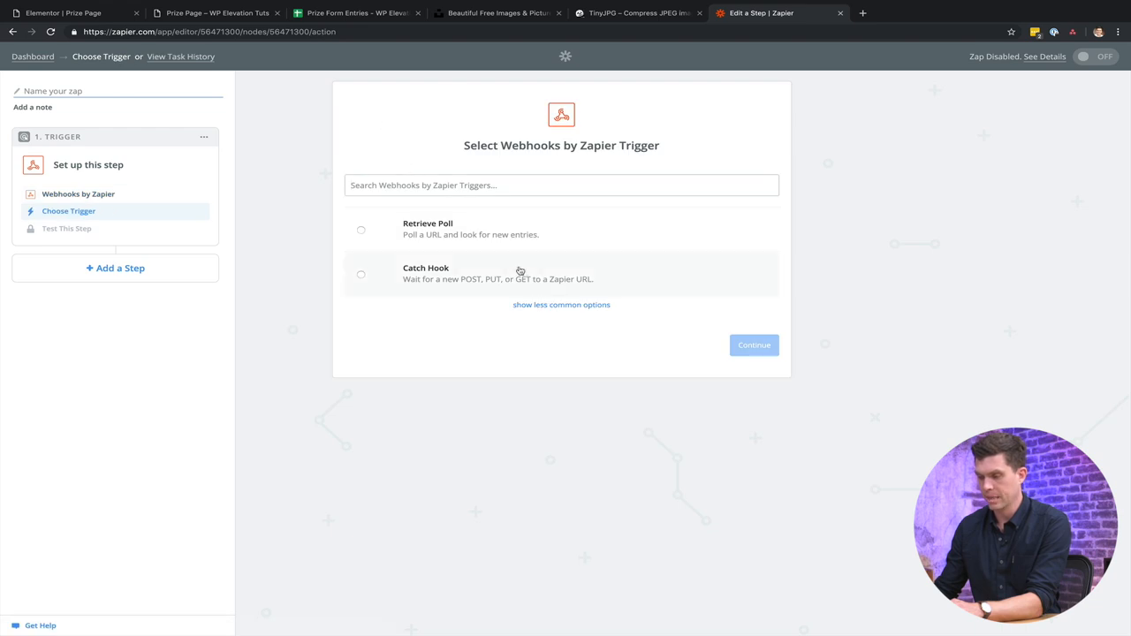
left_click(360, 274)
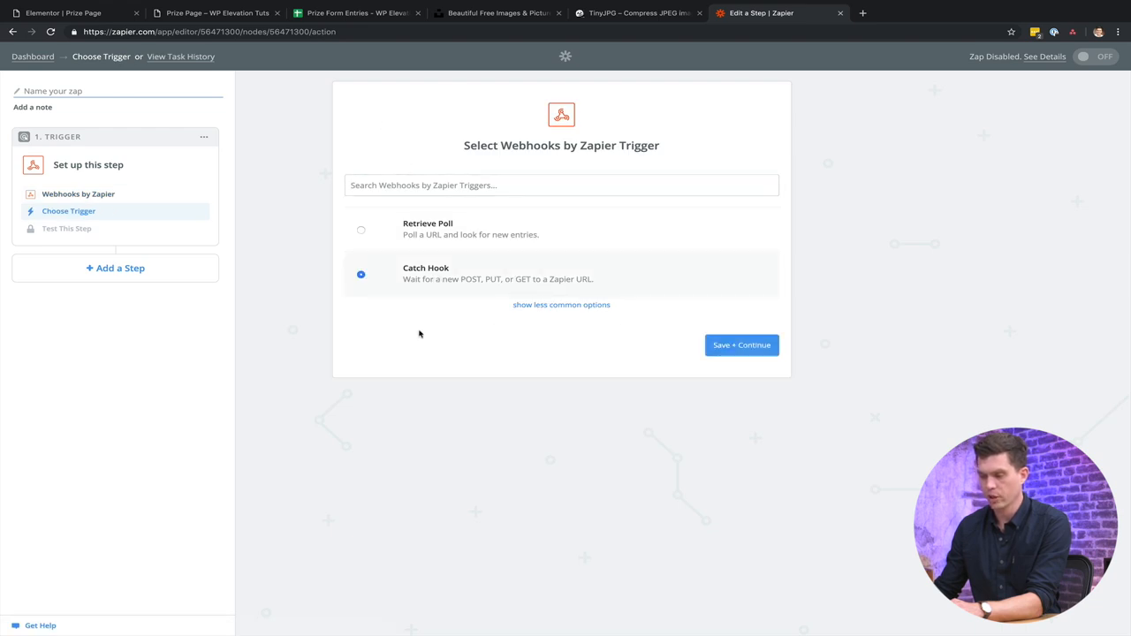
mouse_move(499, 285)
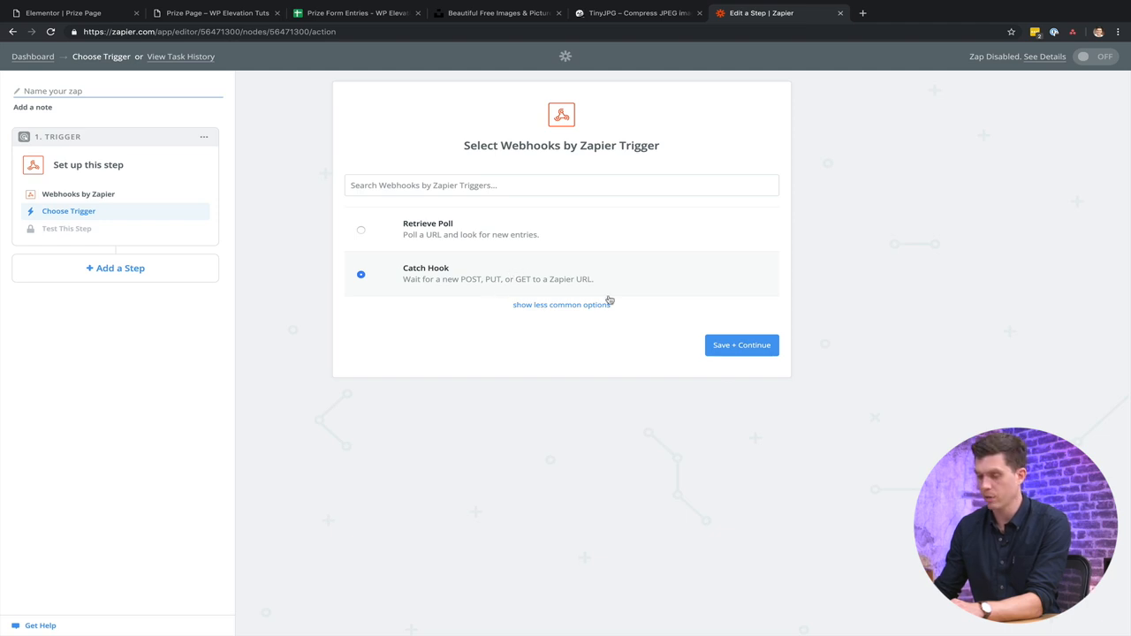
left_click(741, 345)
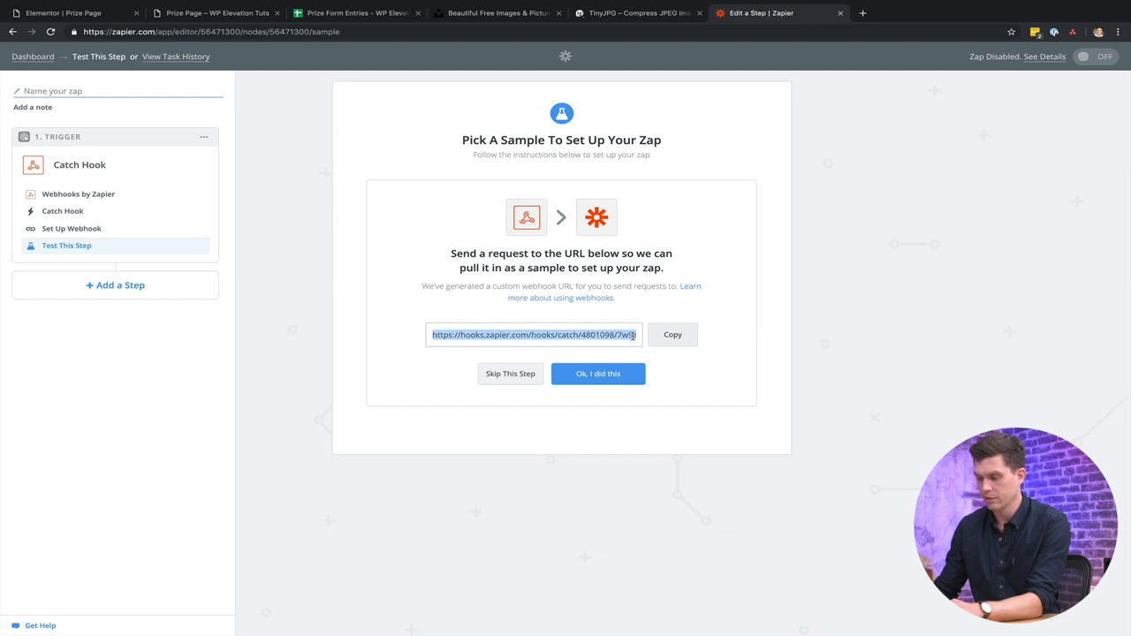
left_click(673, 334)
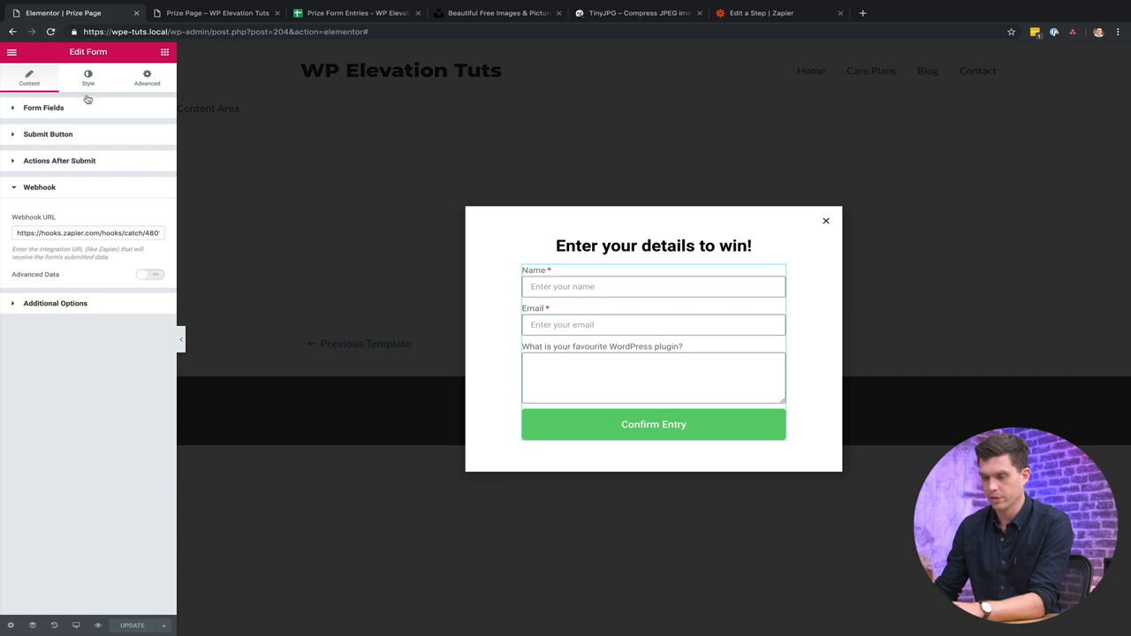
mouse_move(16, 608)
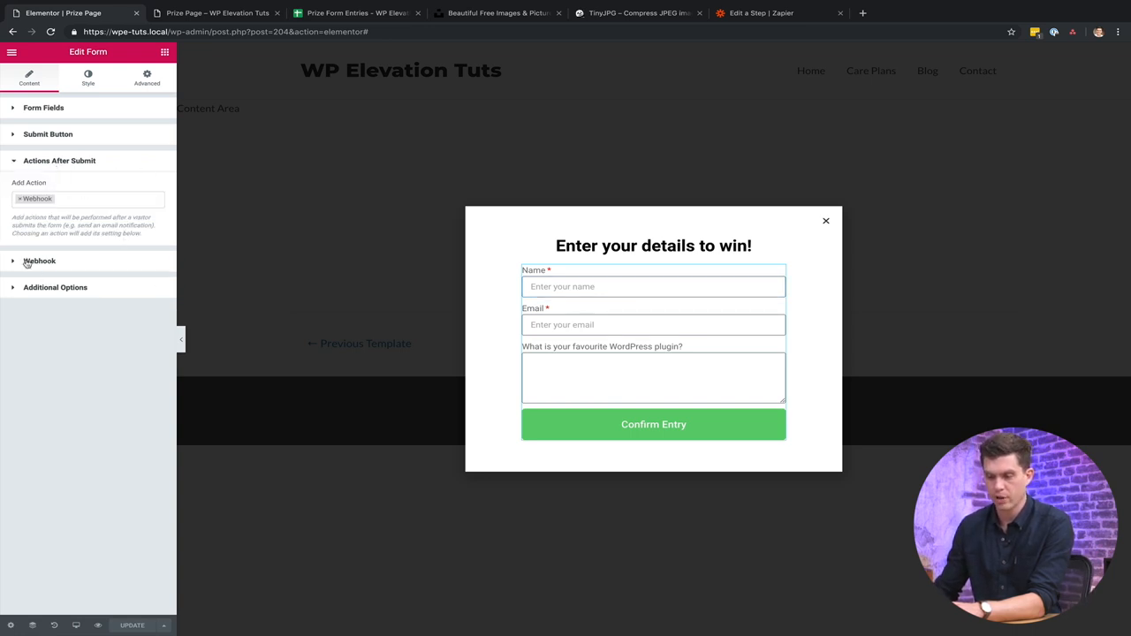
Step: Reopen the popup form's Webhook action settings to check the Zapier URL
left_click(40, 261)
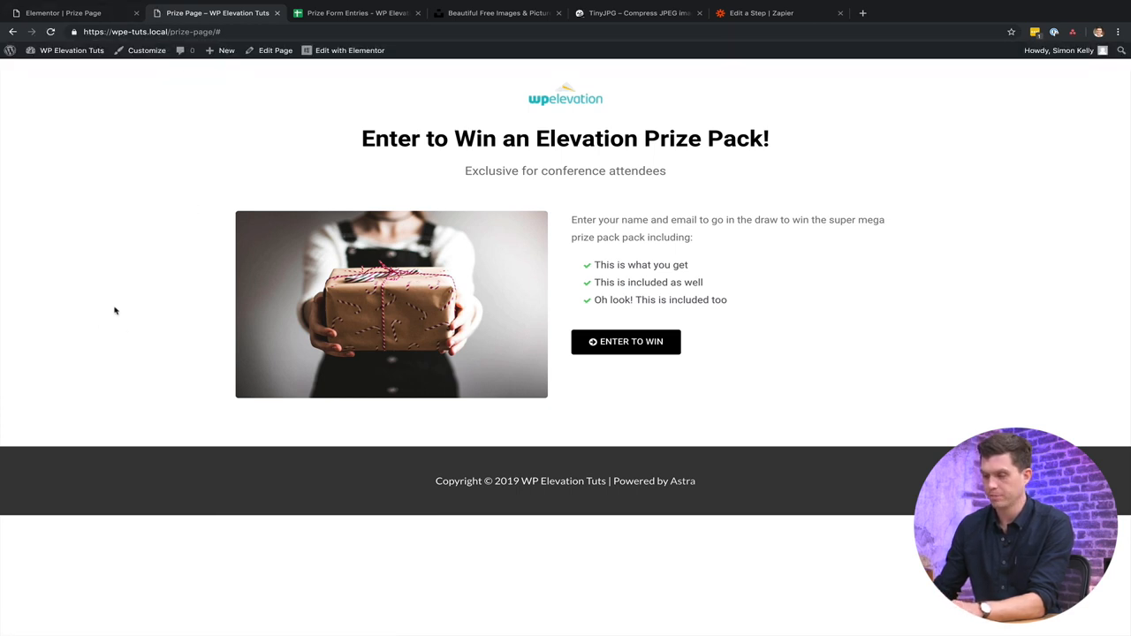
mouse_move(631, 341)
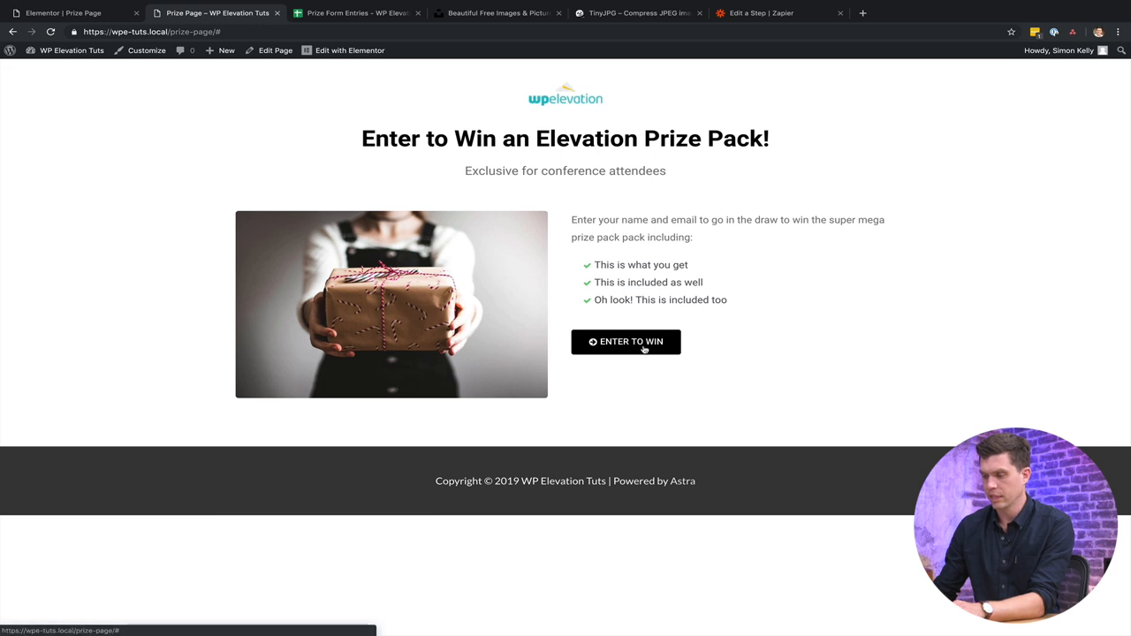
Step: Fill the Enter to Win popup with sample Name, Email and plugin answers and submit it
left_click(625, 341)
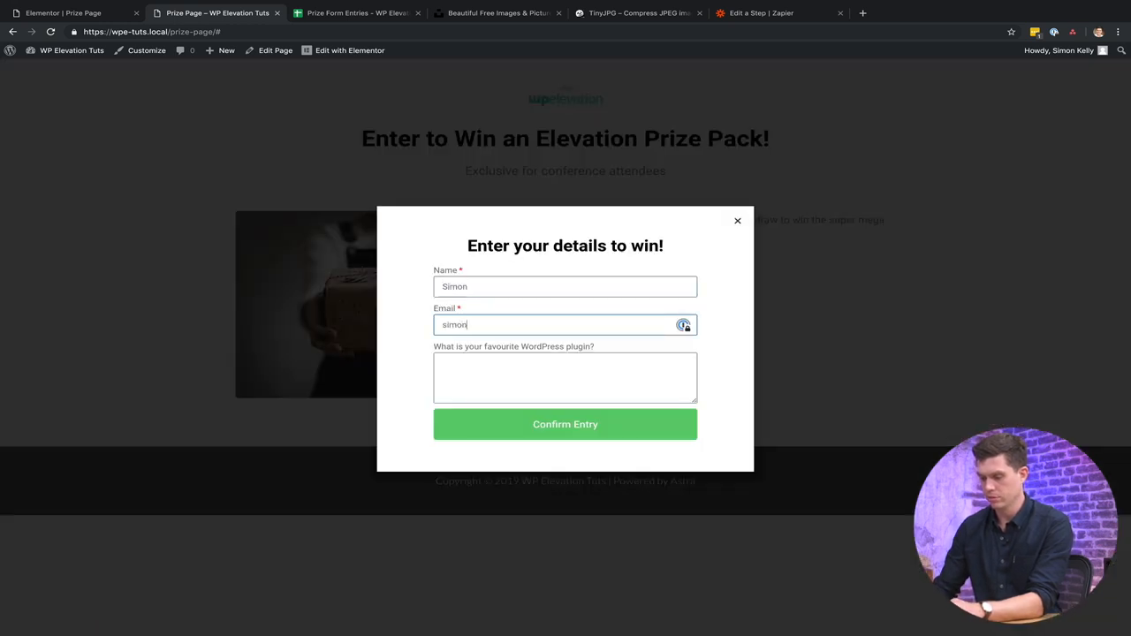
type("Example content here")
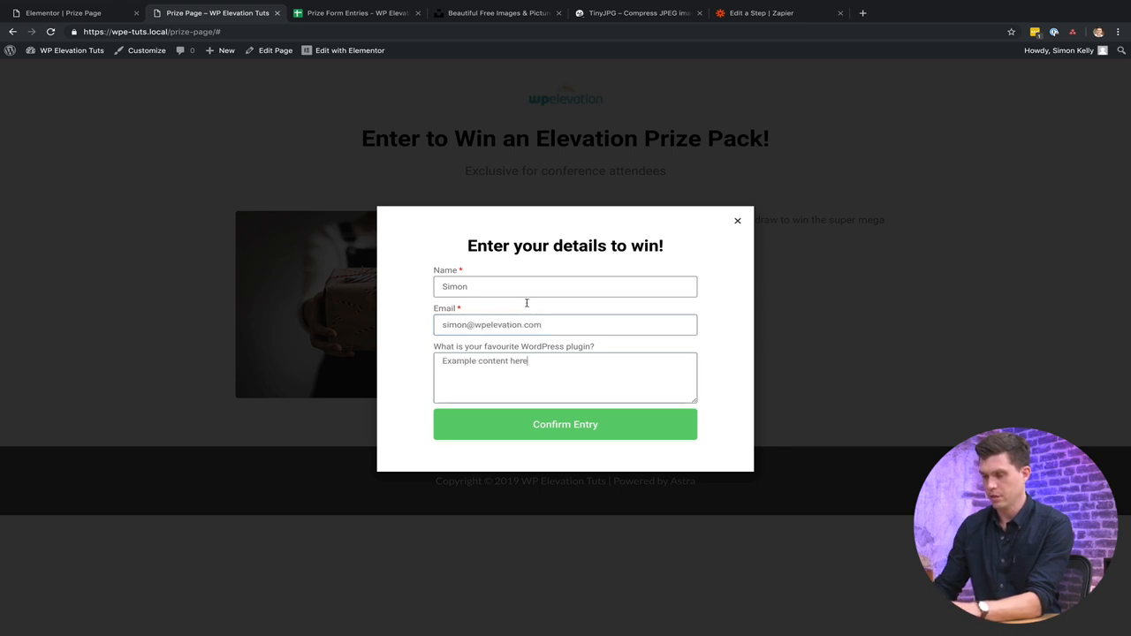
left_click(565, 424)
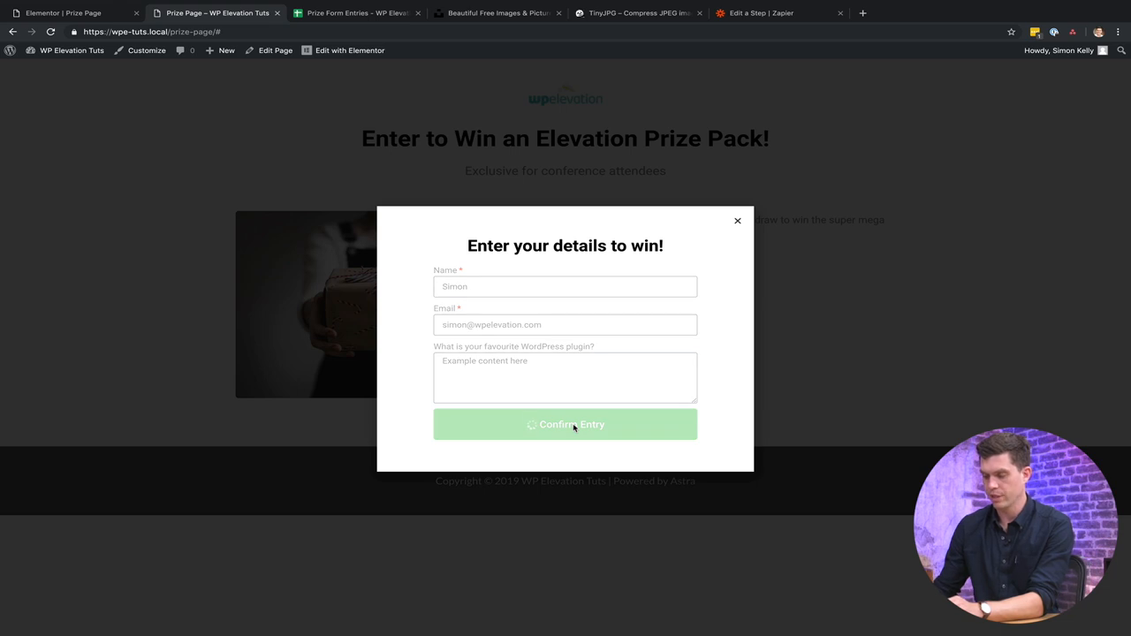
left_click(565, 424)
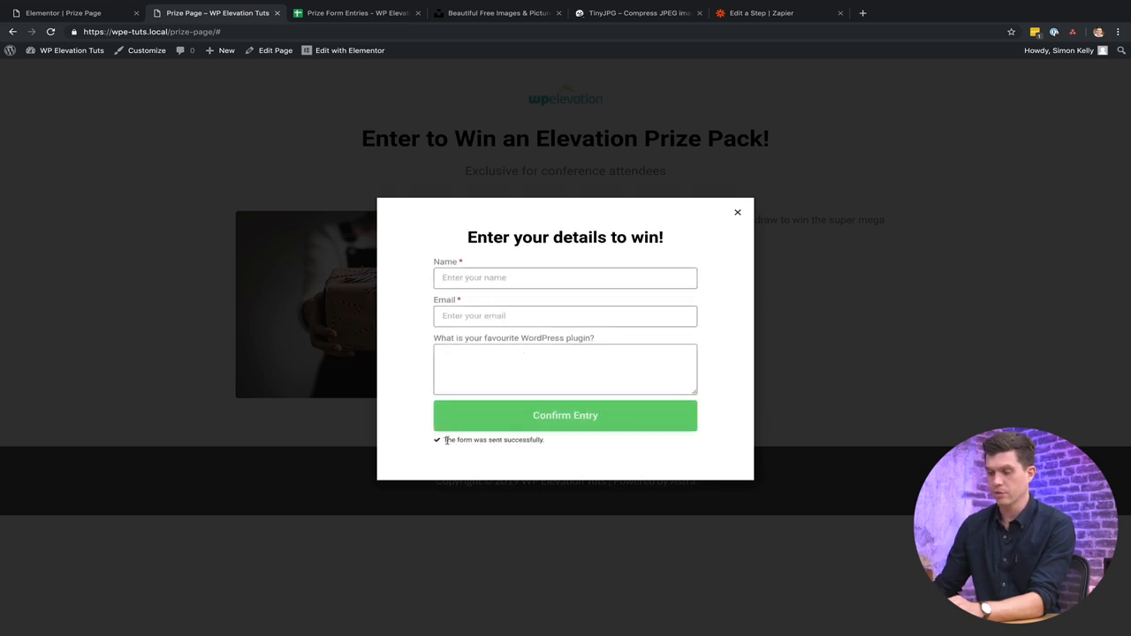
mouse_move(775, 245)
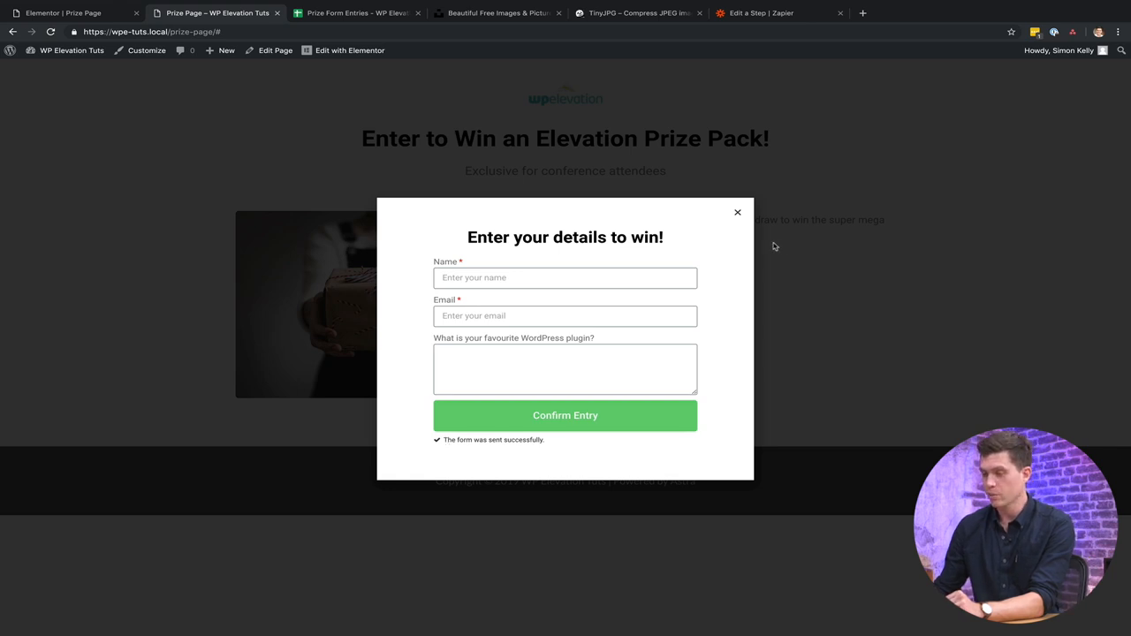
Step: Load the test submission as the Hook A sample and continue to finish the trigger
left_click(760, 12)
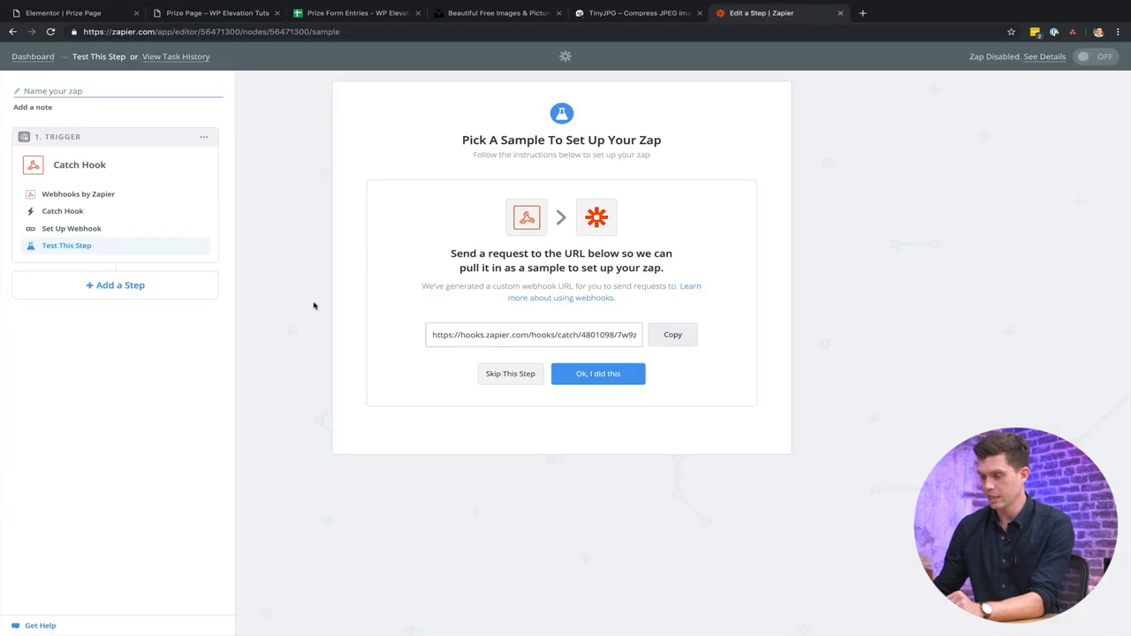
left_click(598, 373)
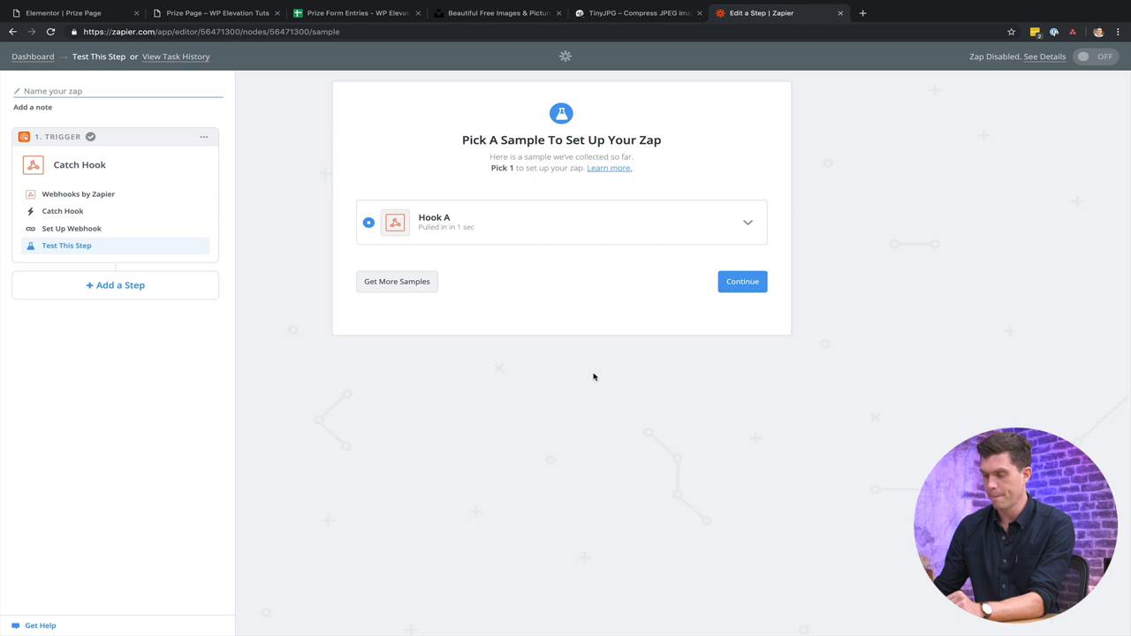
mouse_move(747, 225)
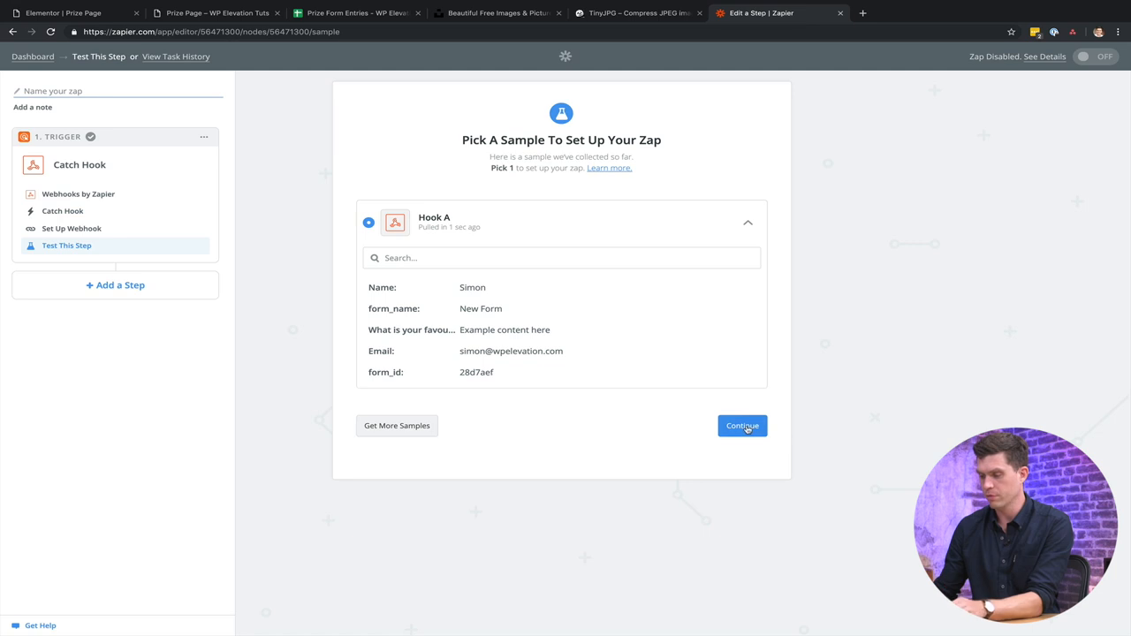
left_click(741, 425)
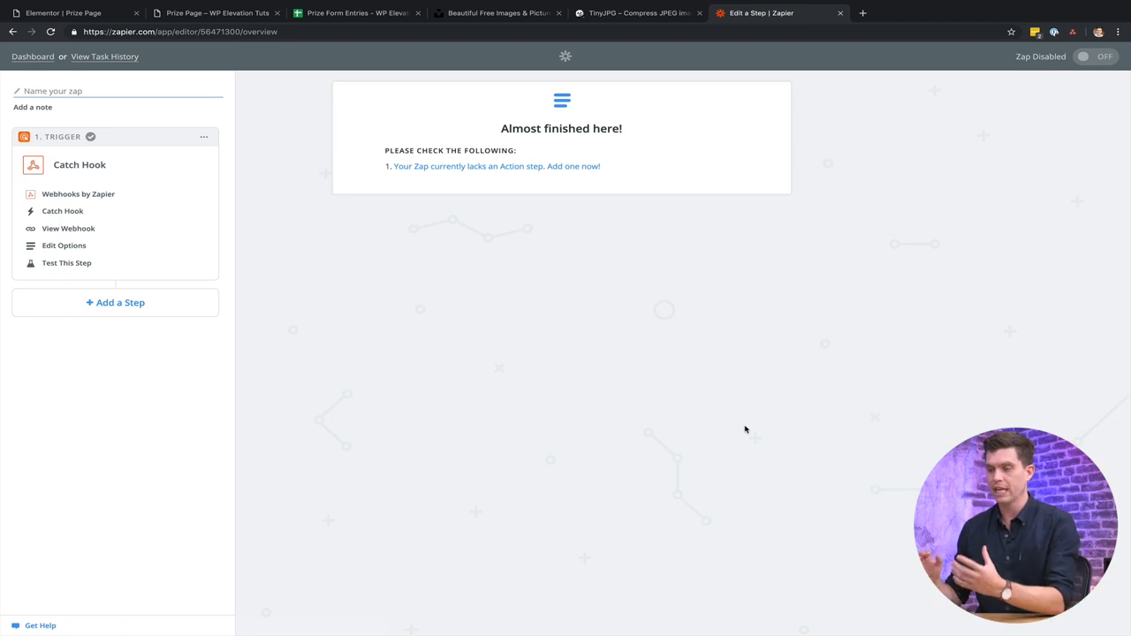
mouse_move(561, 247)
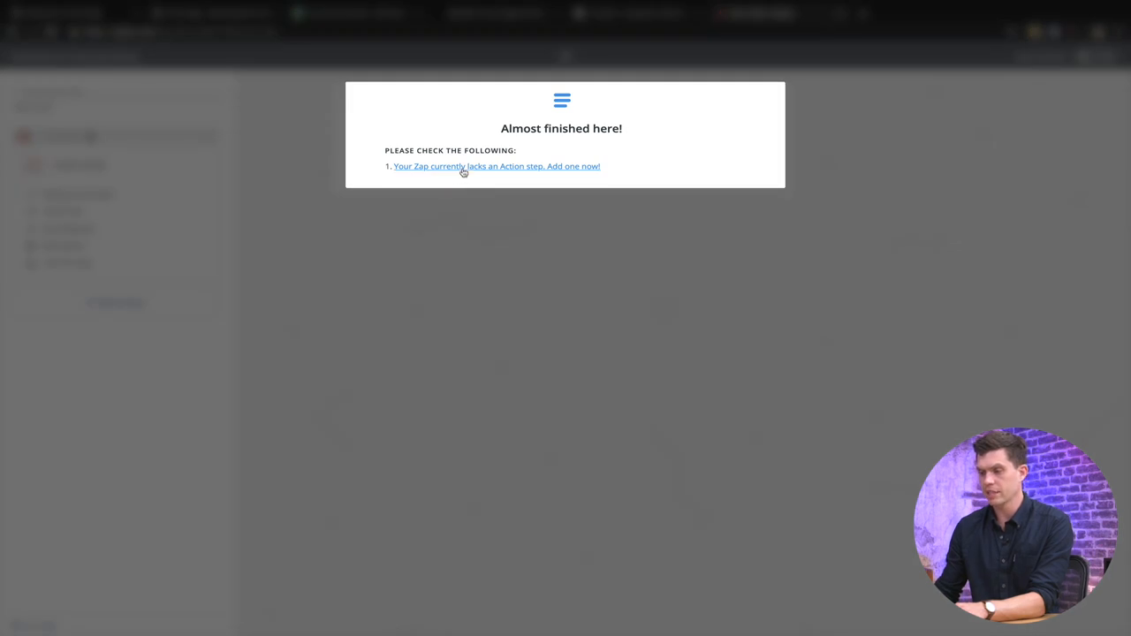
Step: Add a Google Sheets Create Spreadsheet Row action and test the connected Sheets account
left_click(496, 166)
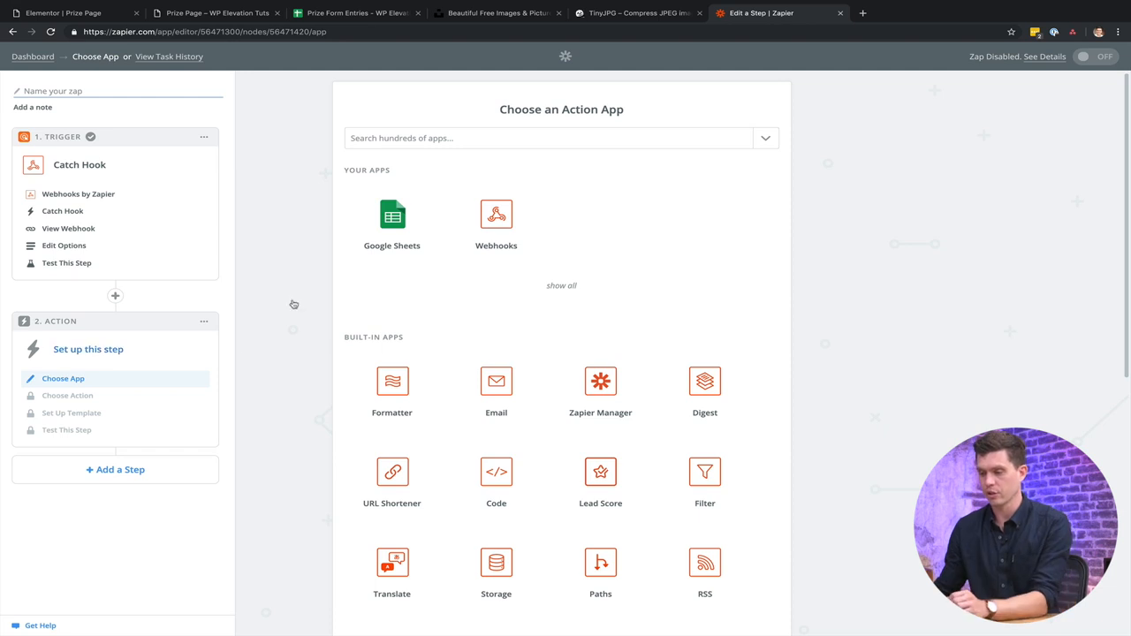
left_click(391, 215)
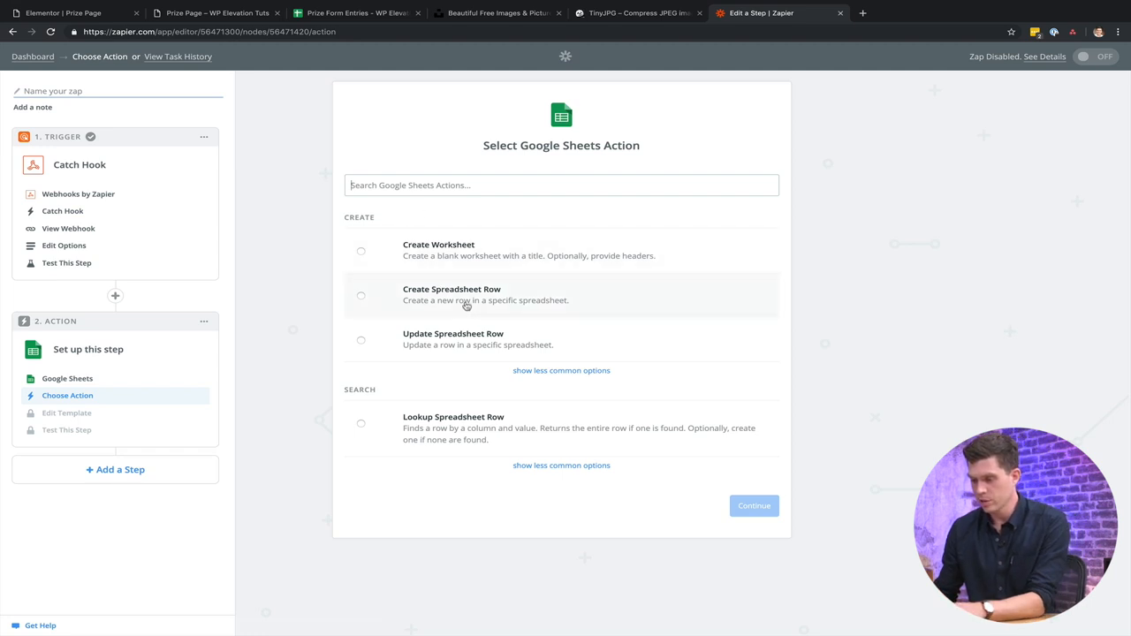
left_click(361, 295)
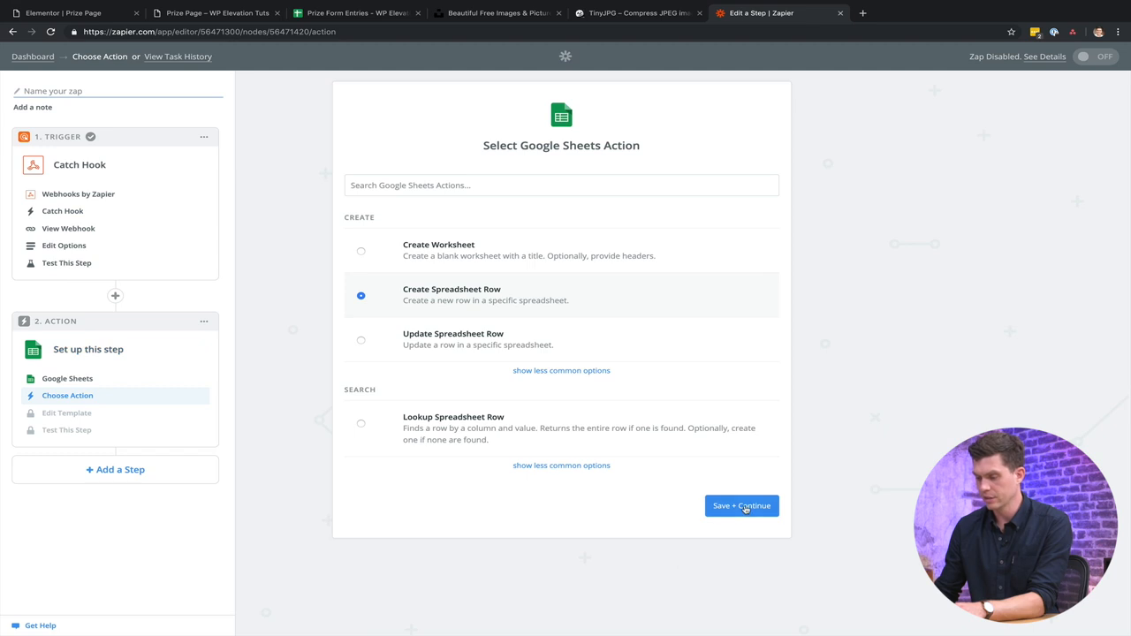
left_click(741, 505)
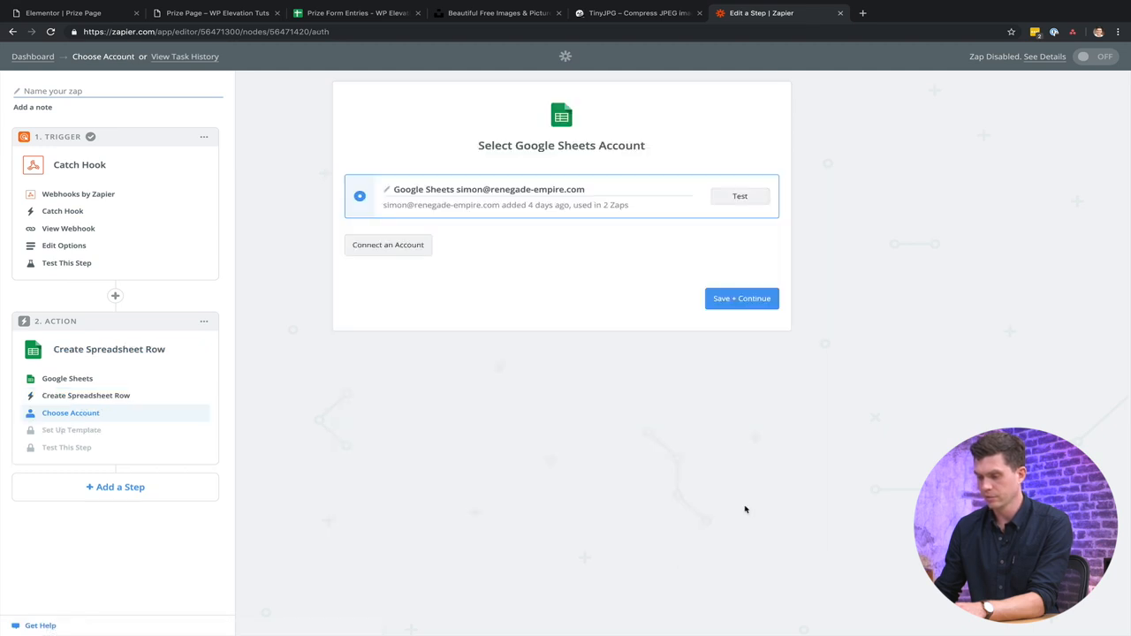
left_click(740, 195)
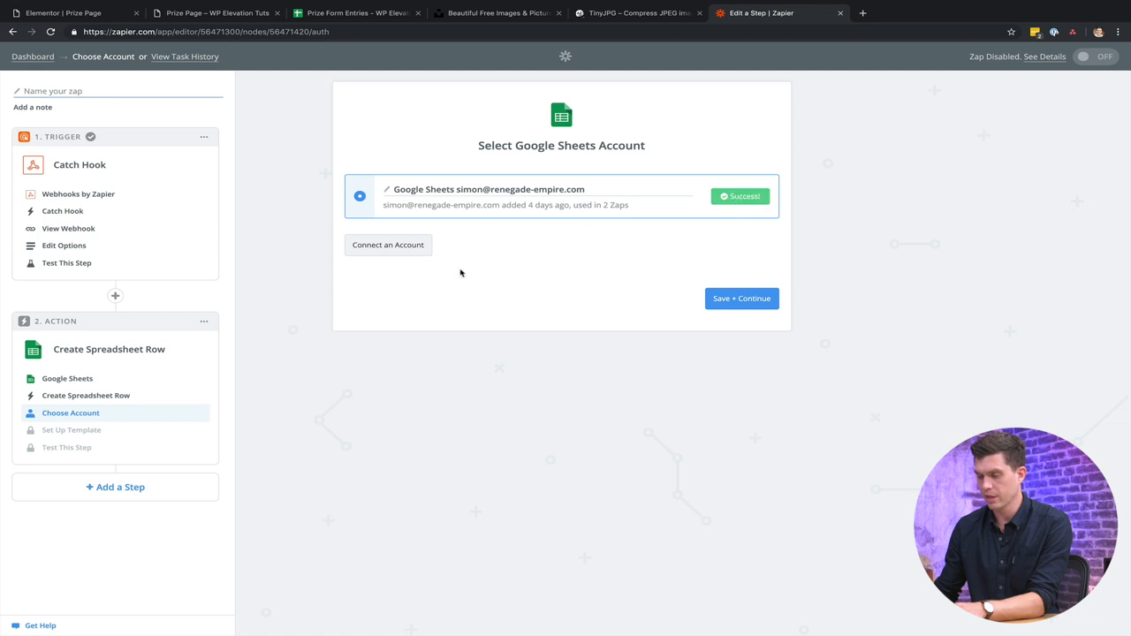
left_click(740, 298)
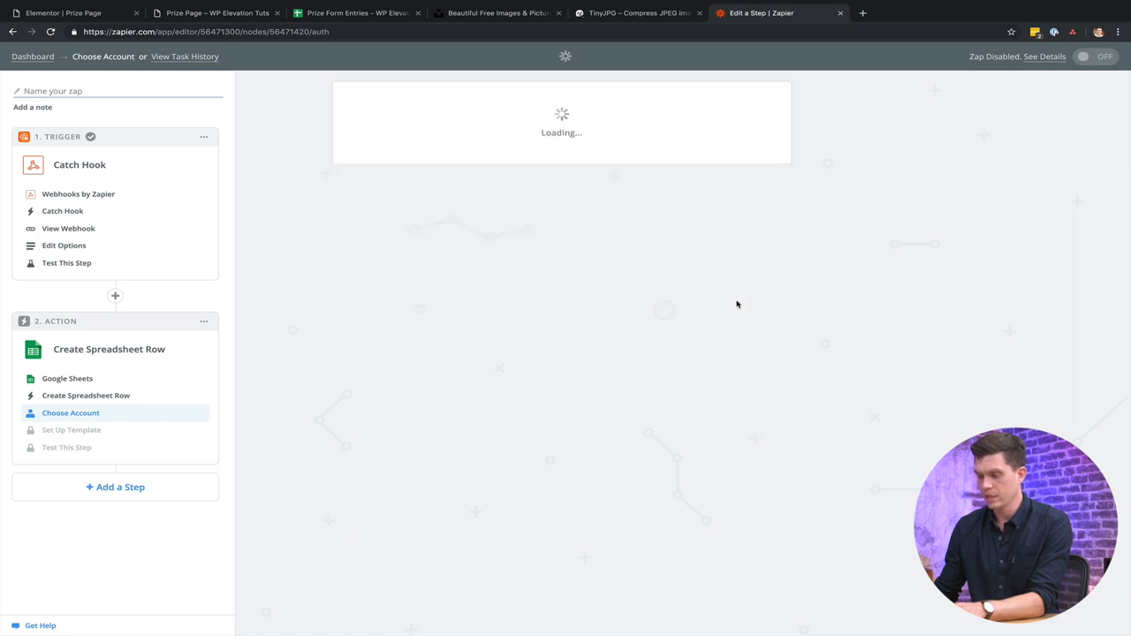
Step: Choose the 'Prize Form Entries - WP Elevation' spreadsheet and open the worksheet list
left_click(96, 413)
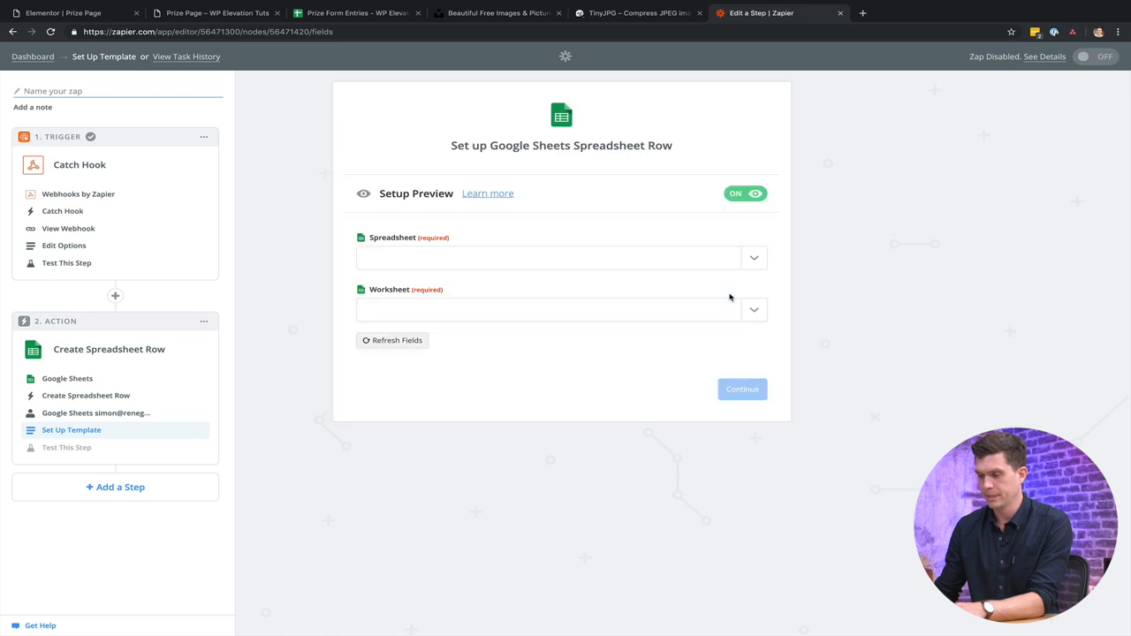
mouse_move(737, 218)
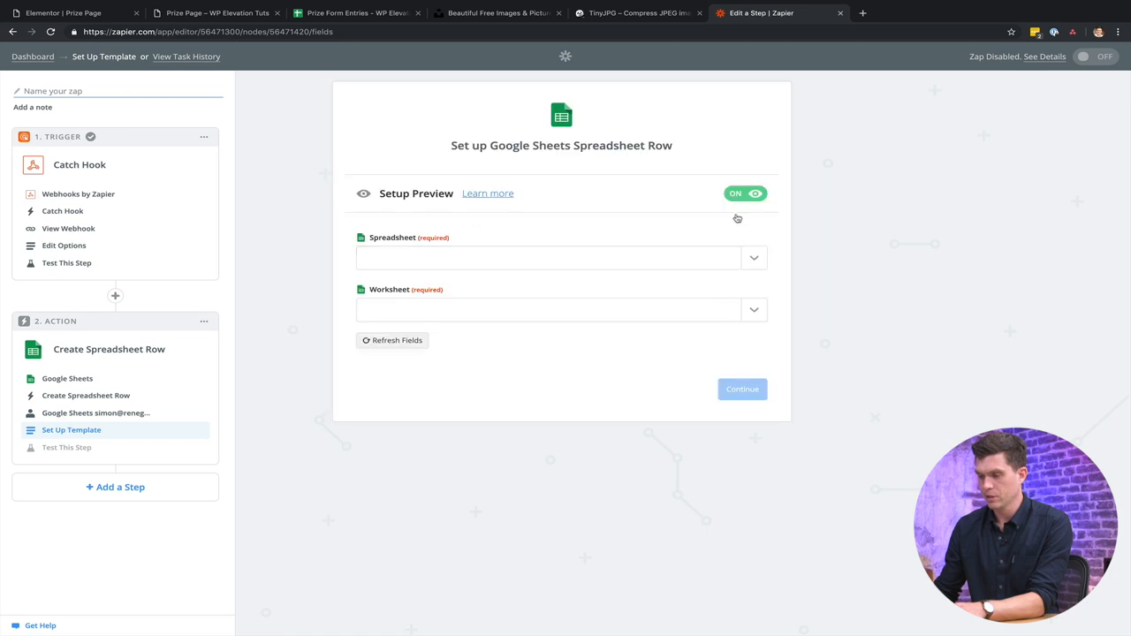
left_click(561, 257)
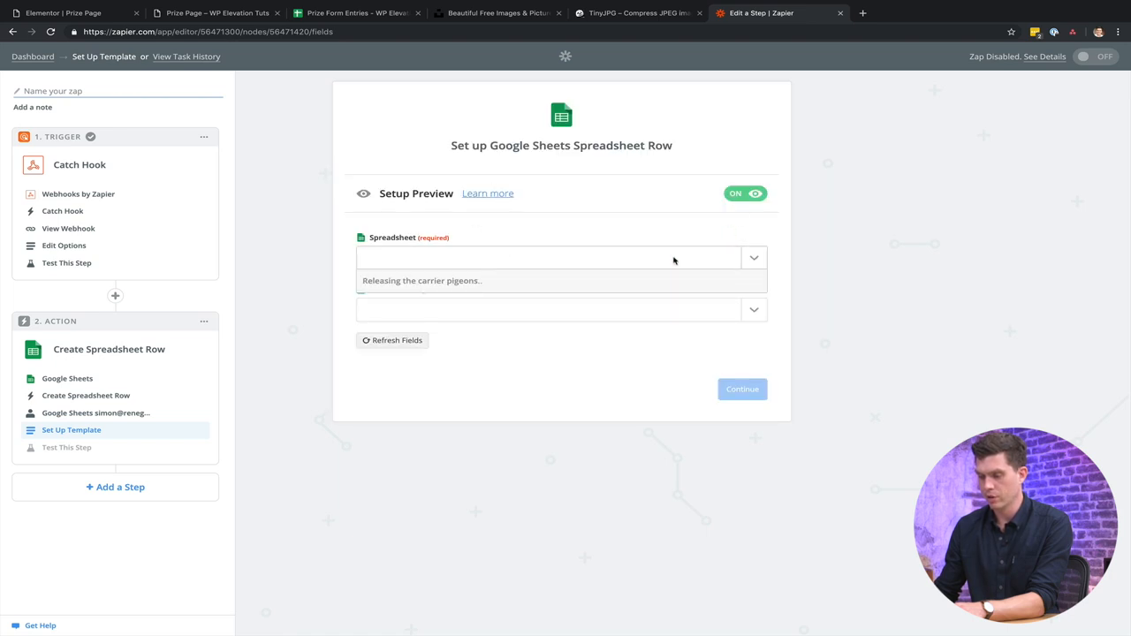
left_click(561, 257)
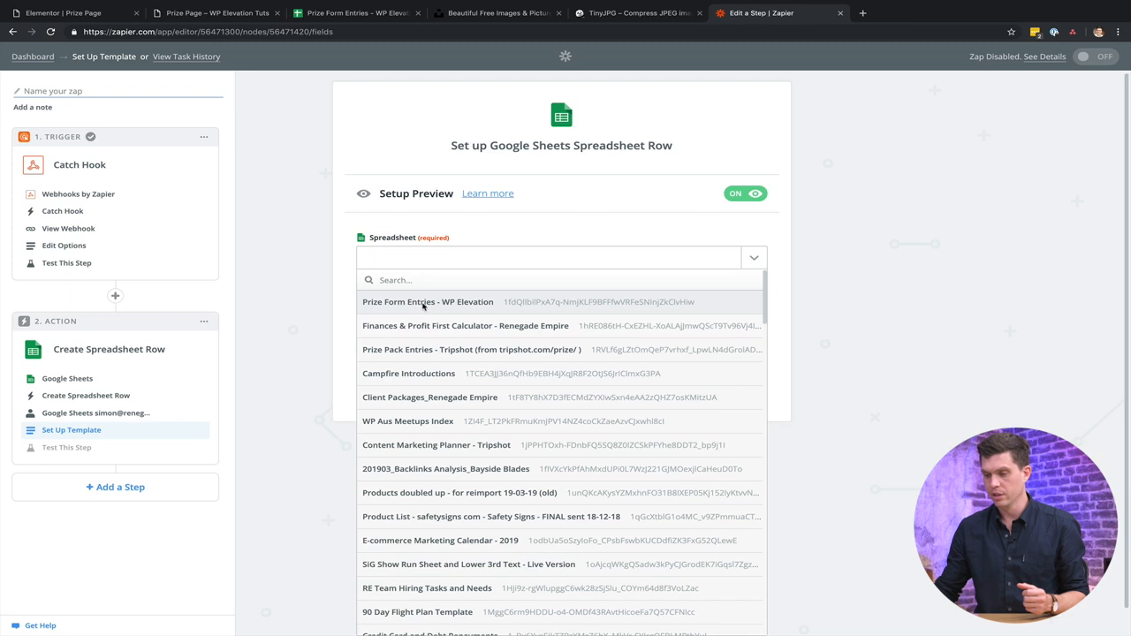
left_click(428, 301)
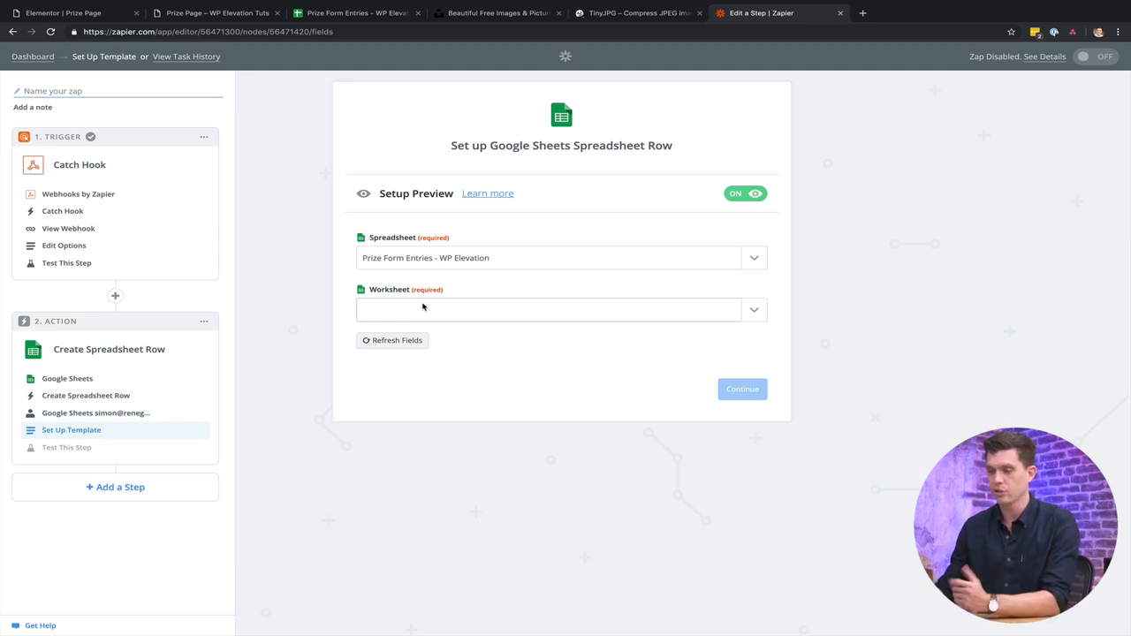
left_click(561, 309)
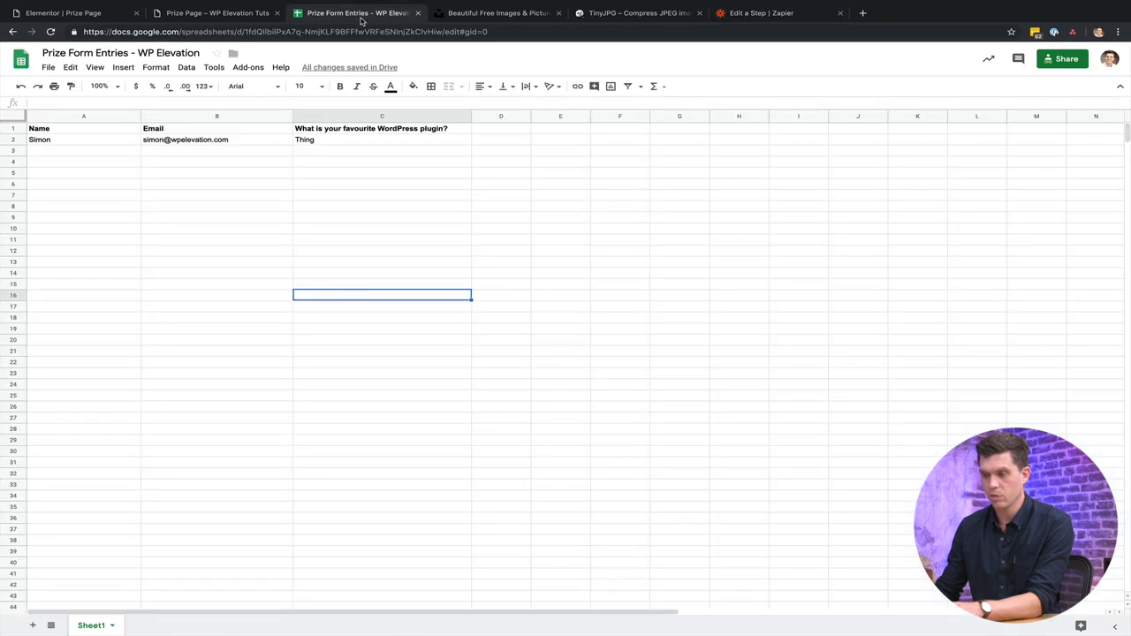
left_click(83, 129)
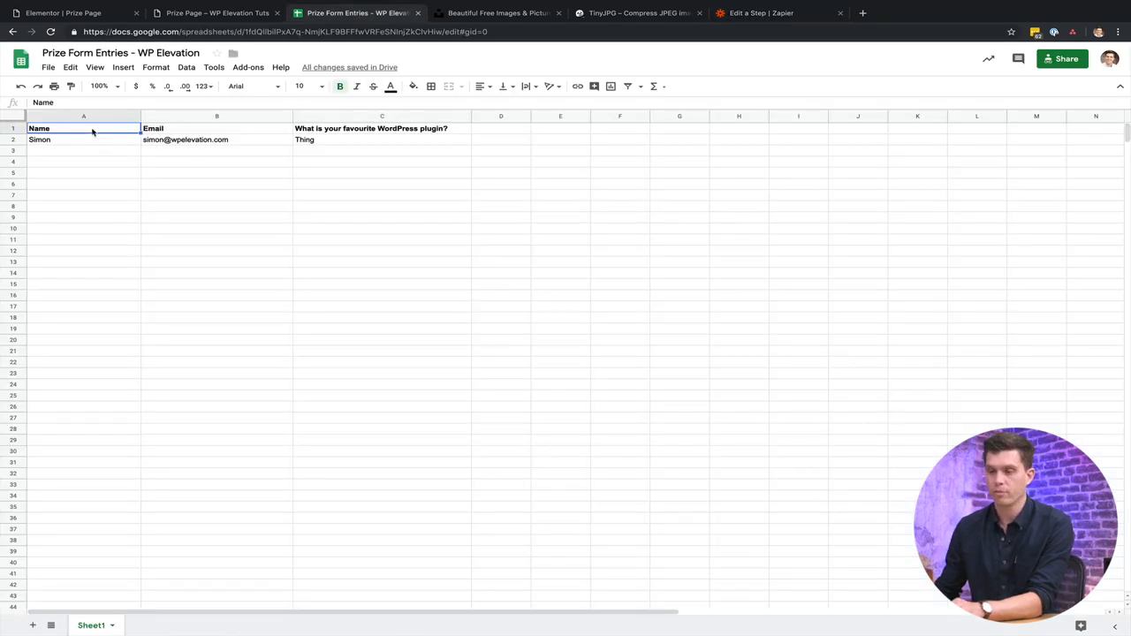
left_click(382, 128)
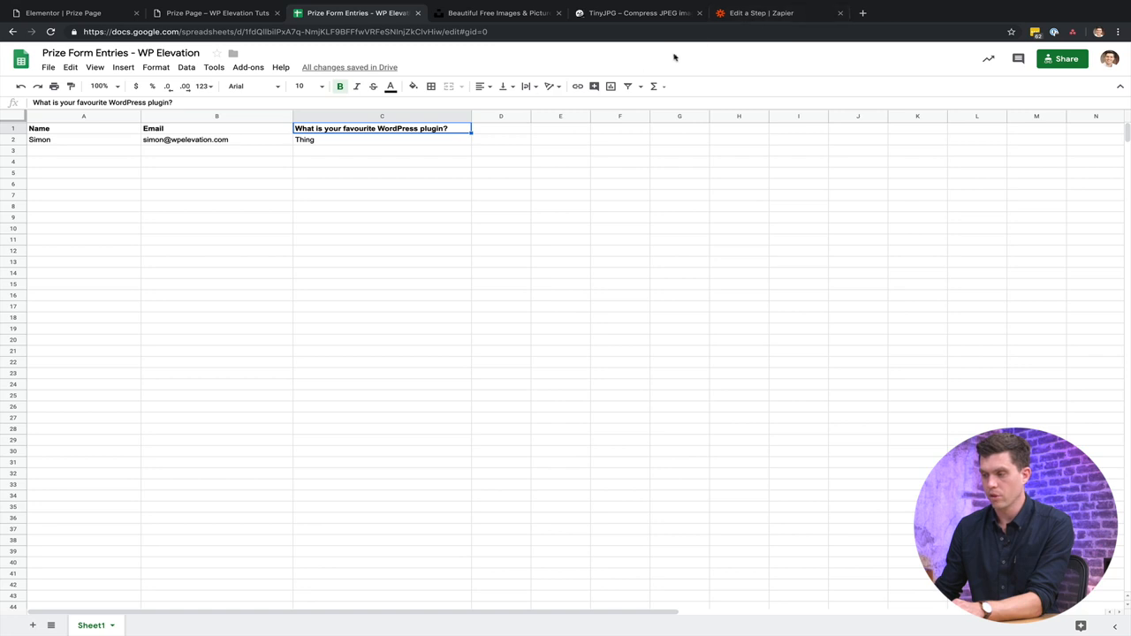
left_click(761, 12)
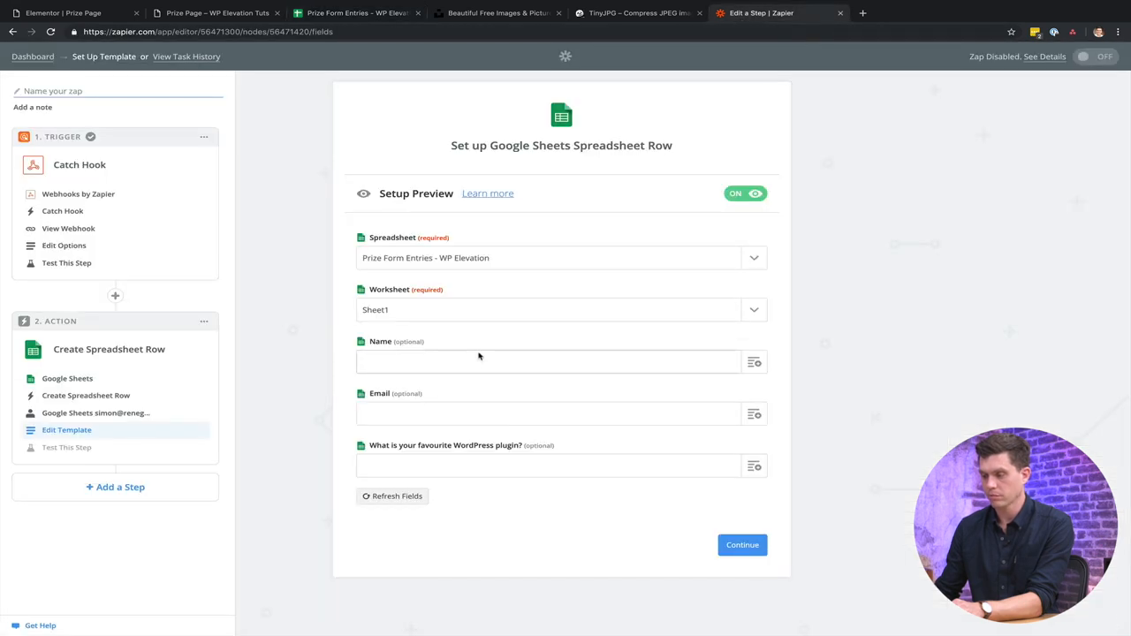
Step: Map the Name and favourite plugin columns to Catch Hook data, then continue to testing
left_click(547, 362)
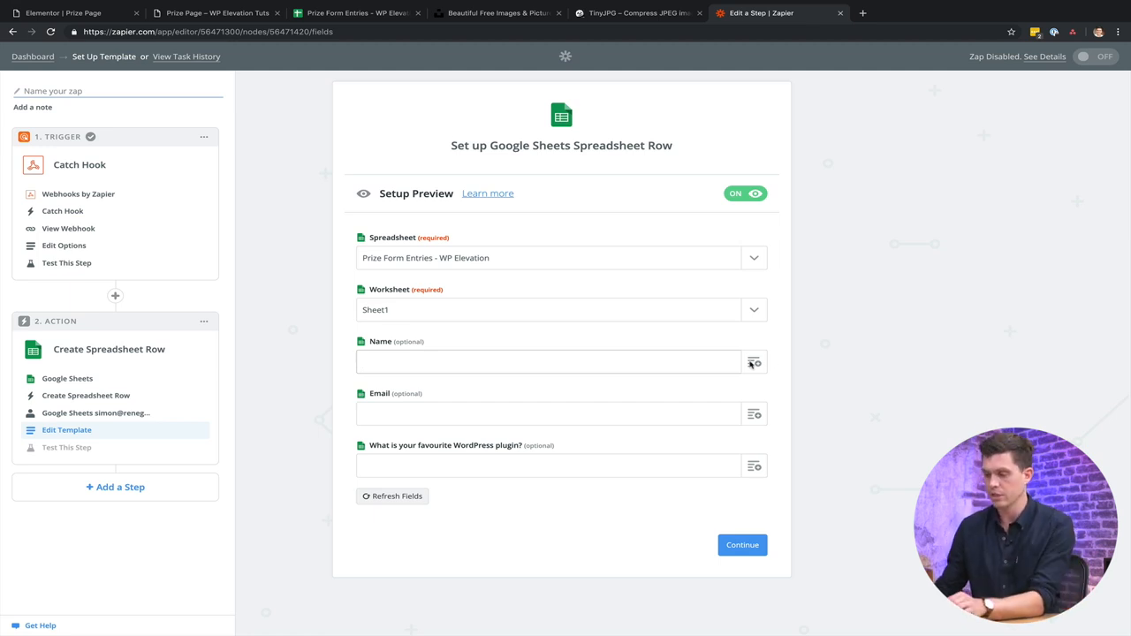
left_click(548, 363)
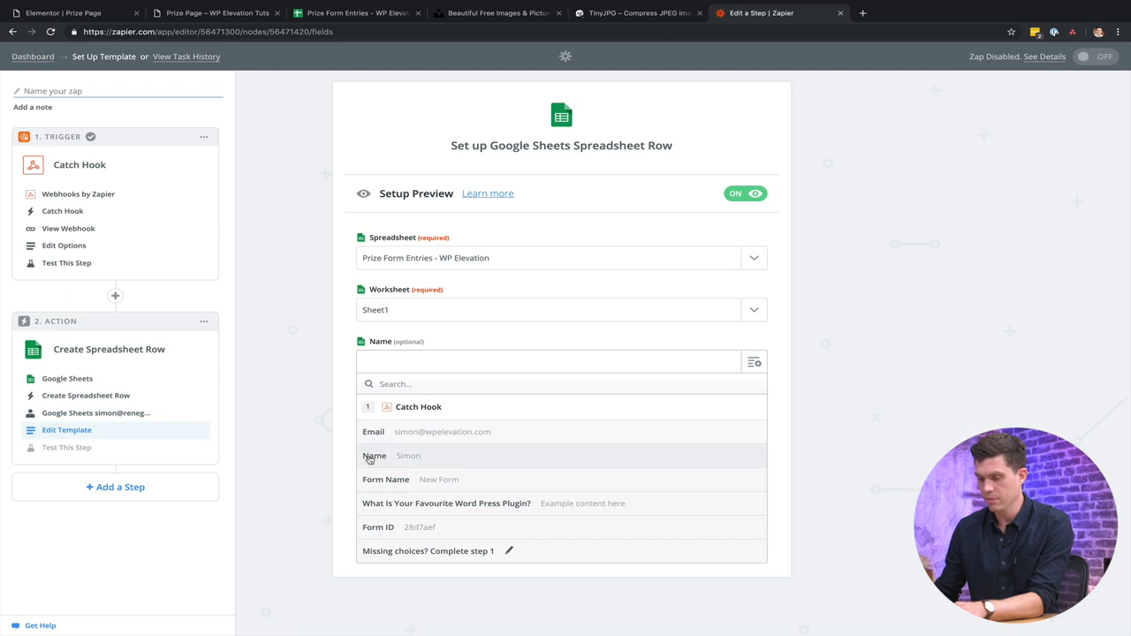
left_click(407, 455)
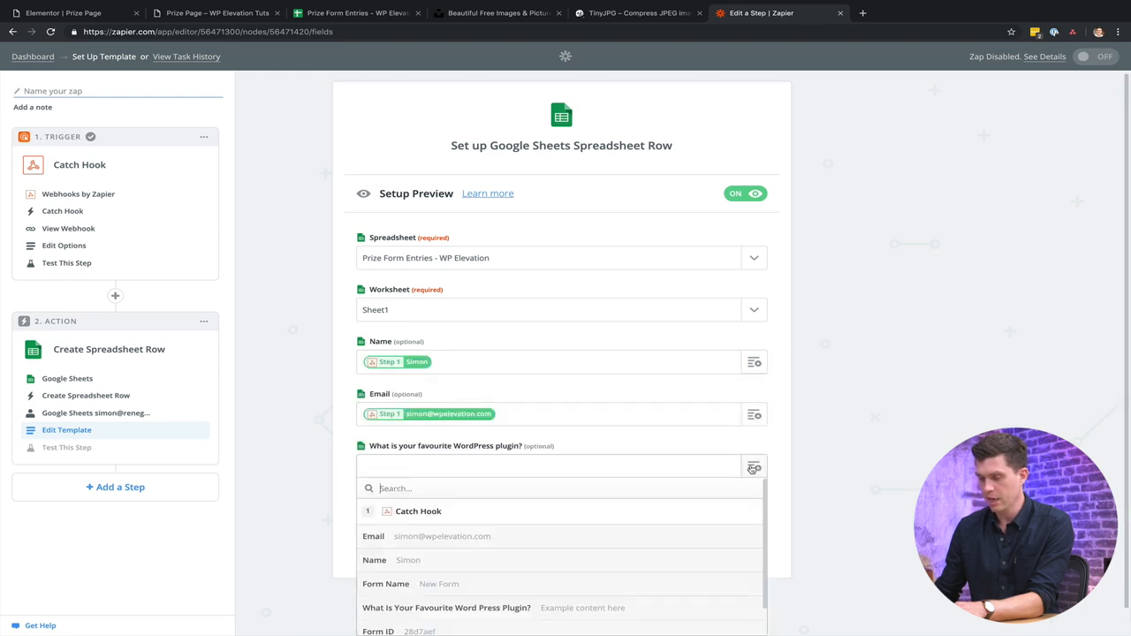
left_click(583, 608)
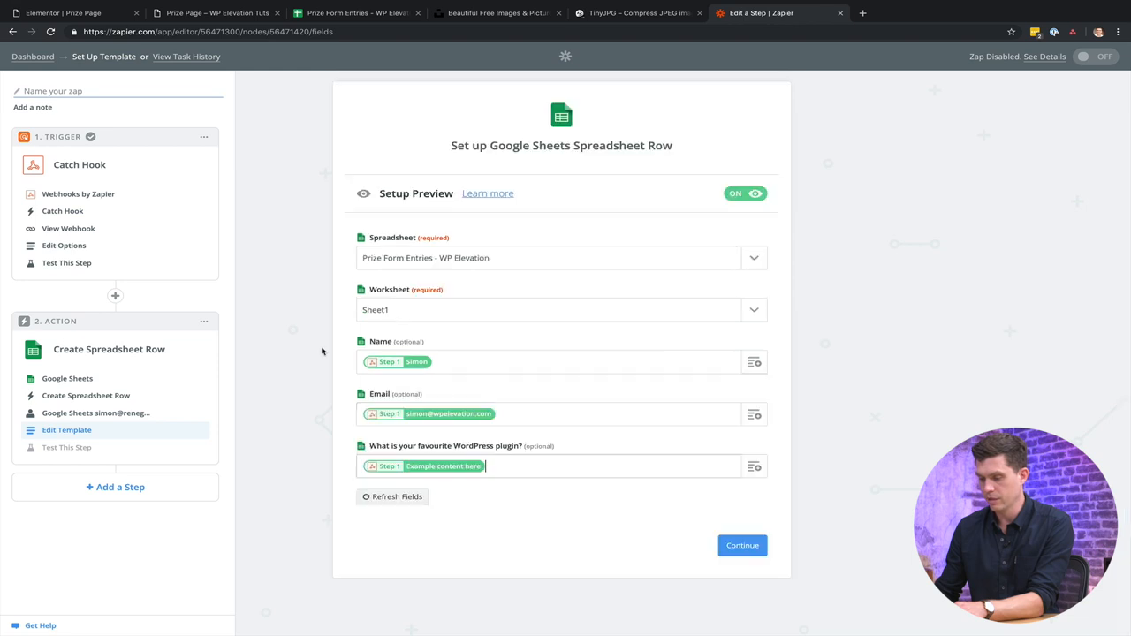
left_click(742, 545)
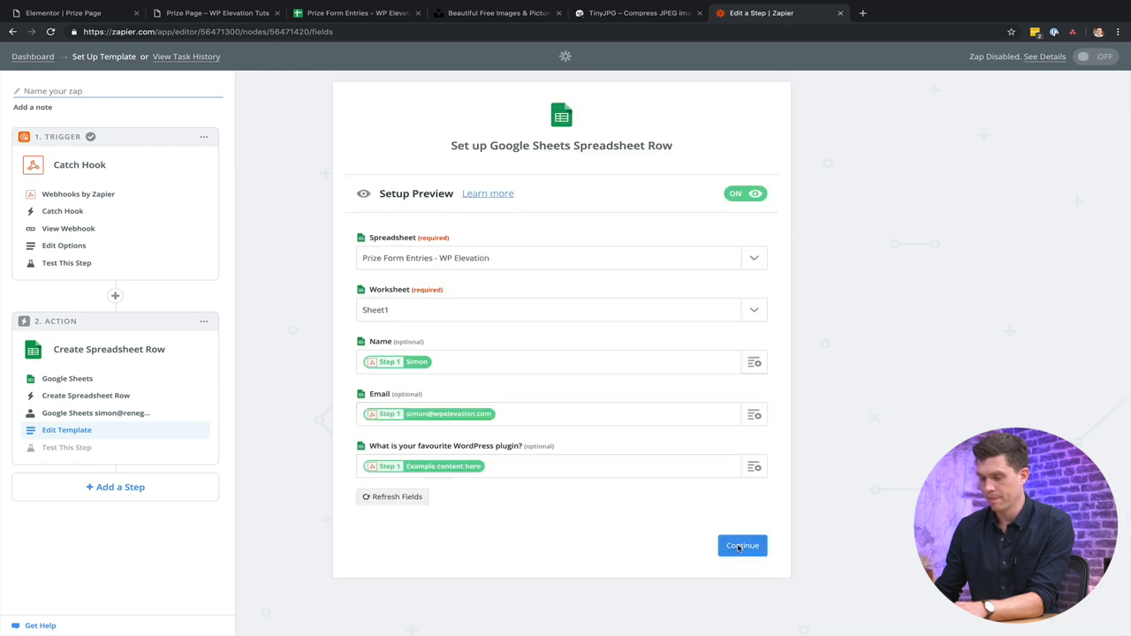
left_click(741, 545)
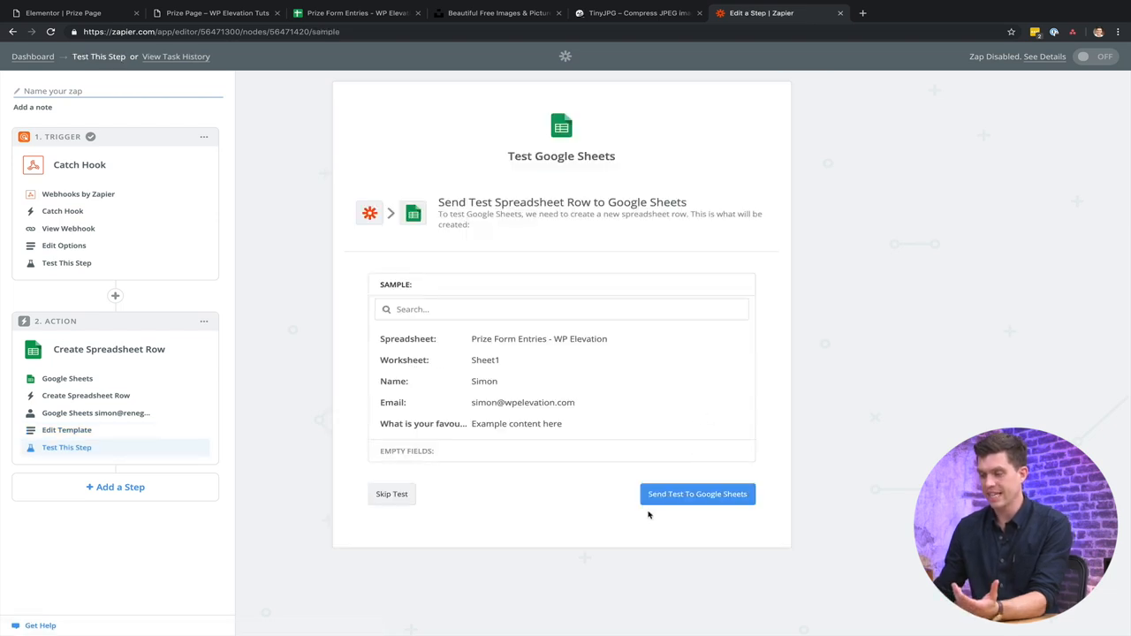
Step: Send a test row to Google Sheets and confirm it appears as row 3
left_click(697, 494)
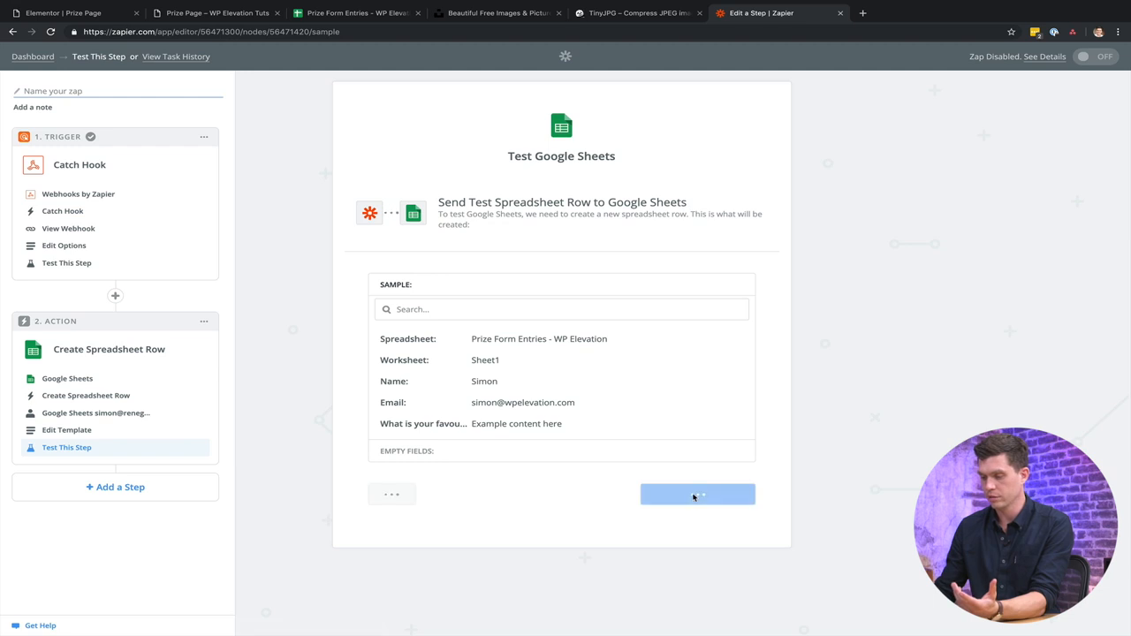
left_click(697, 494)
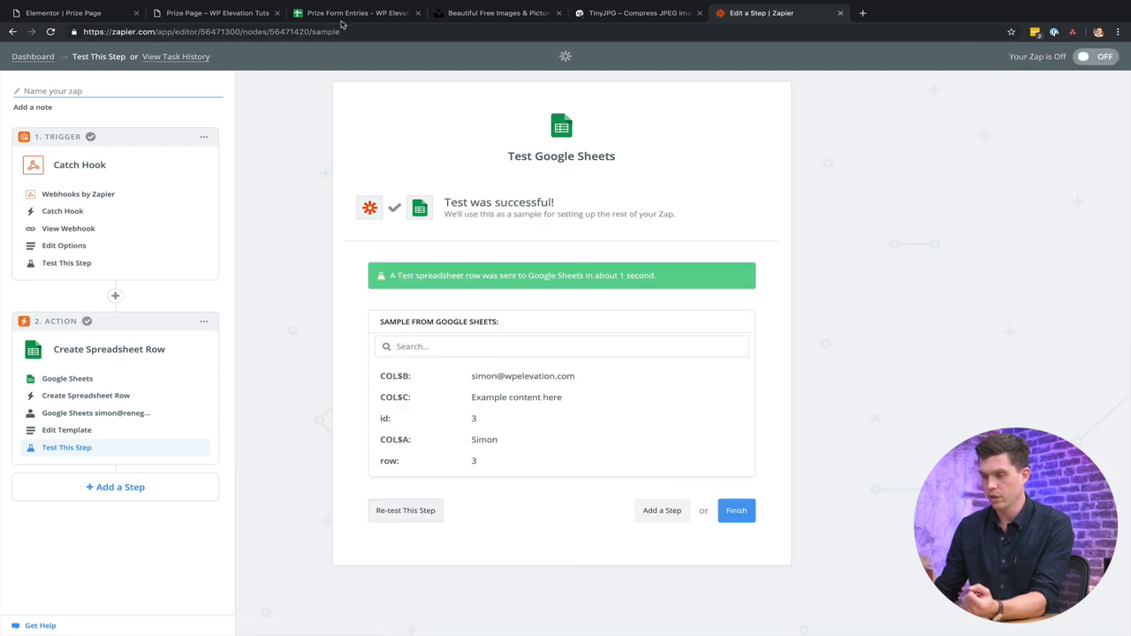
left_click(353, 12)
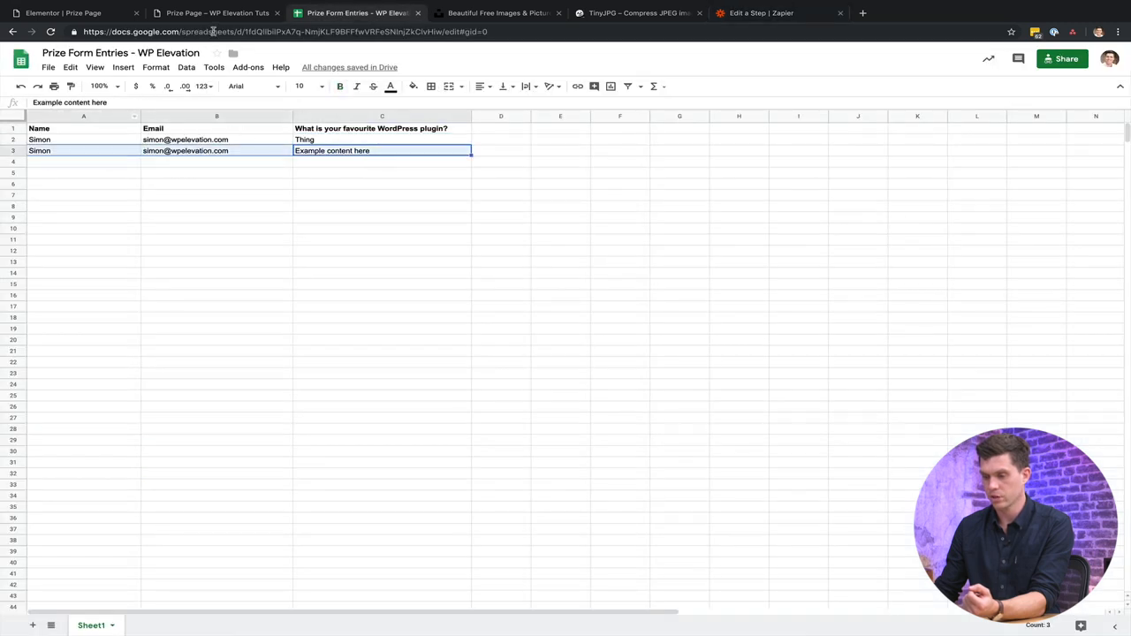
left_click(216, 12)
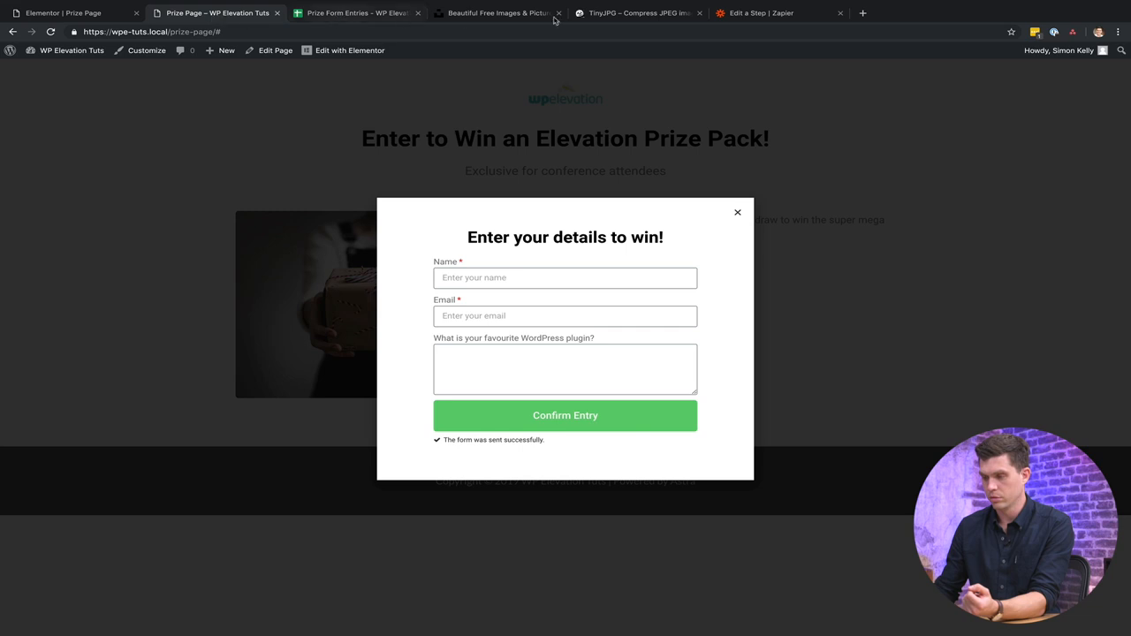
left_click(777, 12)
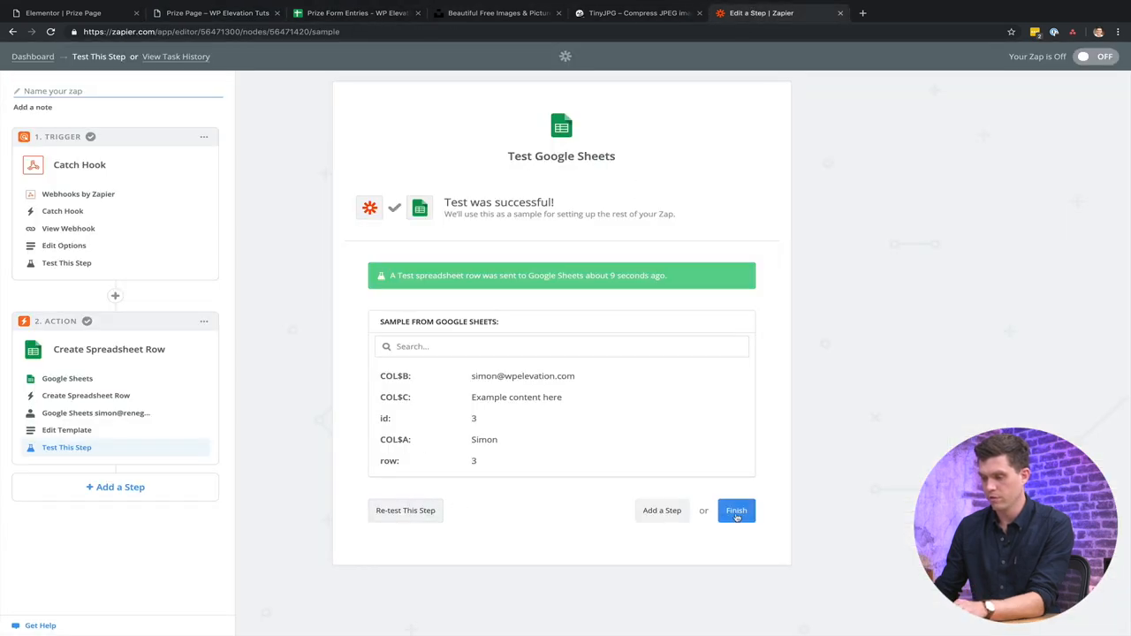
Step: Finish the zap, name it 'Prize pack WPE', switch it on and open the zaps list
left_click(736, 509)
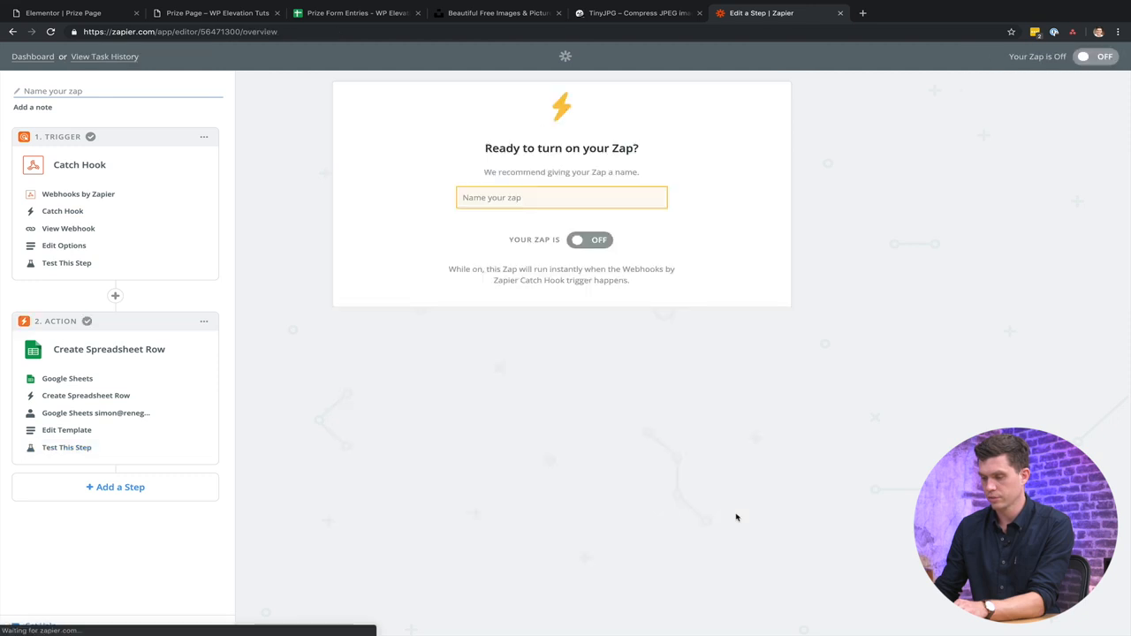
left_click(561, 197)
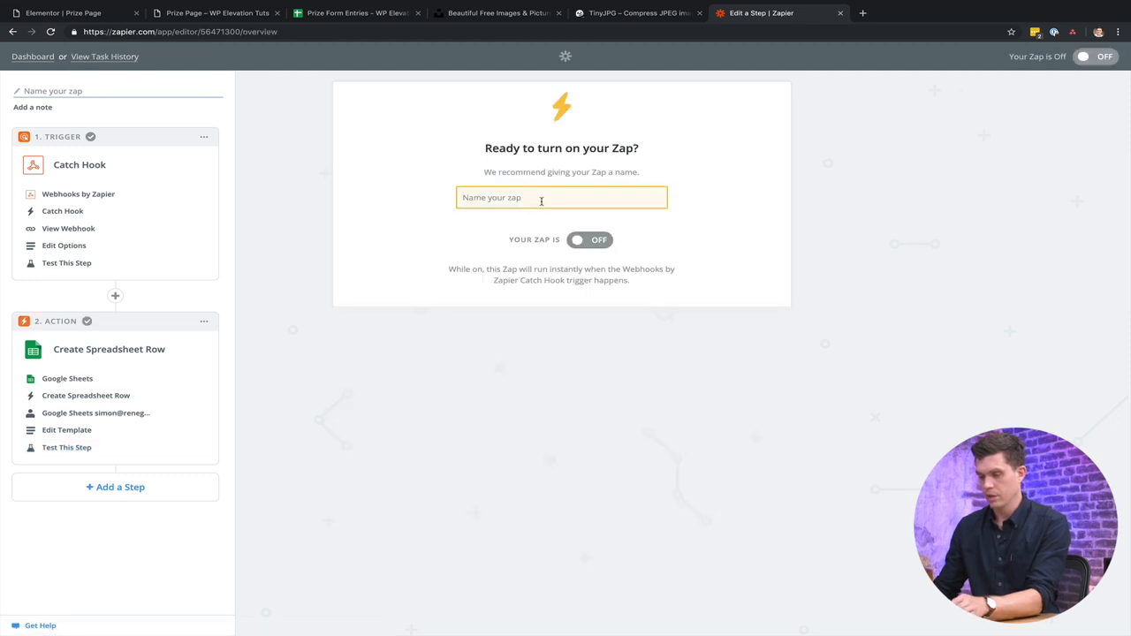
type("Prize pack WPE")
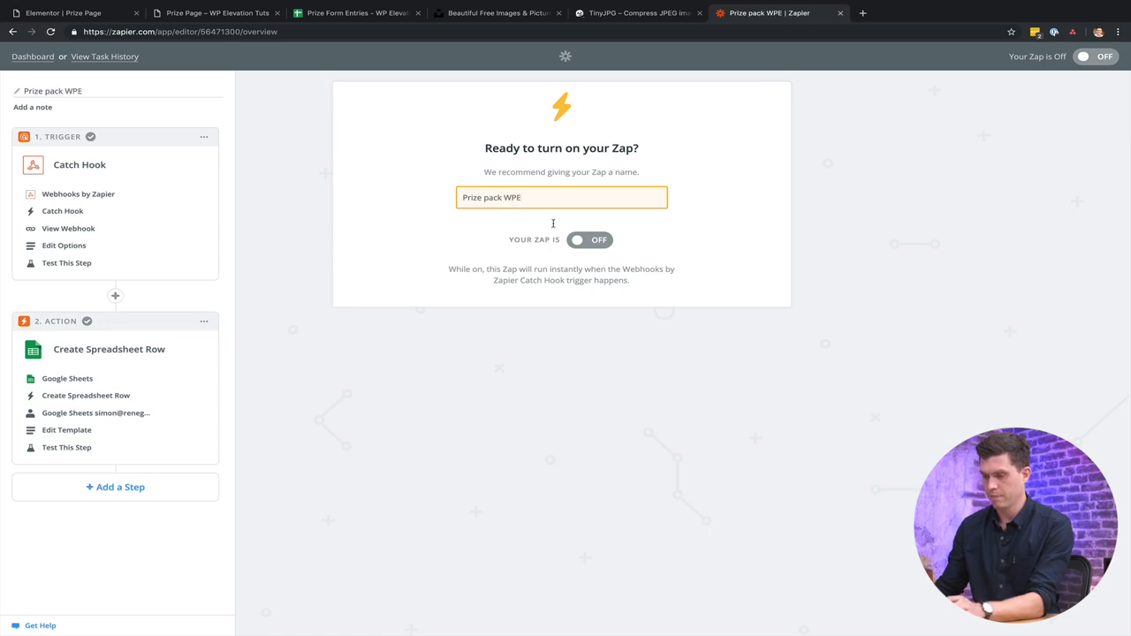
left_click(589, 240)
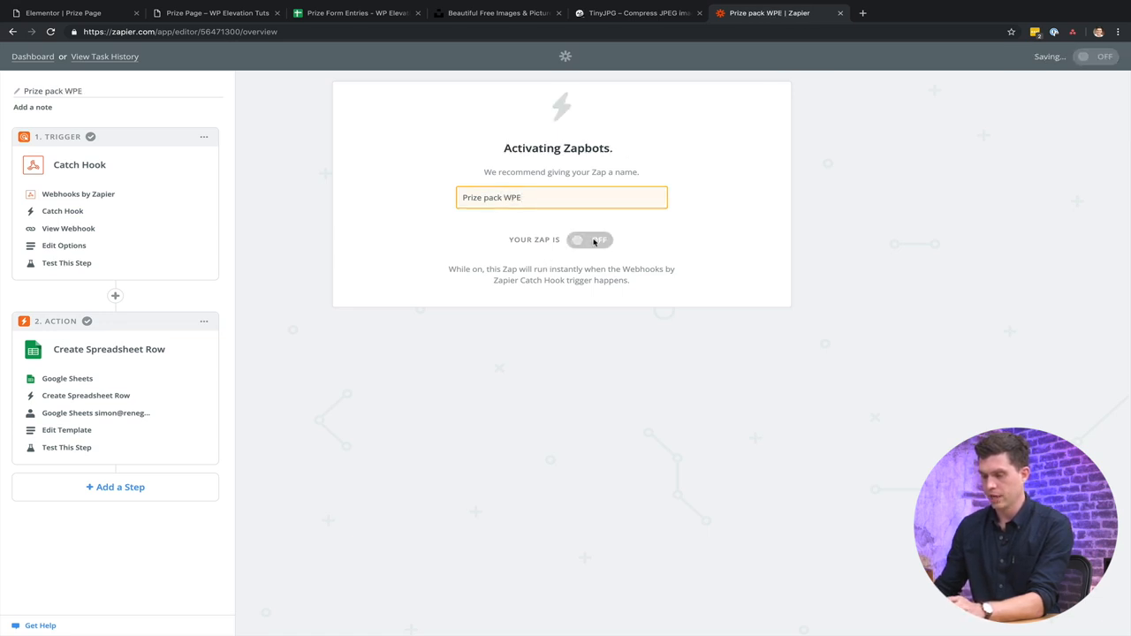
left_click(589, 240)
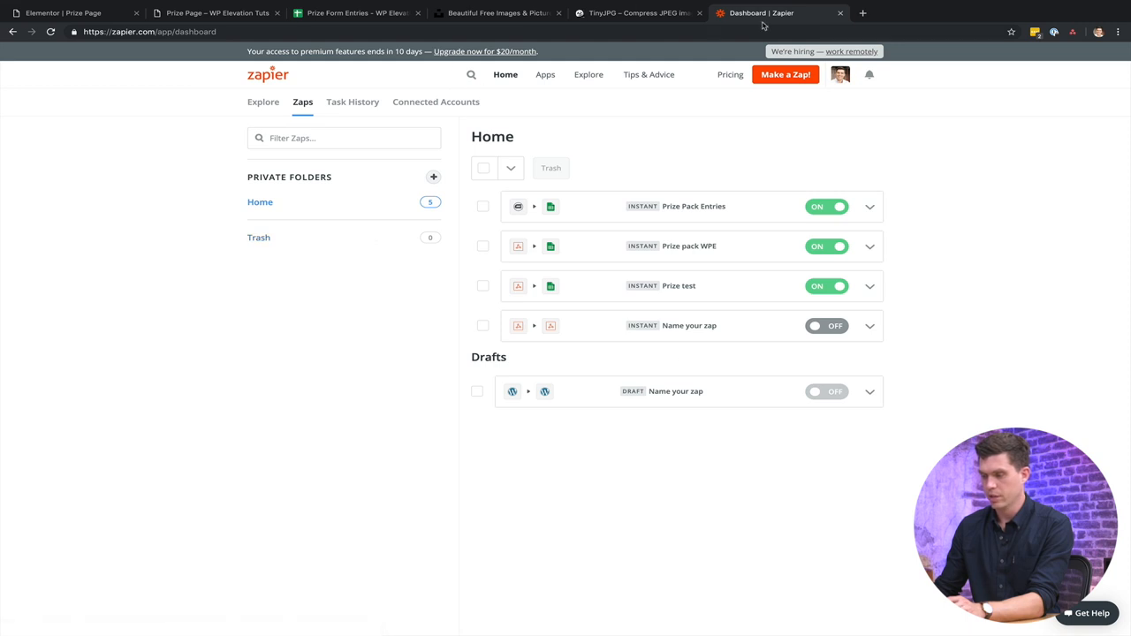
Step: On the Prize Page, submit a test entry as Simon with plugin answer 'Testing after Zapier', then close the popup
left_click(216, 12)
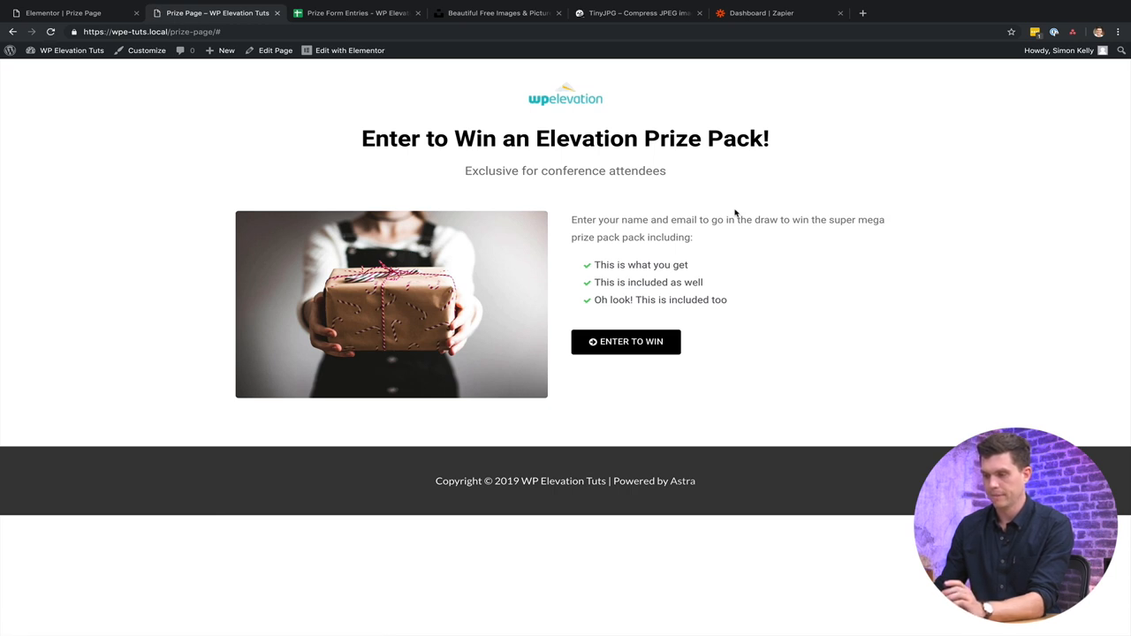
left_click(626, 341)
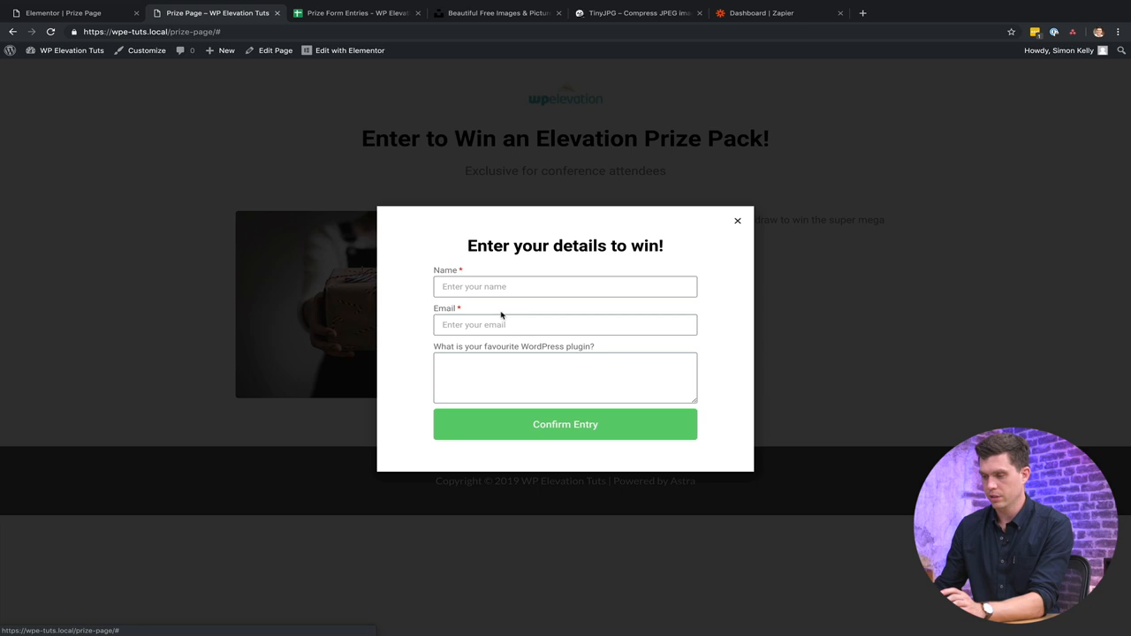
type("Simon")
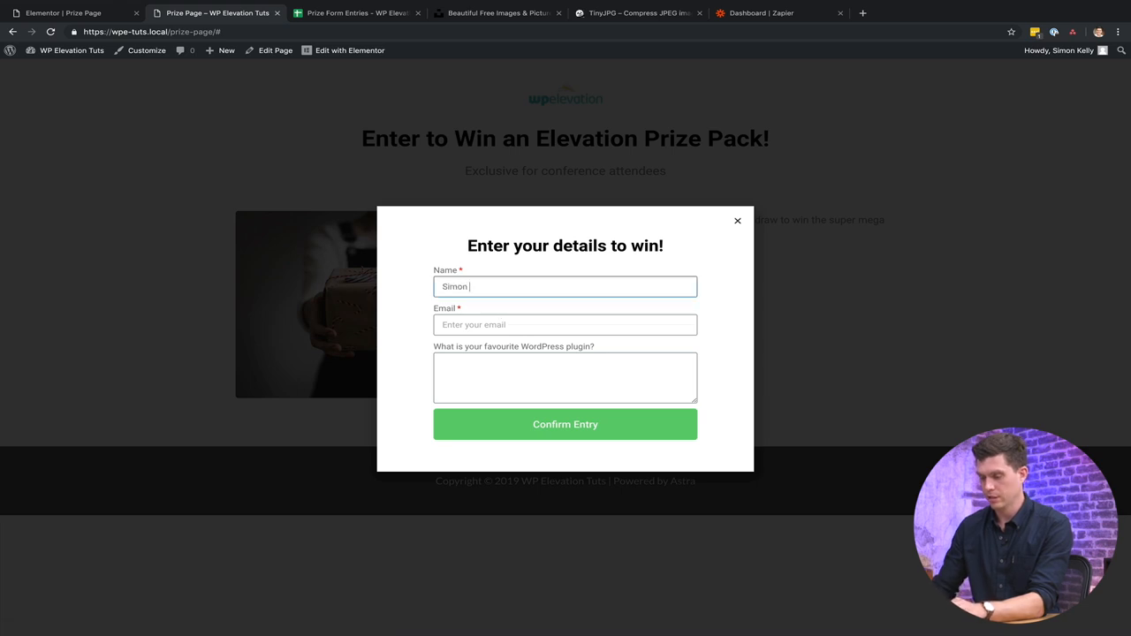
type("simpnwp")
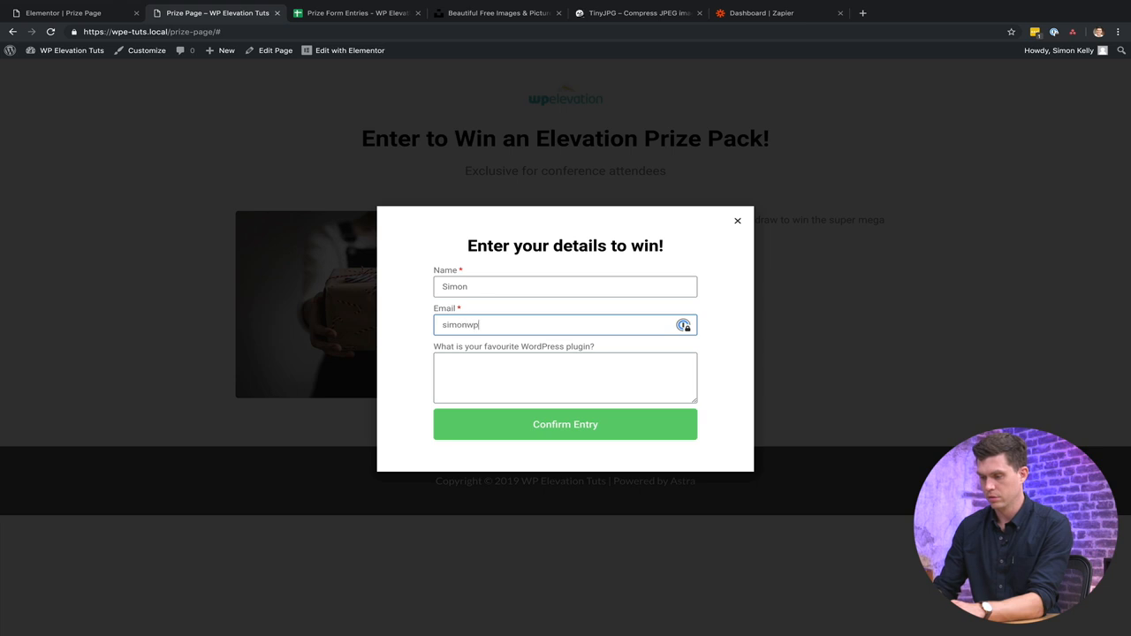
type("Testing after Zapier")
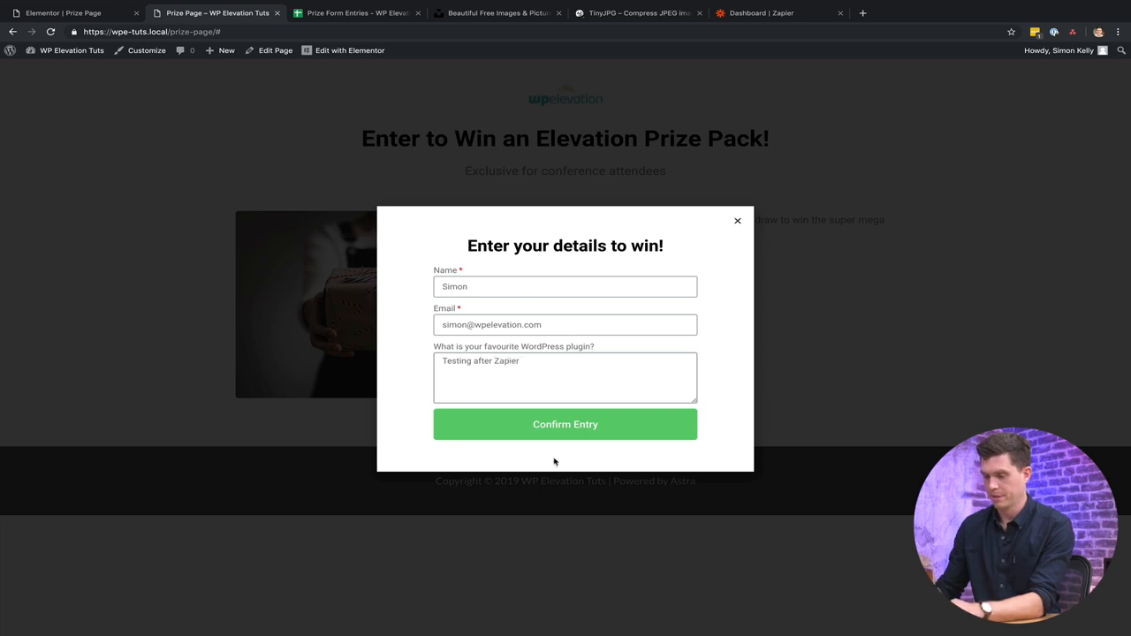
left_click(564, 424)
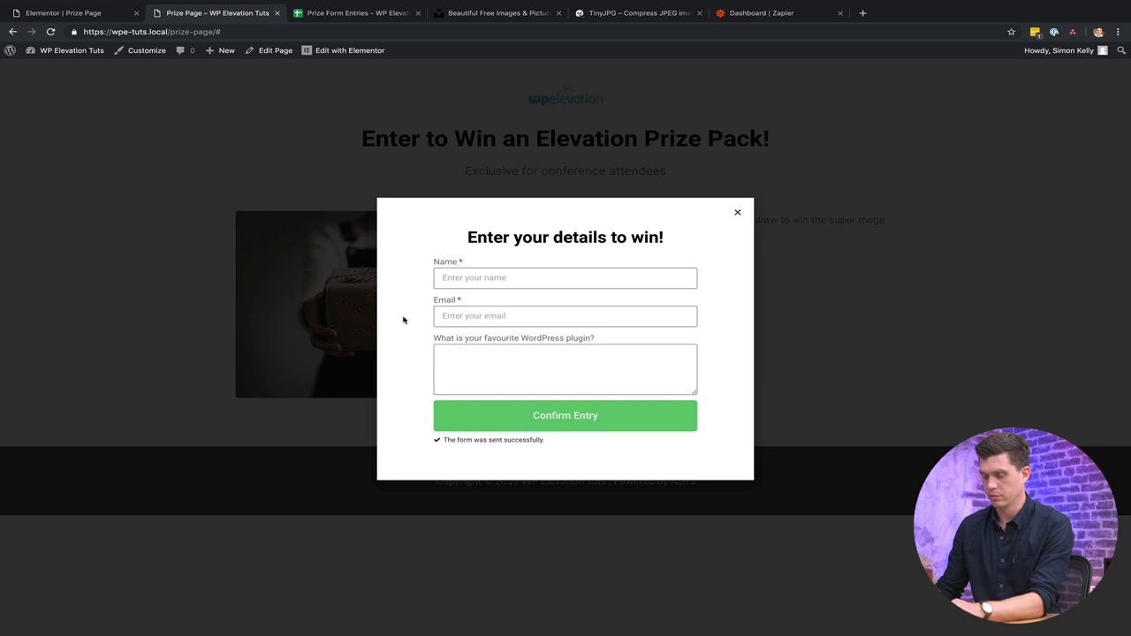
left_click(737, 212)
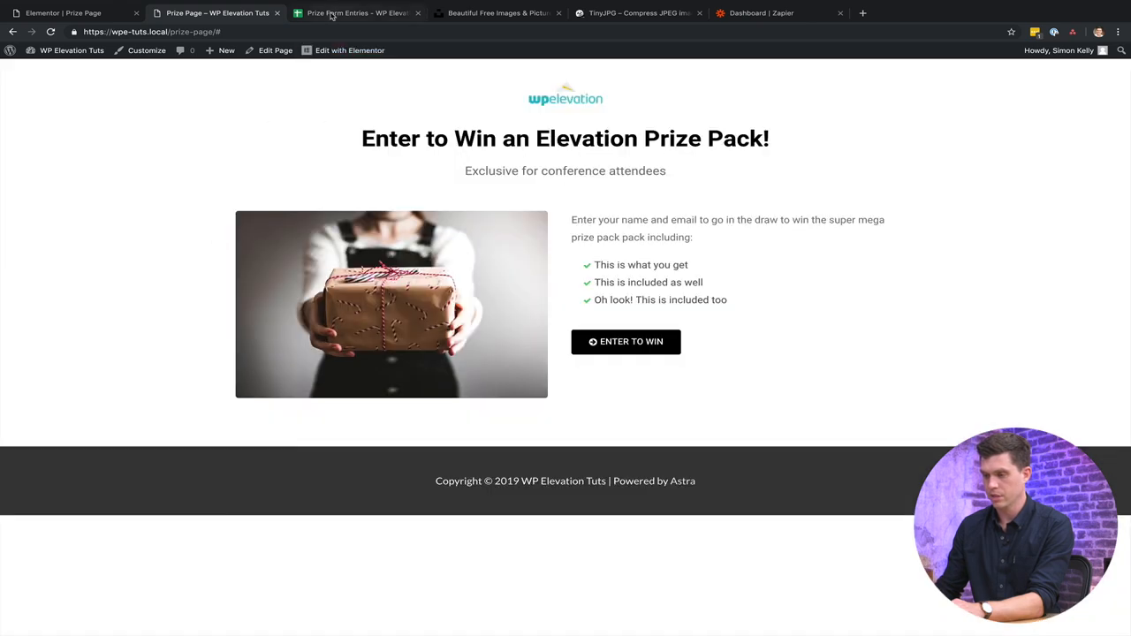
Step: Check the new 'Testing after Zapier' entry in row 4 of Prize Form Entries, then open sharing settings
left_click(356, 12)
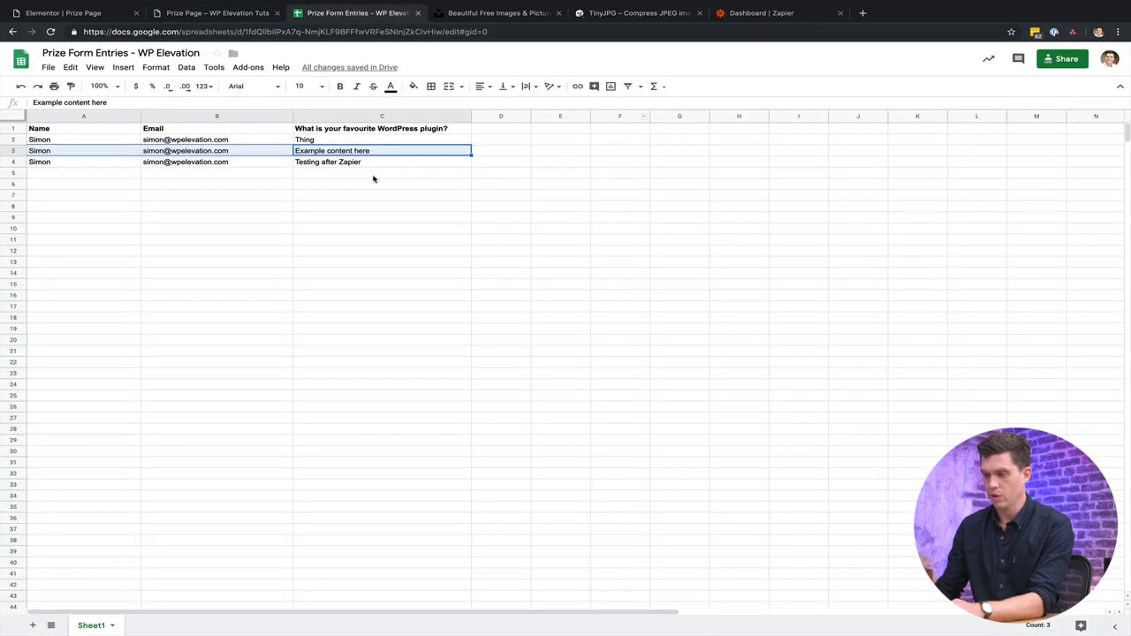
left_click(83, 161)
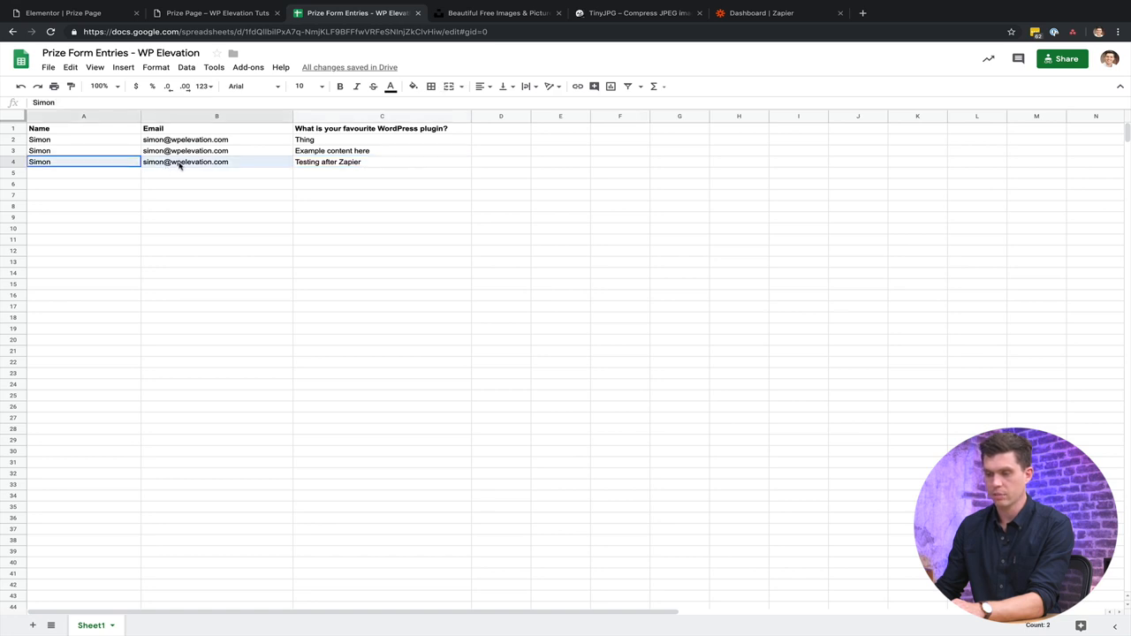
left_click(382, 162)
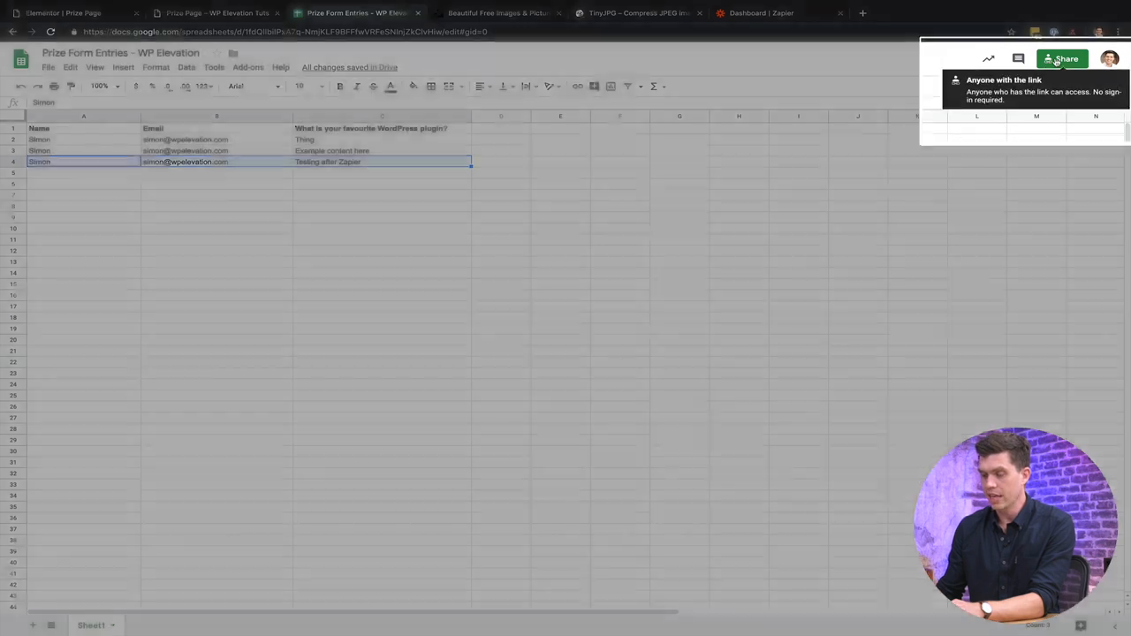
left_click(1060, 58)
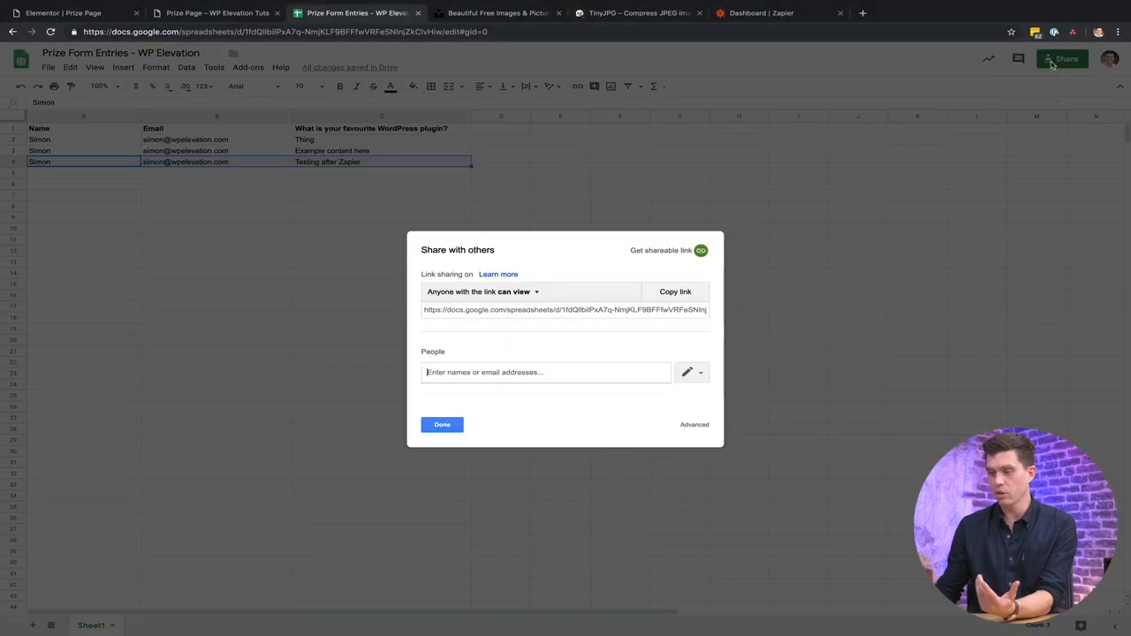